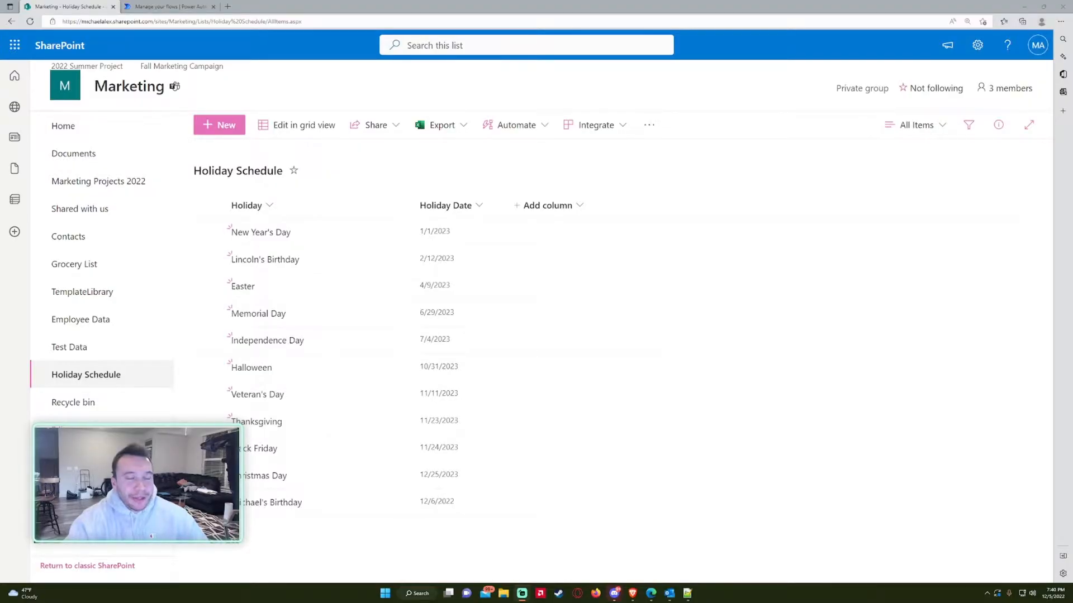
pyautogui.moveTo(358, 182)
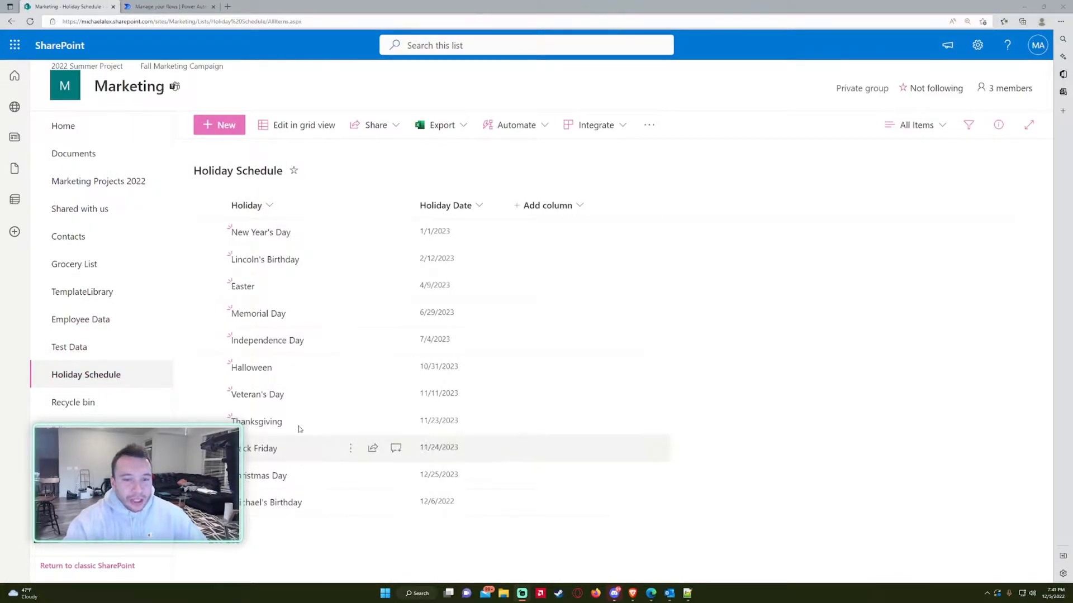
pyautogui.moveTo(315, 498)
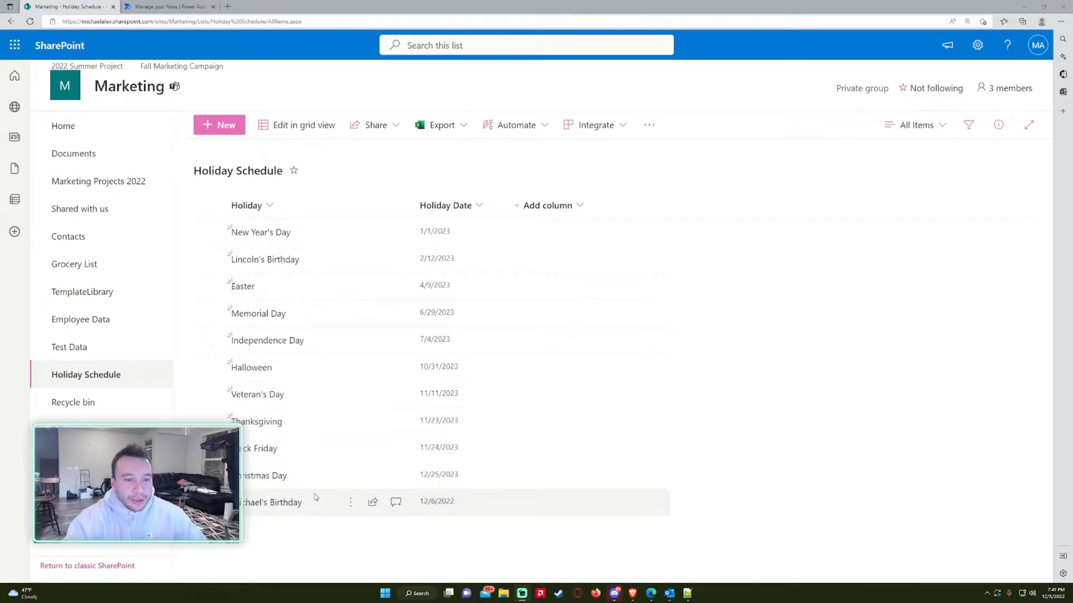
# Look at the Holiday and Holiday Date column options without changing anything.
pyautogui.click(246, 205)
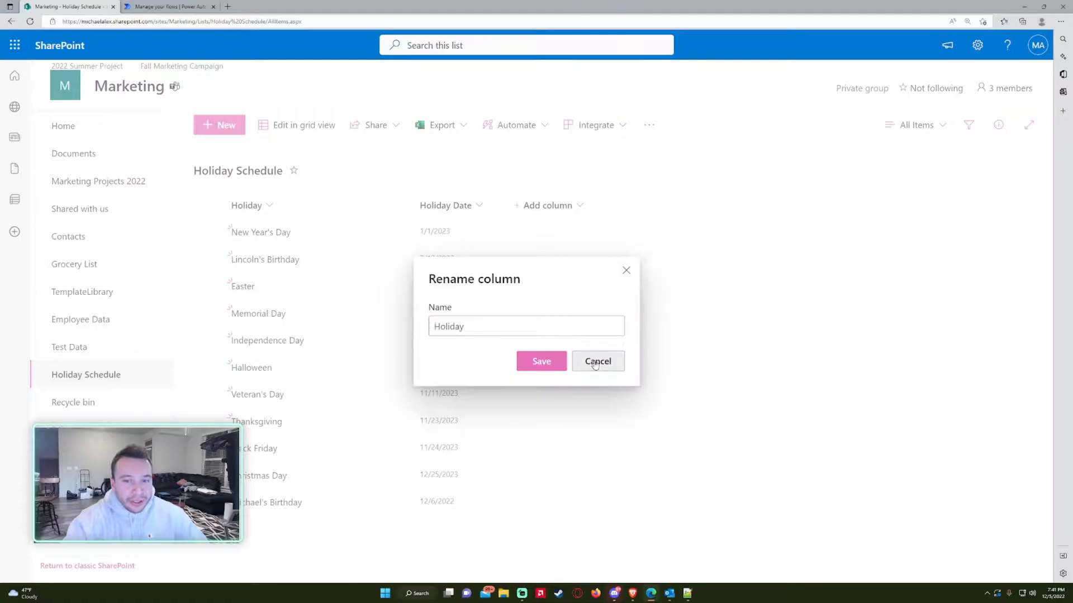
pyautogui.click(596, 360)
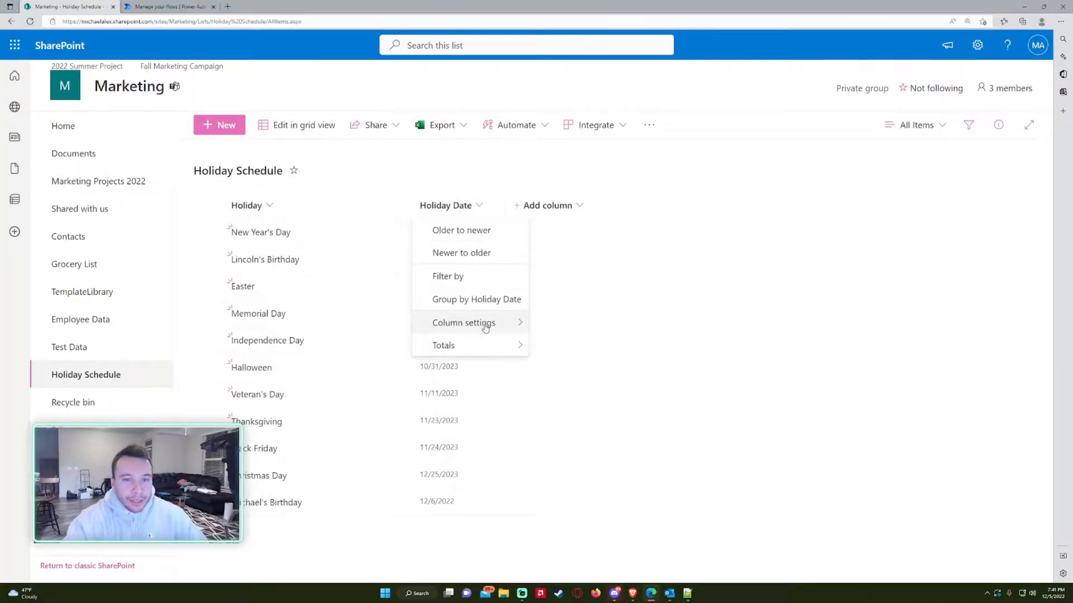
pyautogui.click(462, 321)
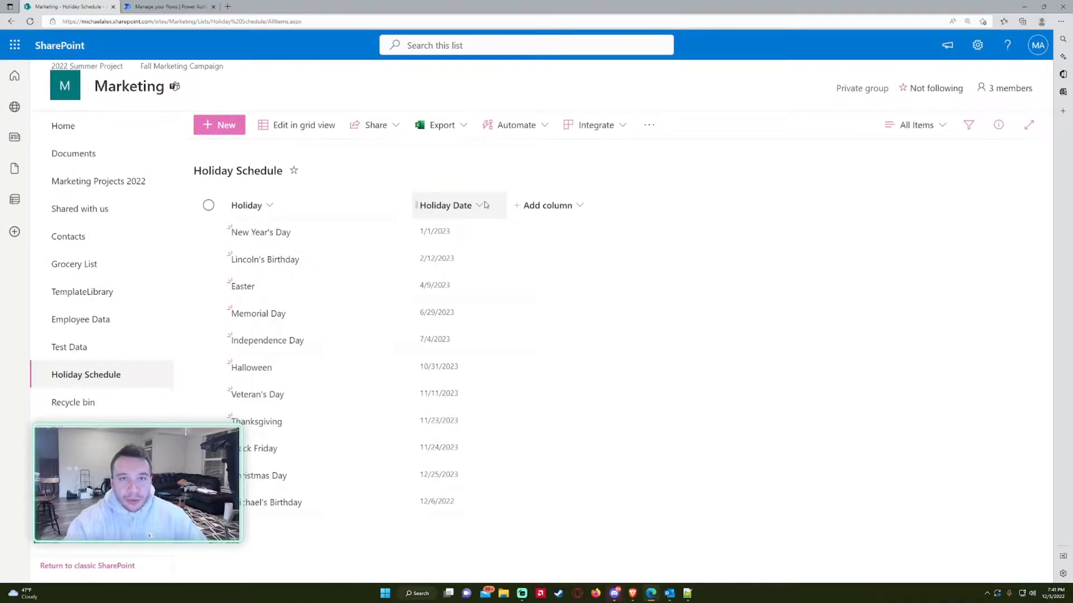
pyautogui.moveTo(583, 174)
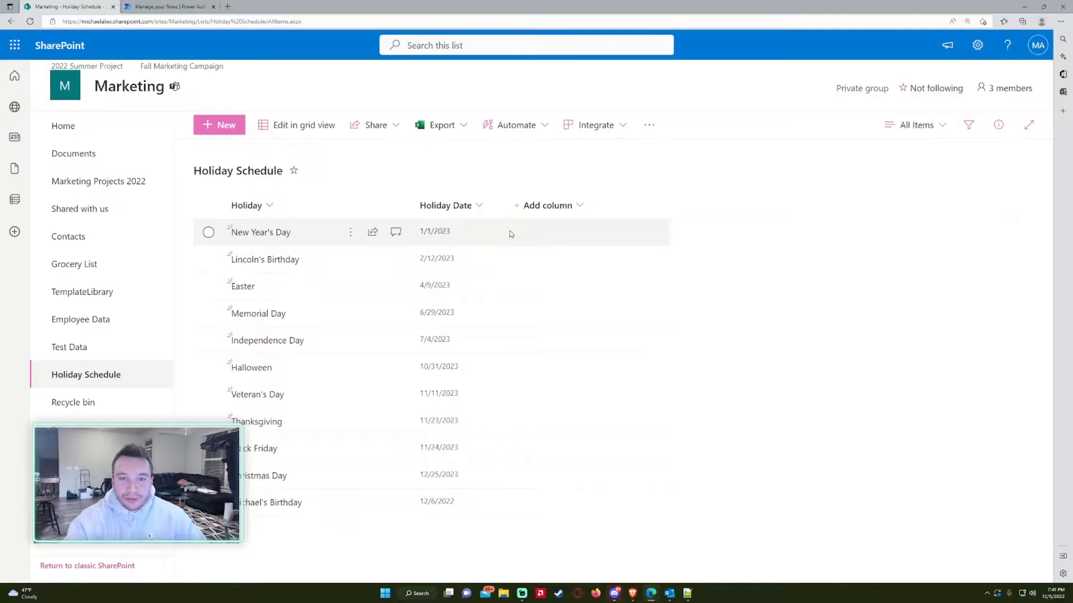
pyautogui.moveTo(653, 189)
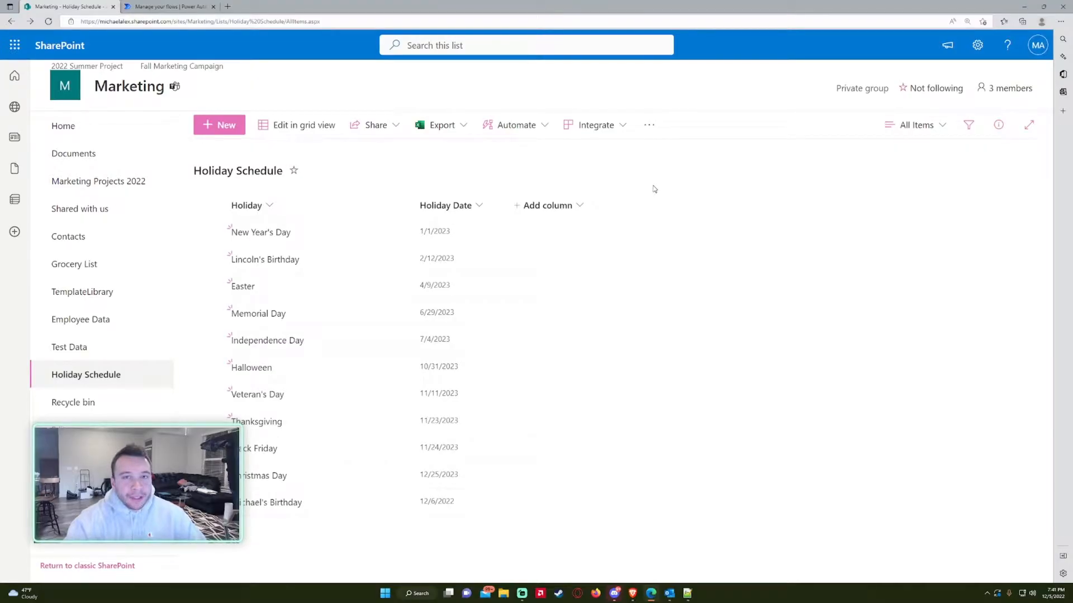
# Add a calculated Day Before Holiday column as [Holiday Date] - 1, returned as a date only.
pyautogui.click(977, 45)
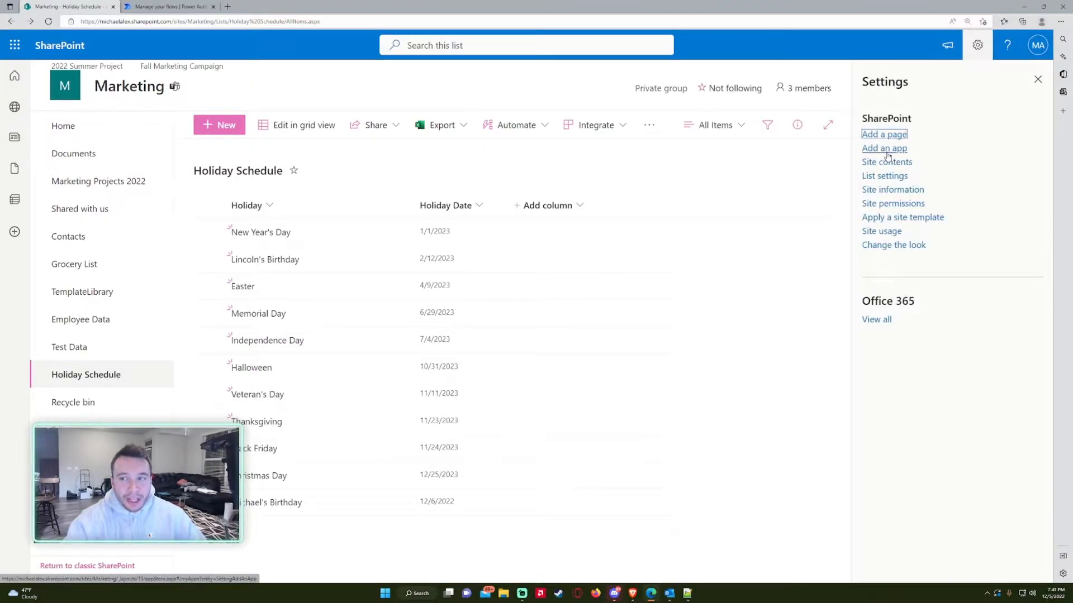
pyautogui.moveTo(891, 190)
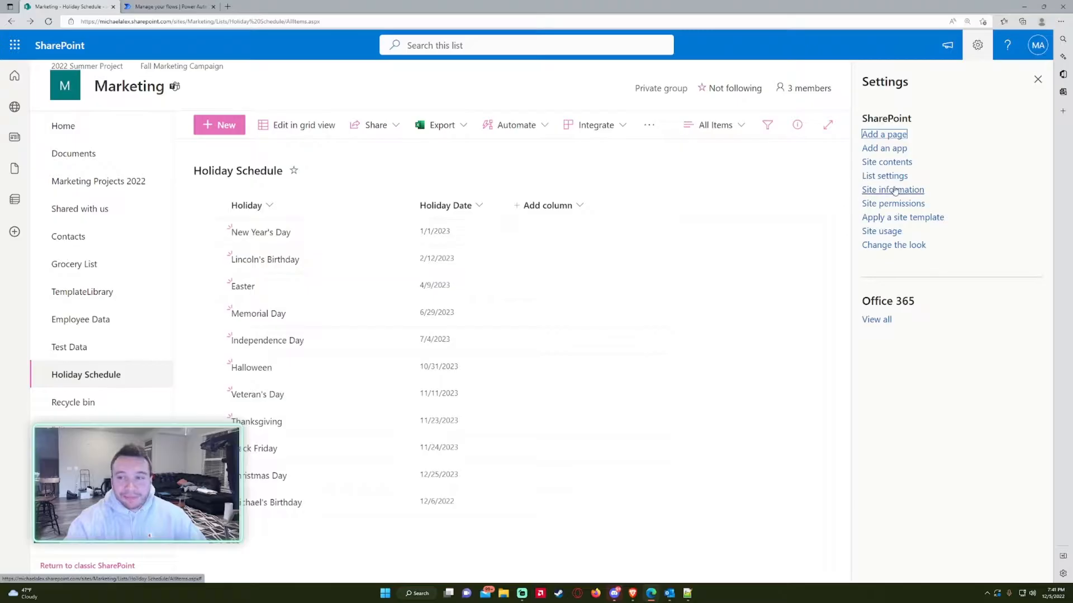
pyautogui.click(883, 176)
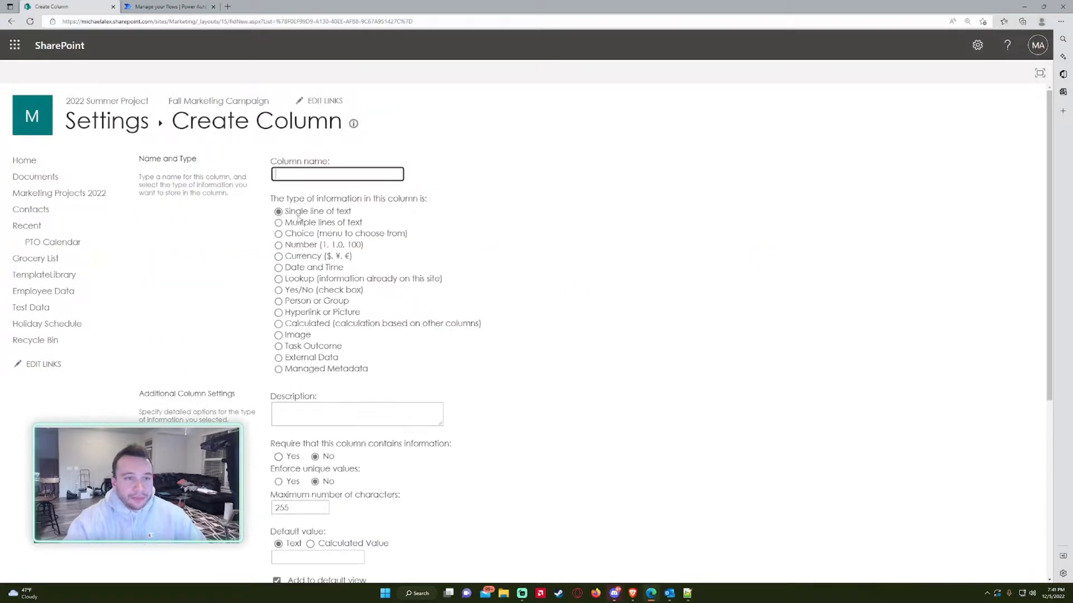
pyautogui.write('Day')
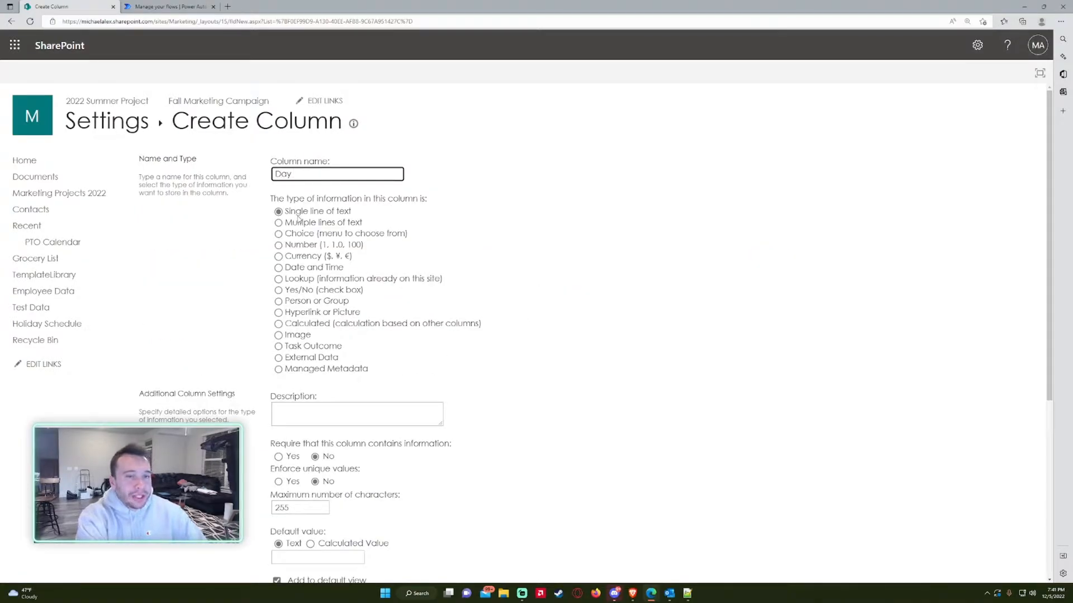
pyautogui.write('Before H')
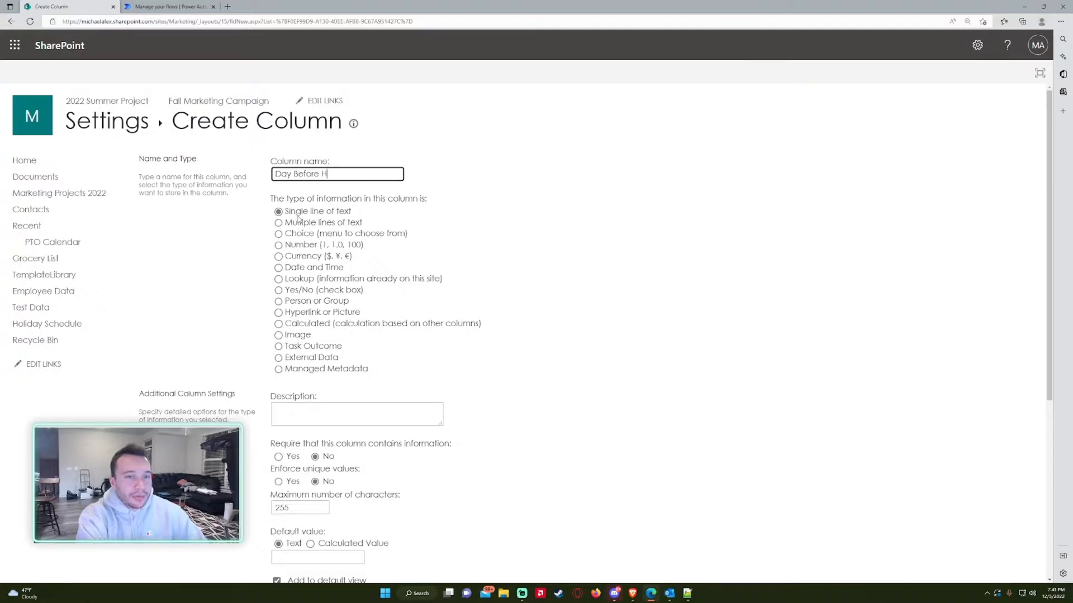
pyautogui.click(278, 323)
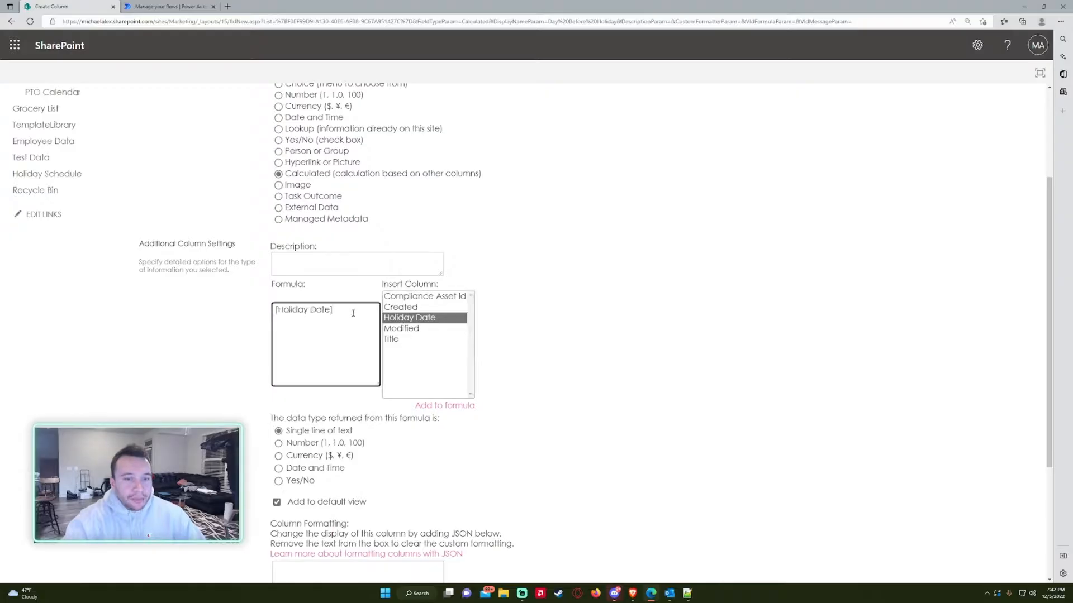
pyautogui.write('- 1')
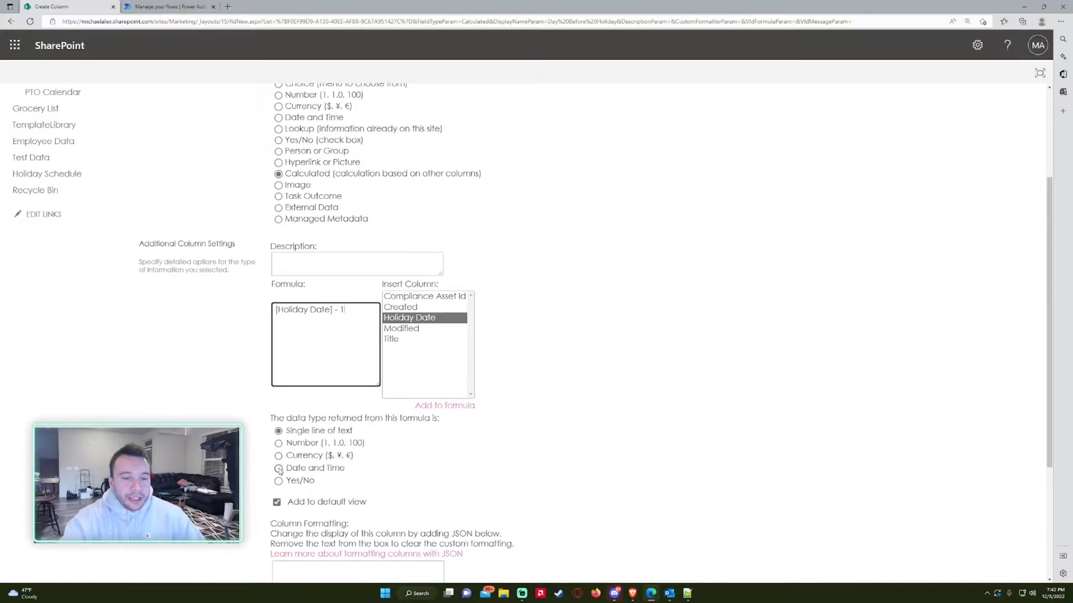
pyautogui.click(278, 468)
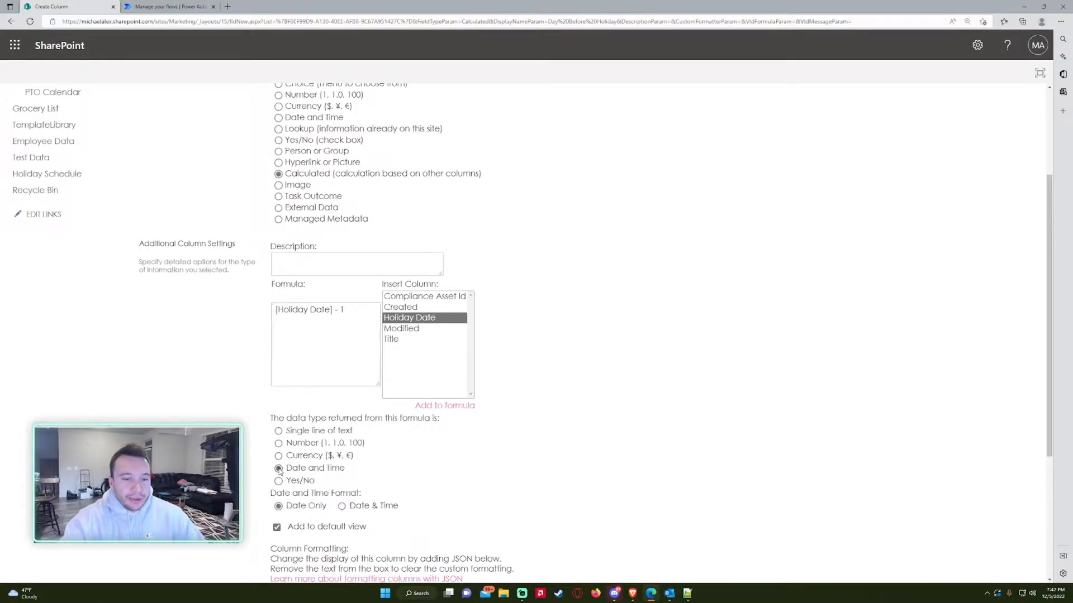
pyautogui.scroll(-3)
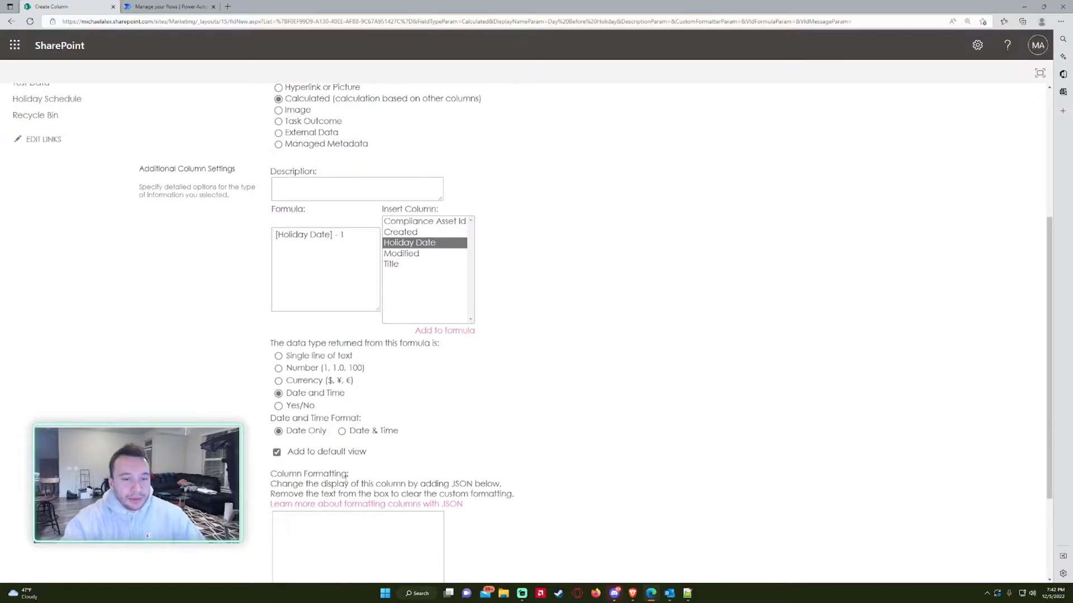
pyautogui.scroll(-3)
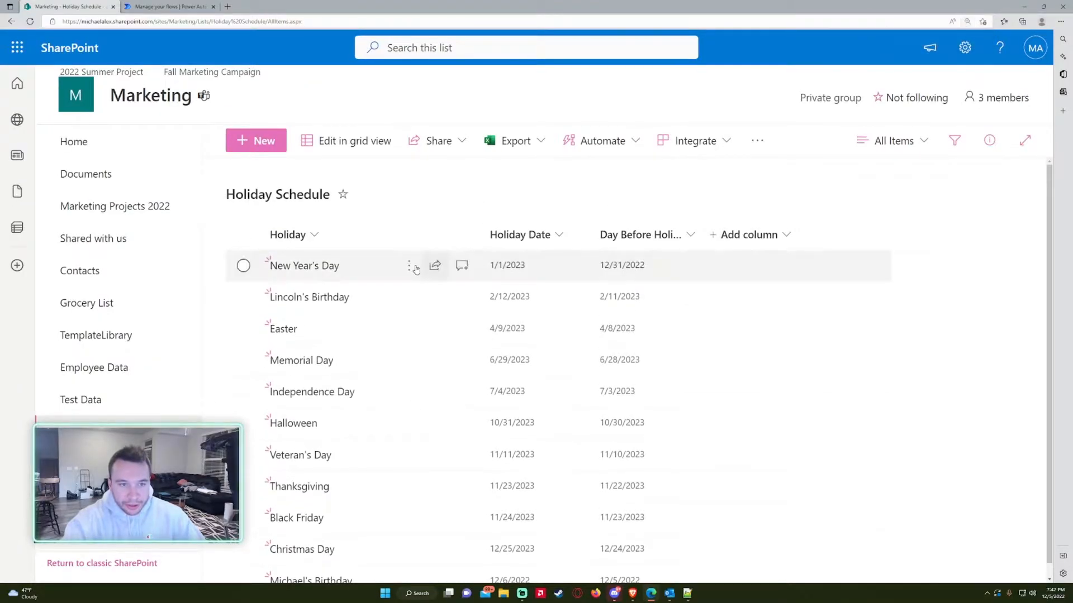
pyautogui.moveTo(535, 235)
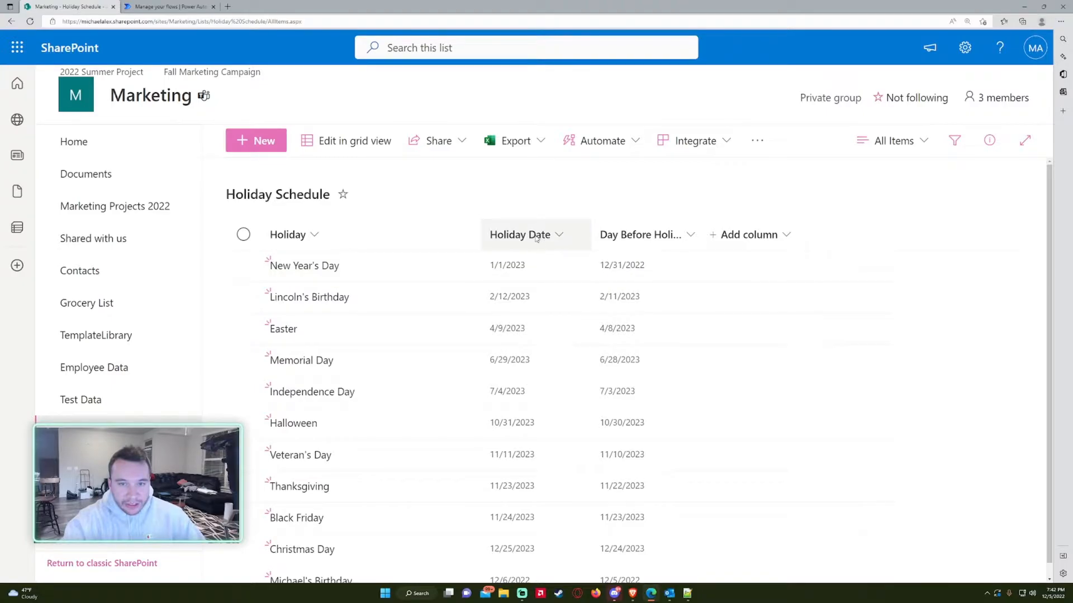
pyautogui.moveTo(619, 329)
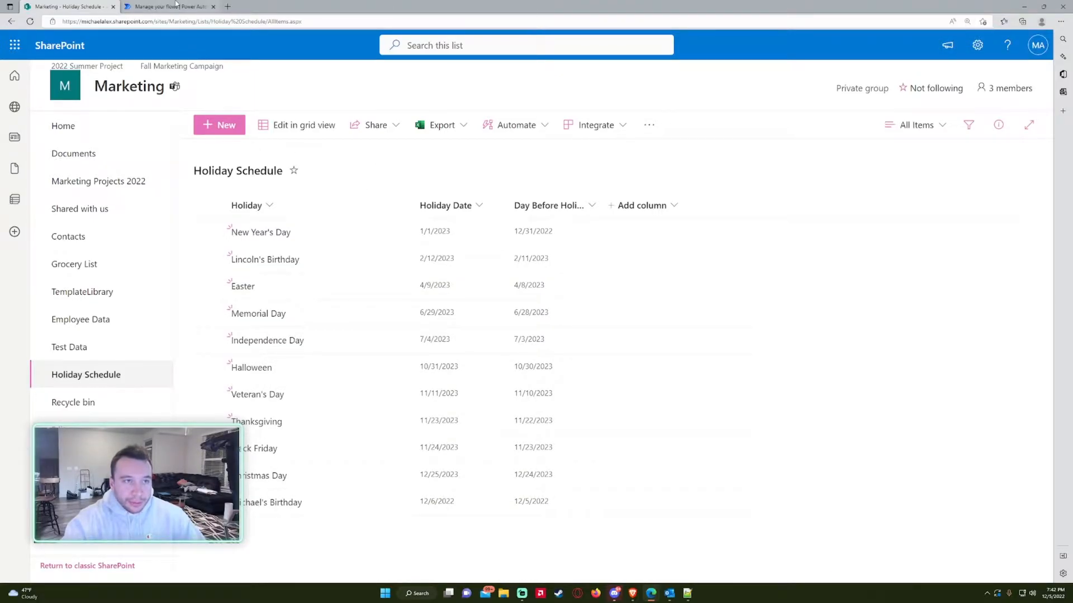
# Switch from the Holiday Schedule list to the Power Automate flows list.
pyautogui.click(168, 7)
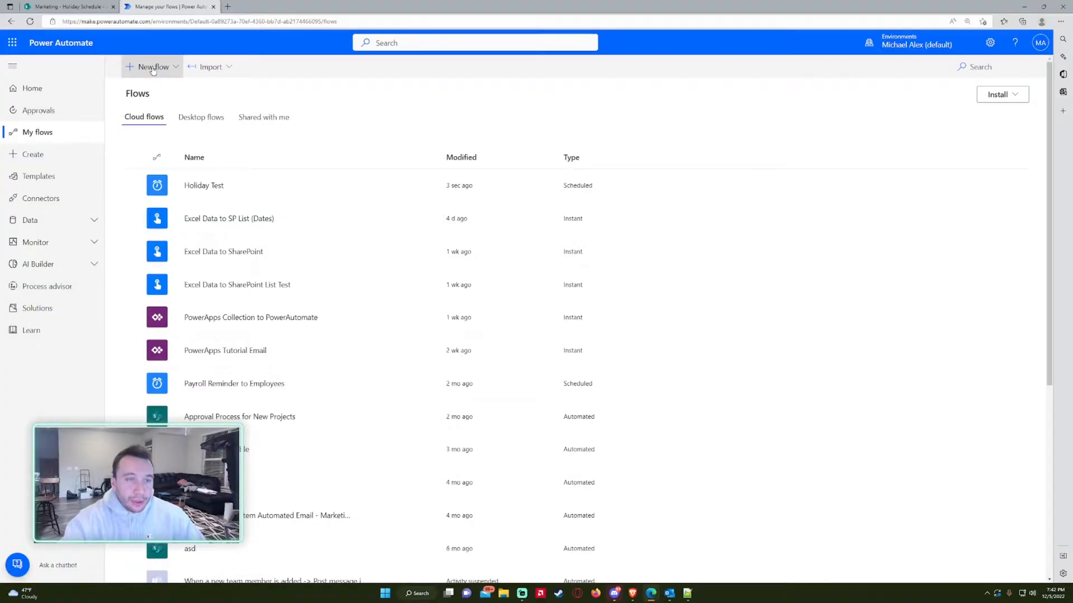
# Start a scheduled cloud flow named Holiday Reminder Email.
pyautogui.click(152, 66)
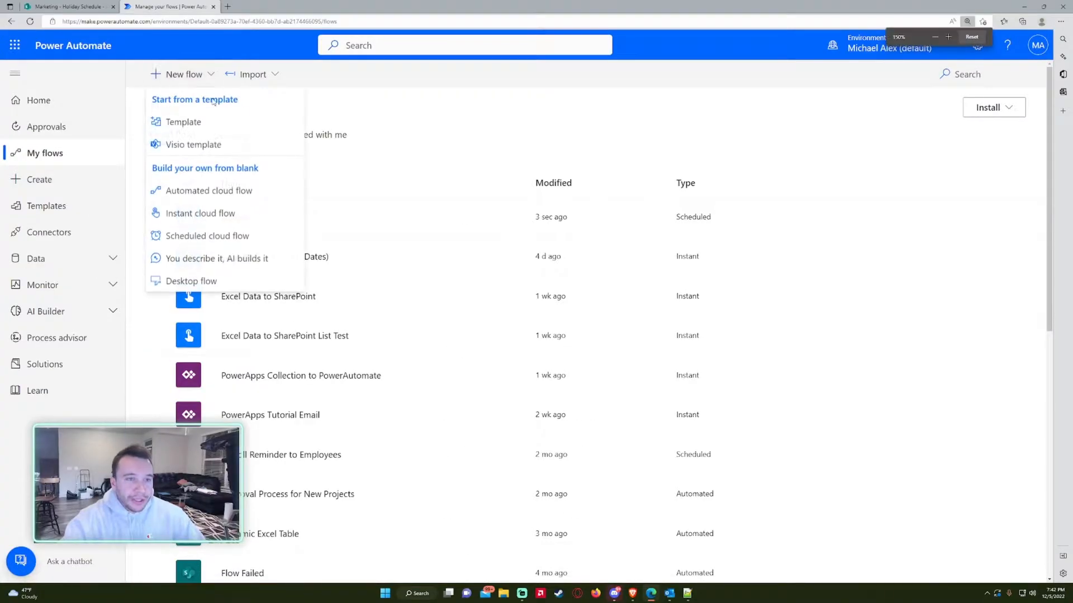
pyautogui.click(208, 236)
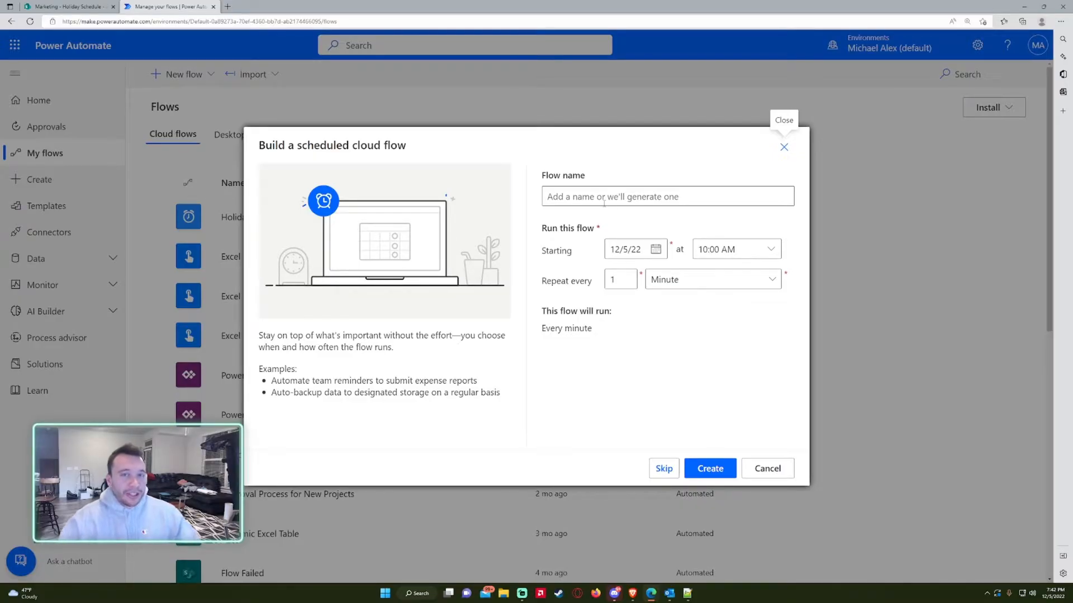
pyautogui.click(667, 197)
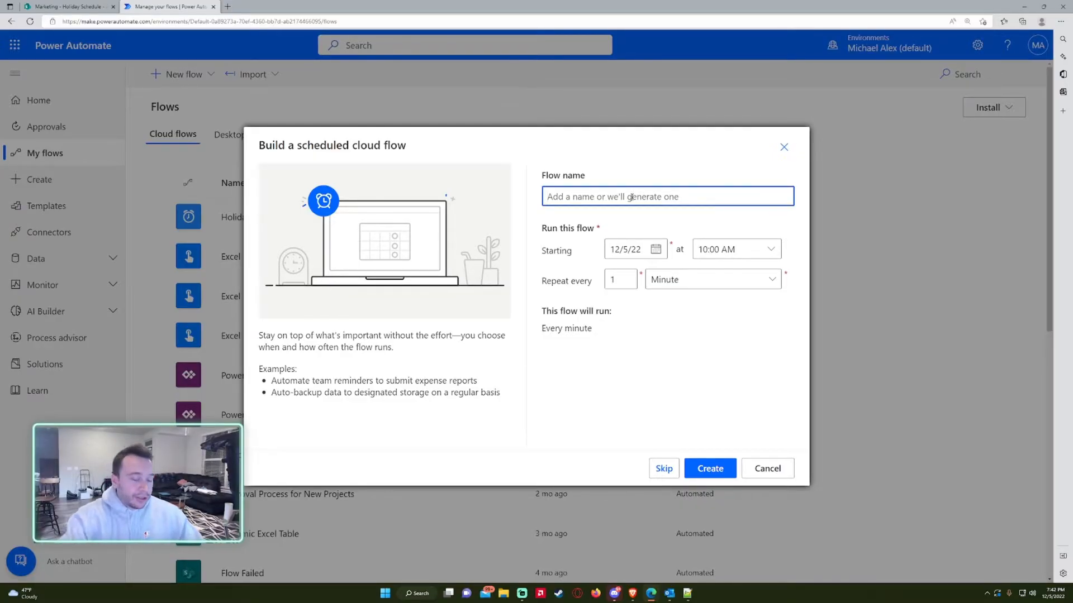
pyautogui.write('Holiday Rem')
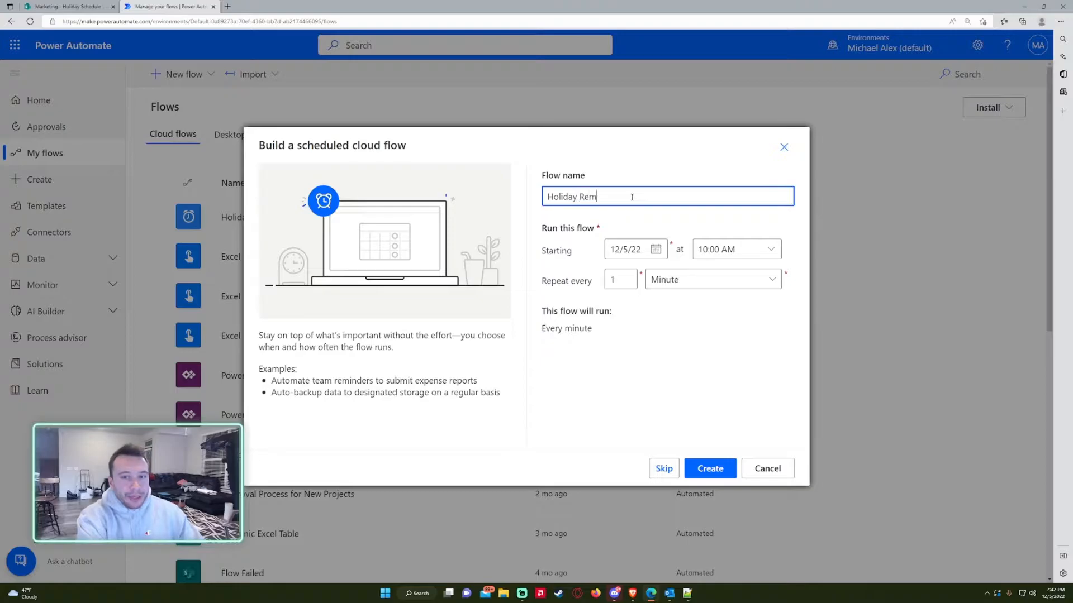
pyautogui.write('inder Email')
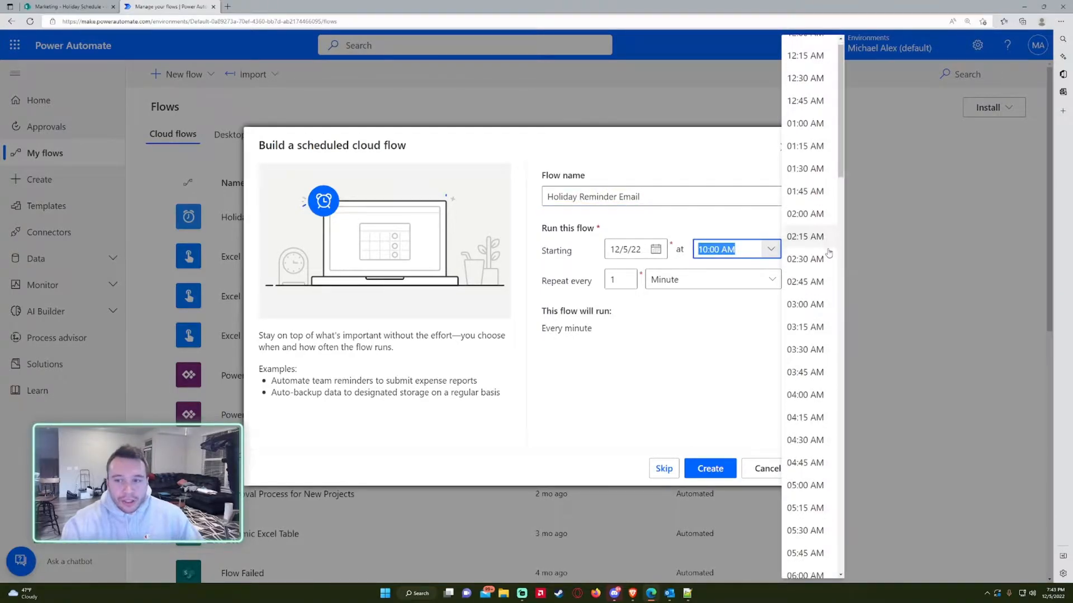
# Set it to repeat every 1 Day from 12/5/22 12:00 PM and create the flow.
pyautogui.scroll(-3)
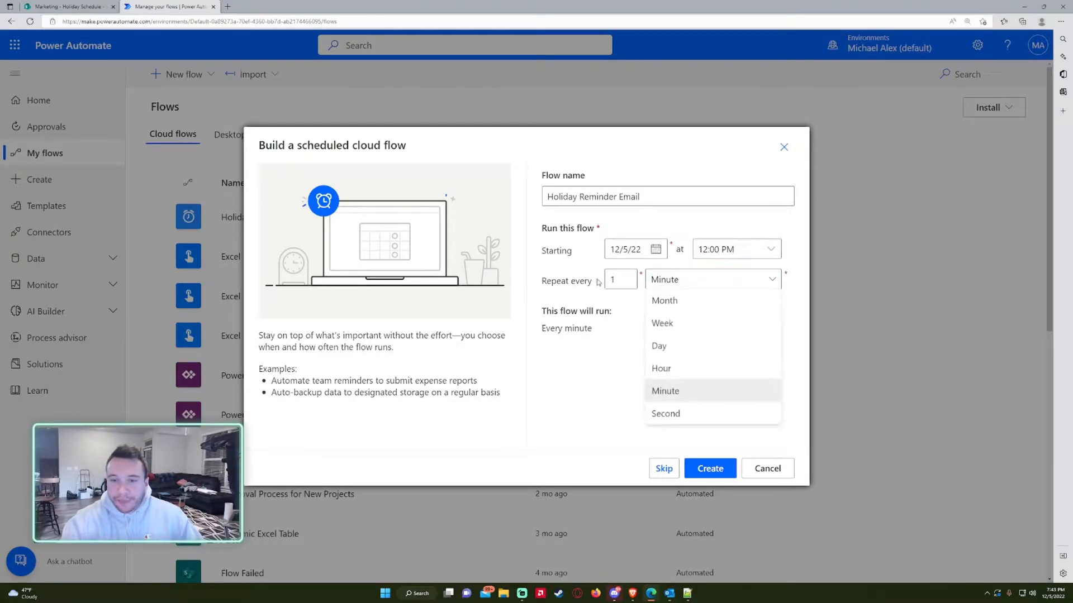
pyautogui.moveTo(690, 352)
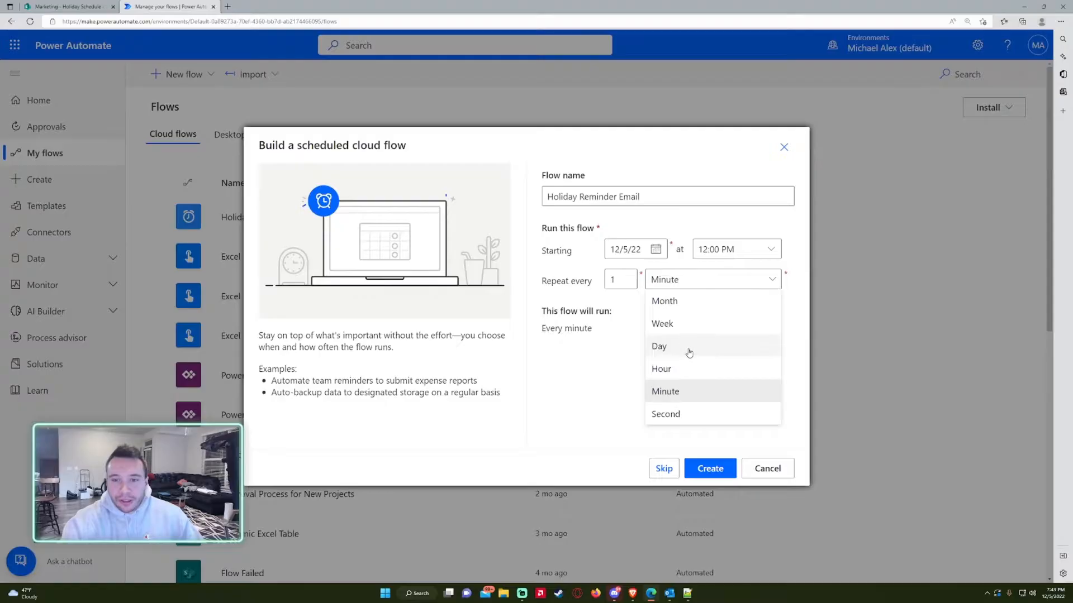
pyautogui.click(658, 346)
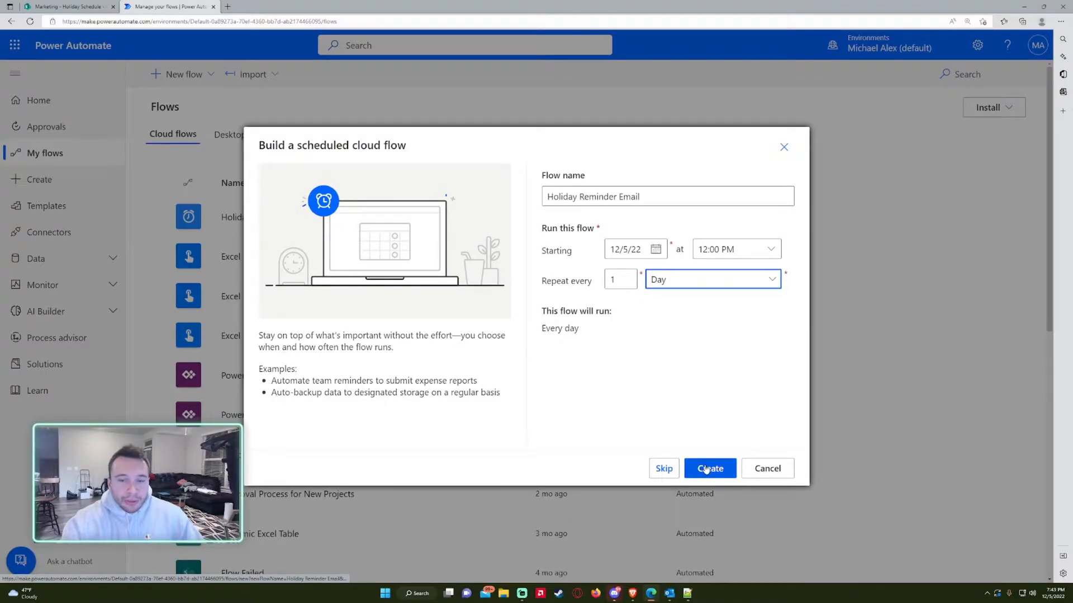
pyautogui.click(710, 469)
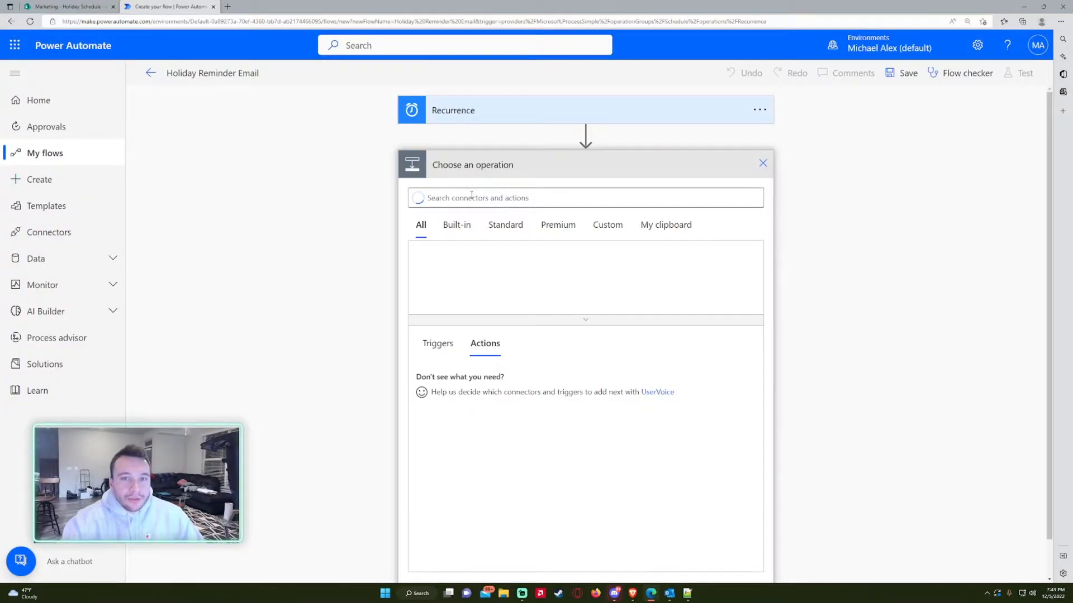
# Add a Compose action and start an expression for its Inputs.
pyautogui.click(584, 197)
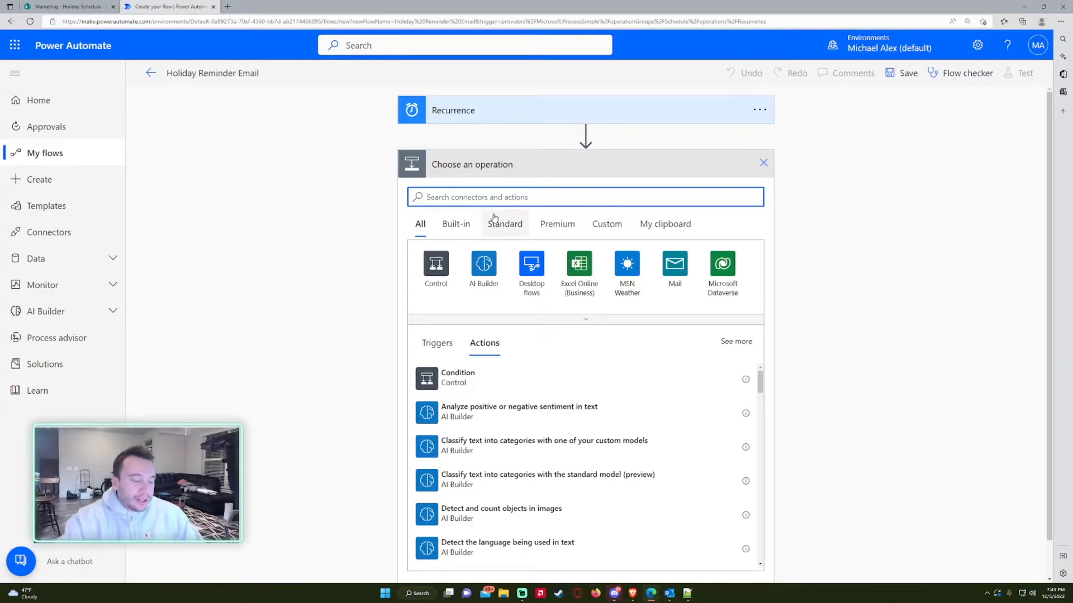
pyautogui.write('compose')
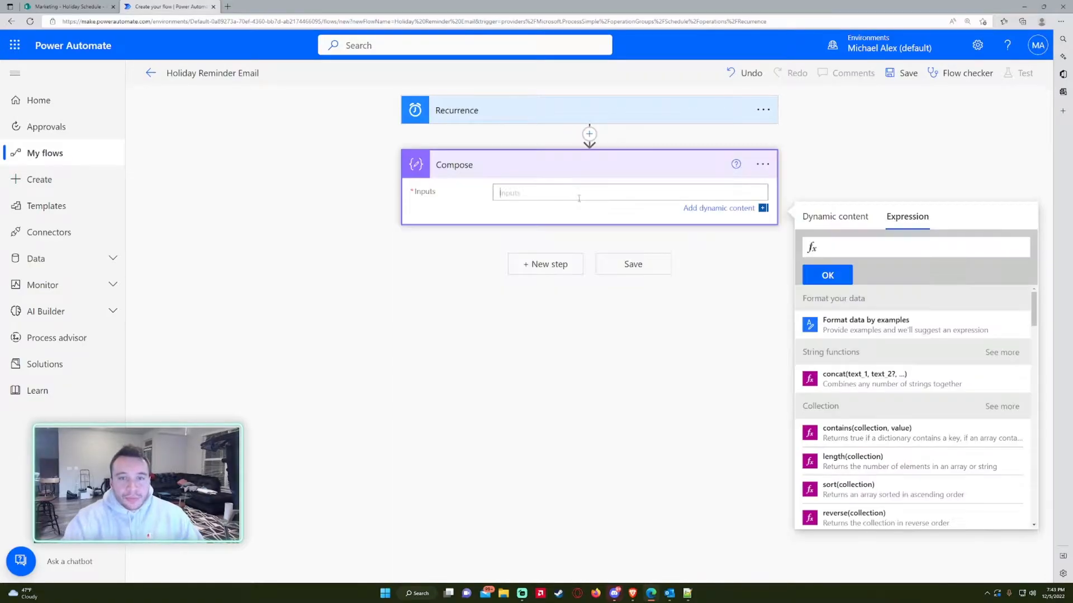
pyautogui.moveTo(845, 227)
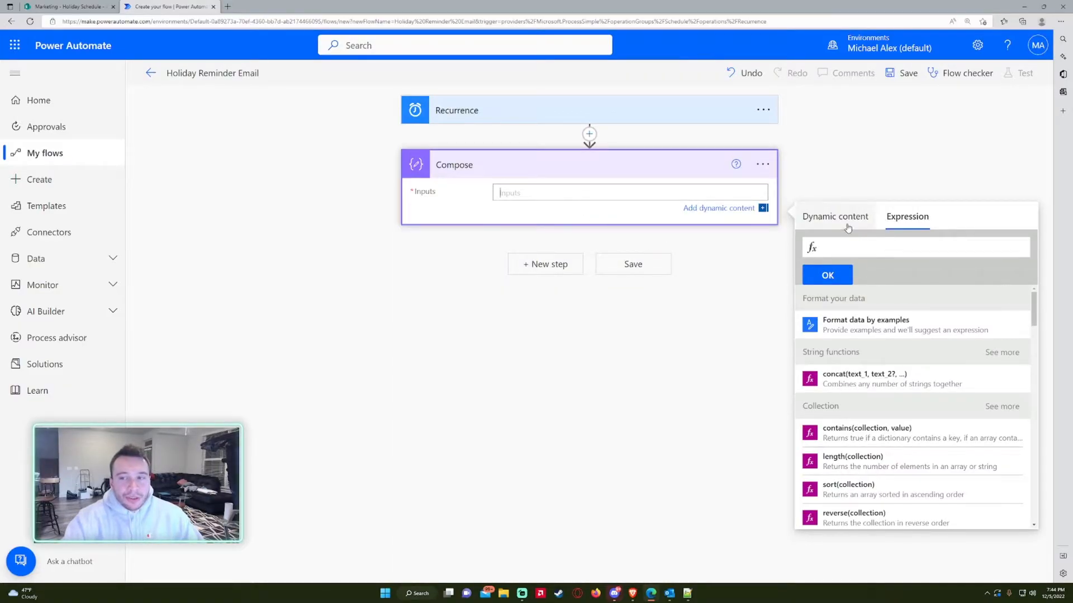
pyautogui.click(916, 247)
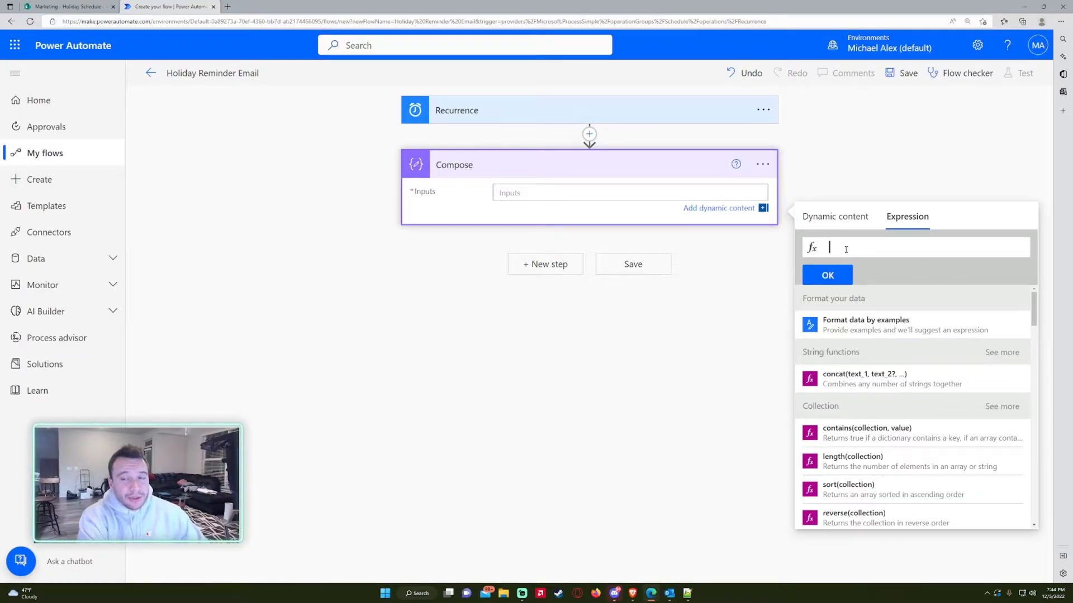
# Write convertTimeZone(utcNow(),'UTC','Eastern Standard Time' in the expression editor.
pyautogui.write('convertTimeZone(')
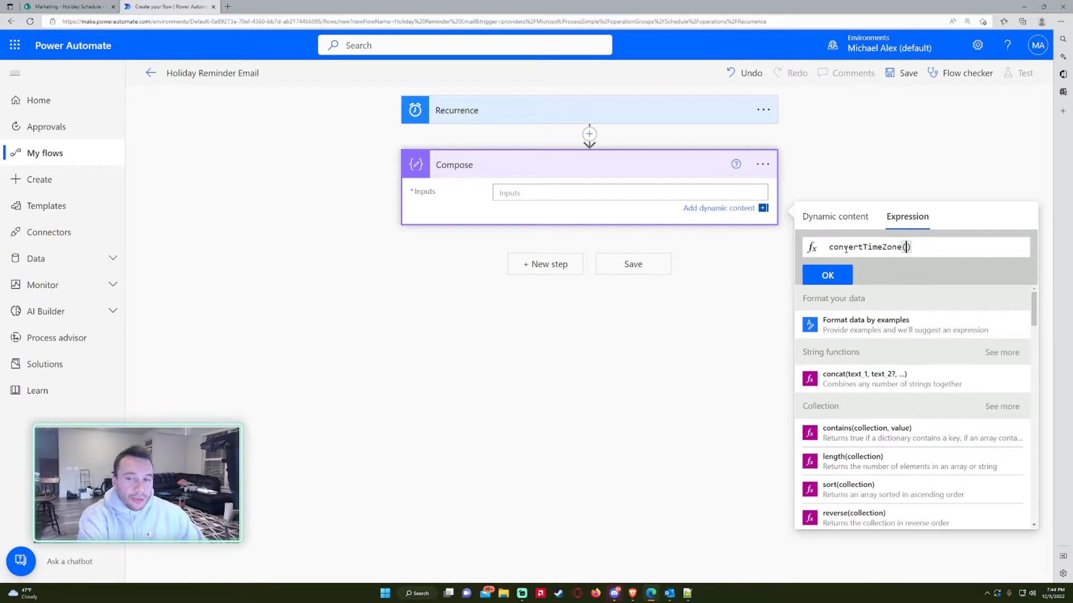
pyautogui.write('utcNow')
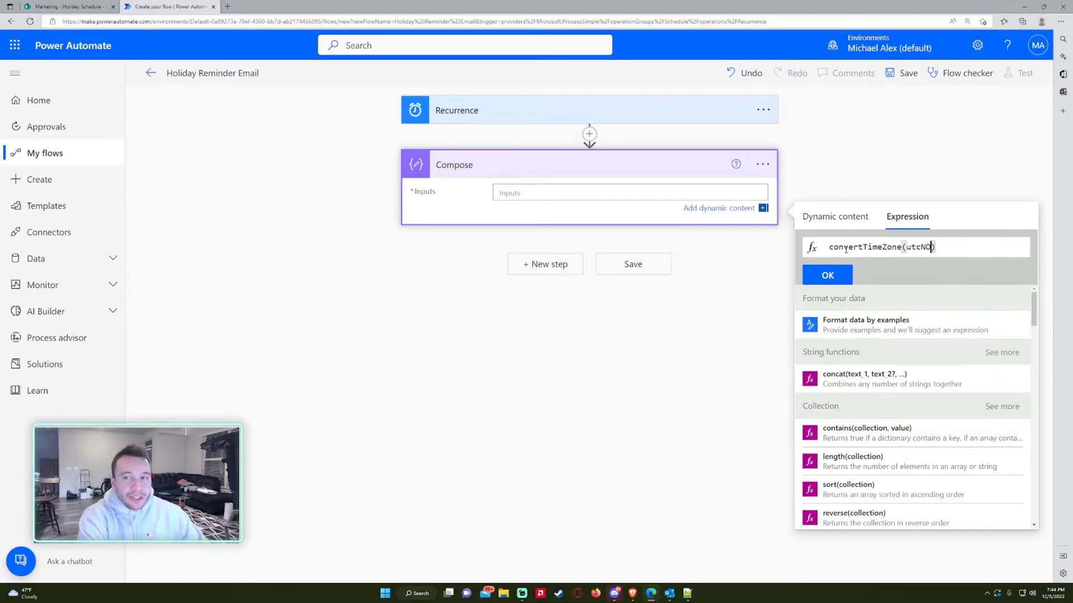
pyautogui.write('ow')
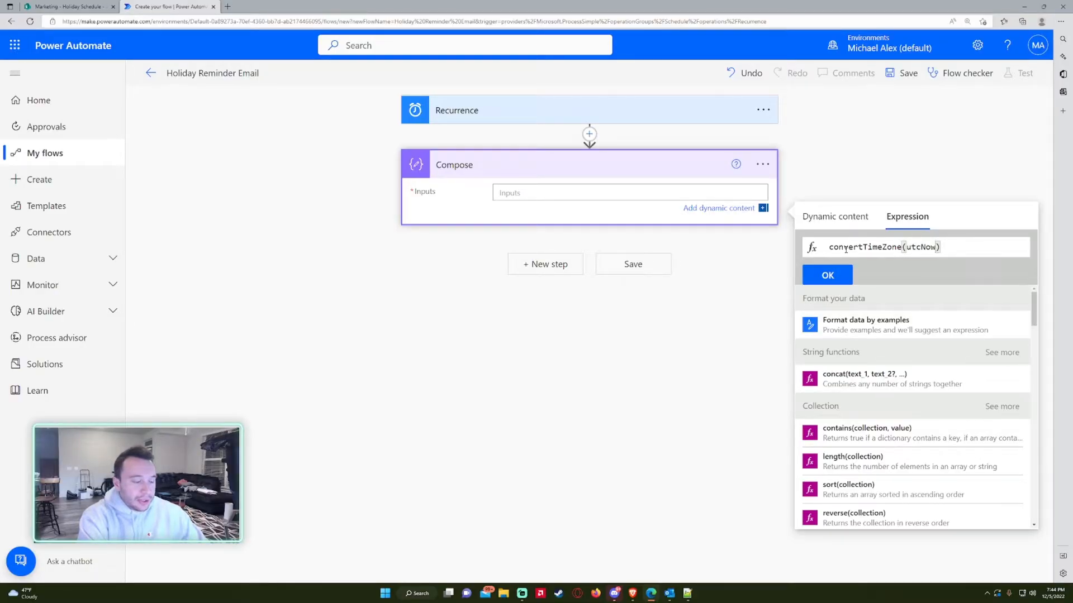
pyautogui.write('()')
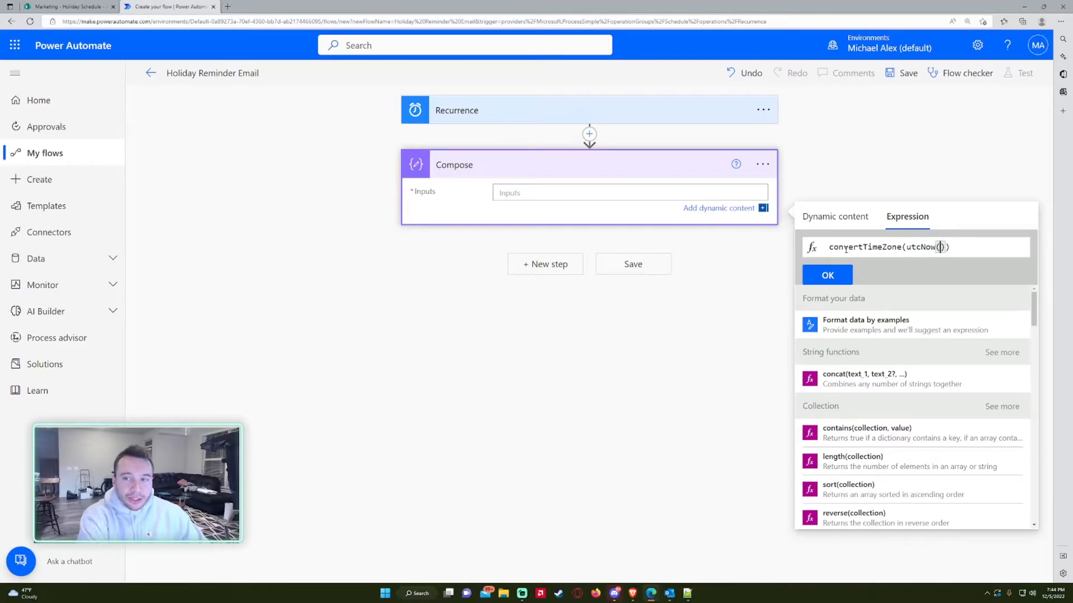
pyautogui.write(')')
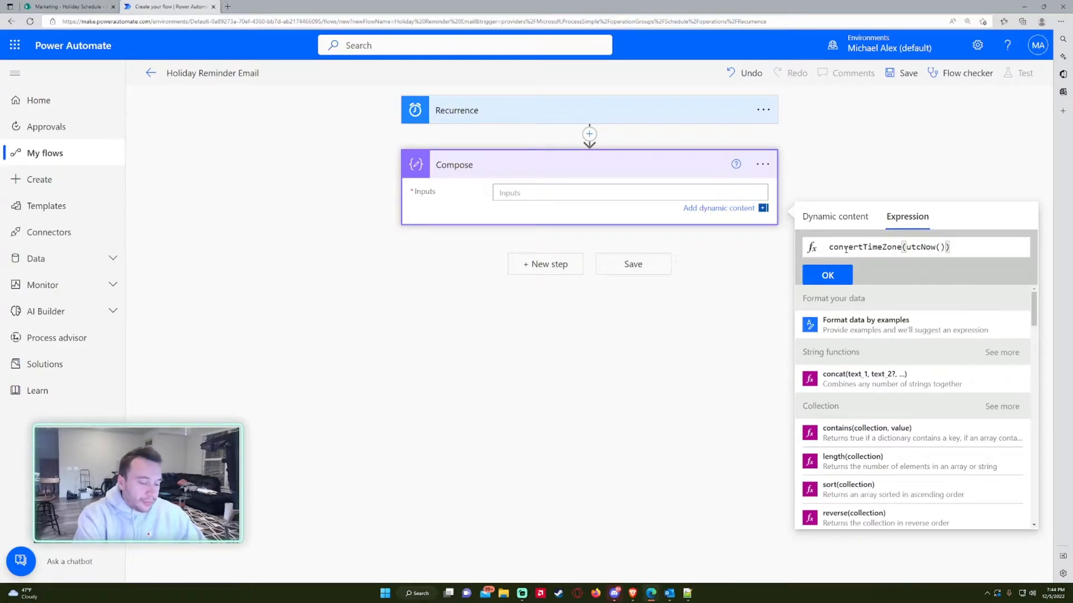
pyautogui.write(',')
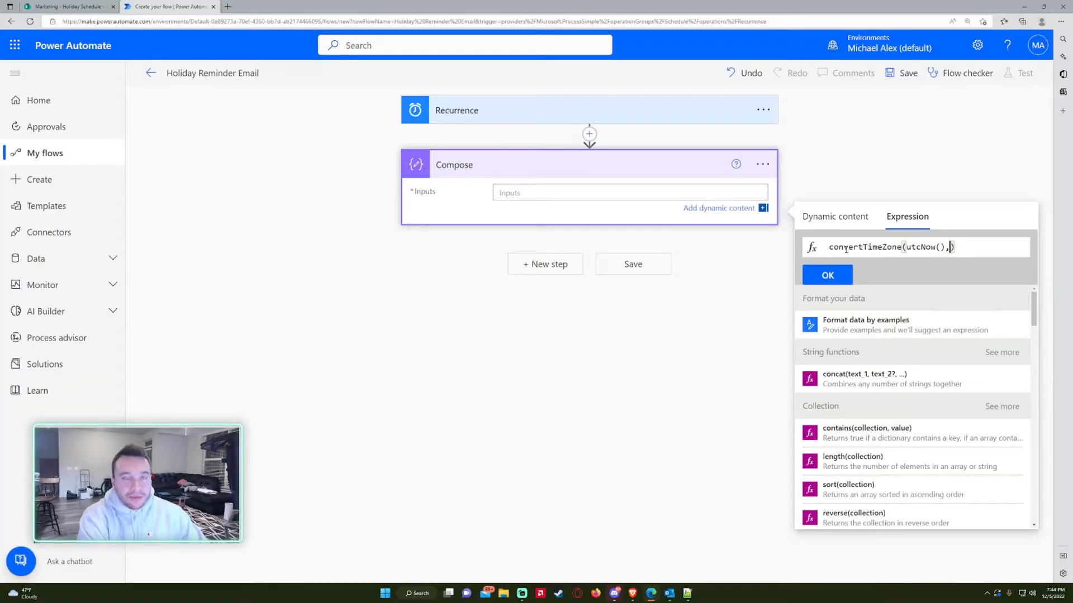
pyautogui.write("'U")
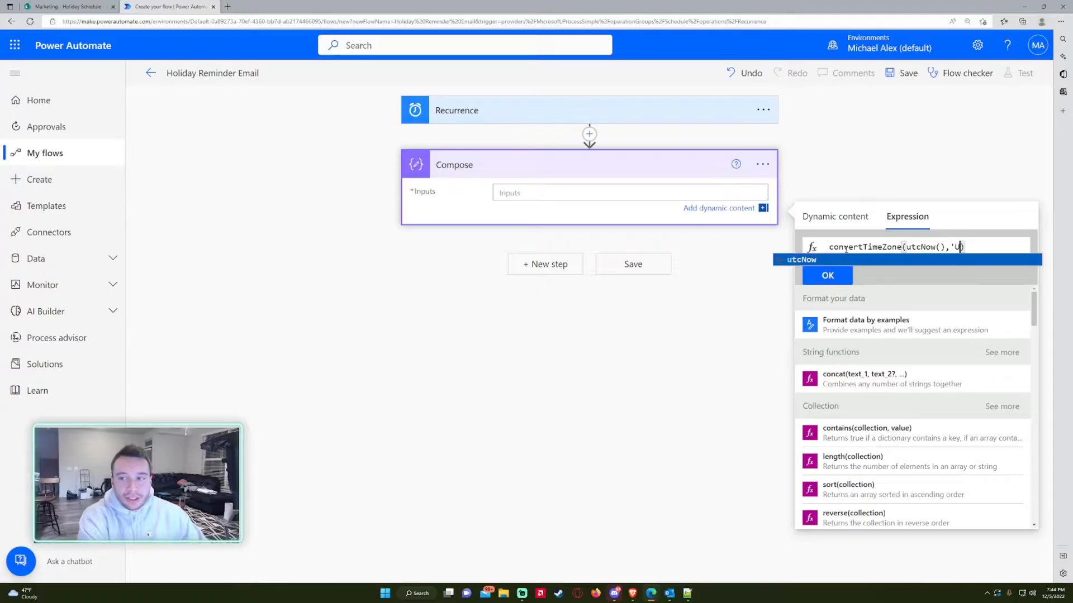
pyautogui.write('TC')
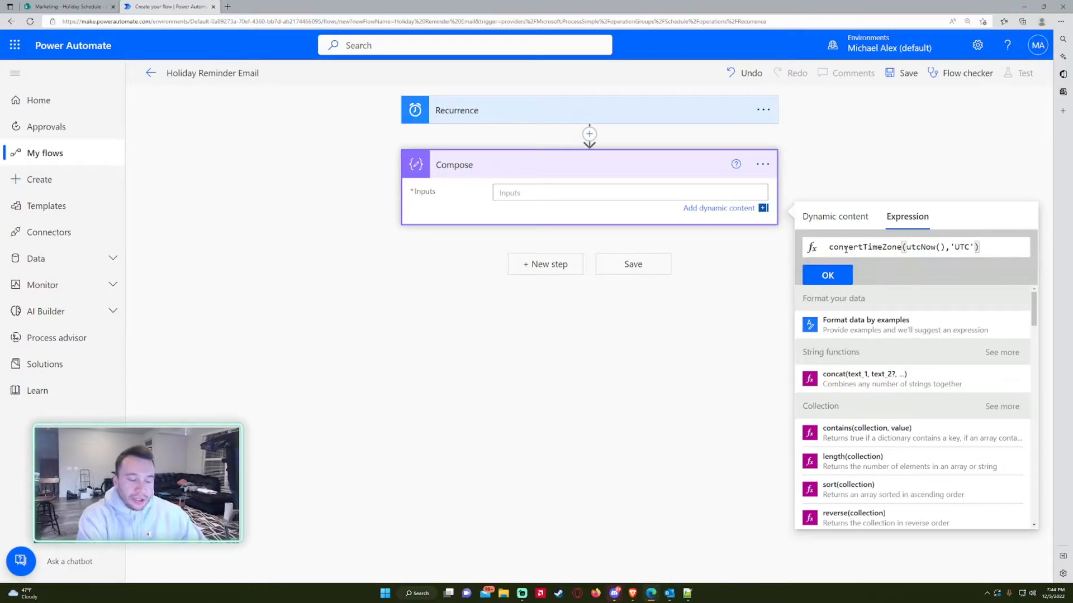
pyautogui.write(',')
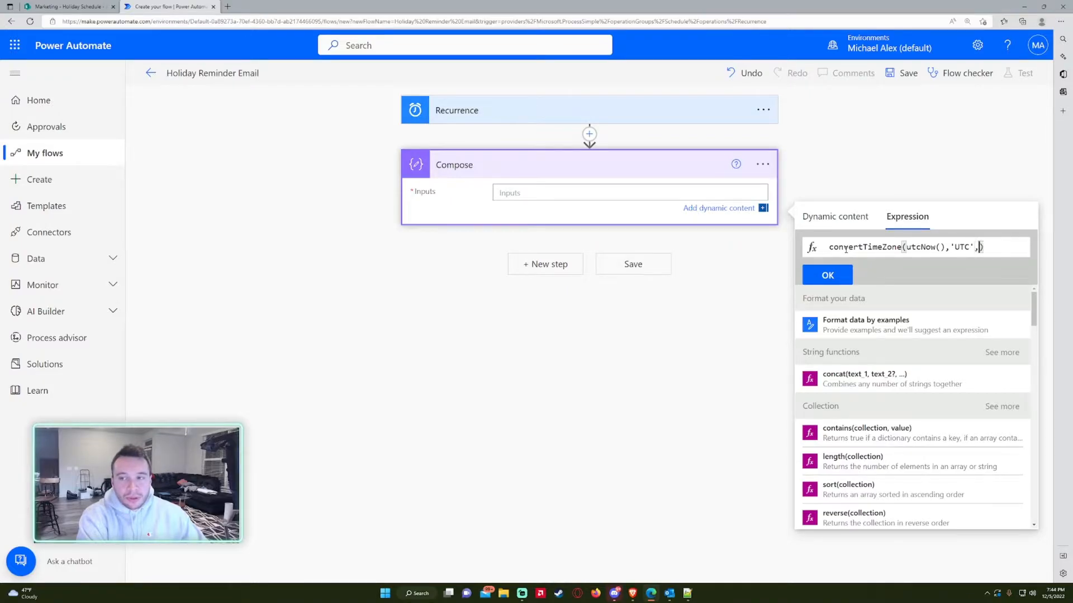
pyautogui.write("'")
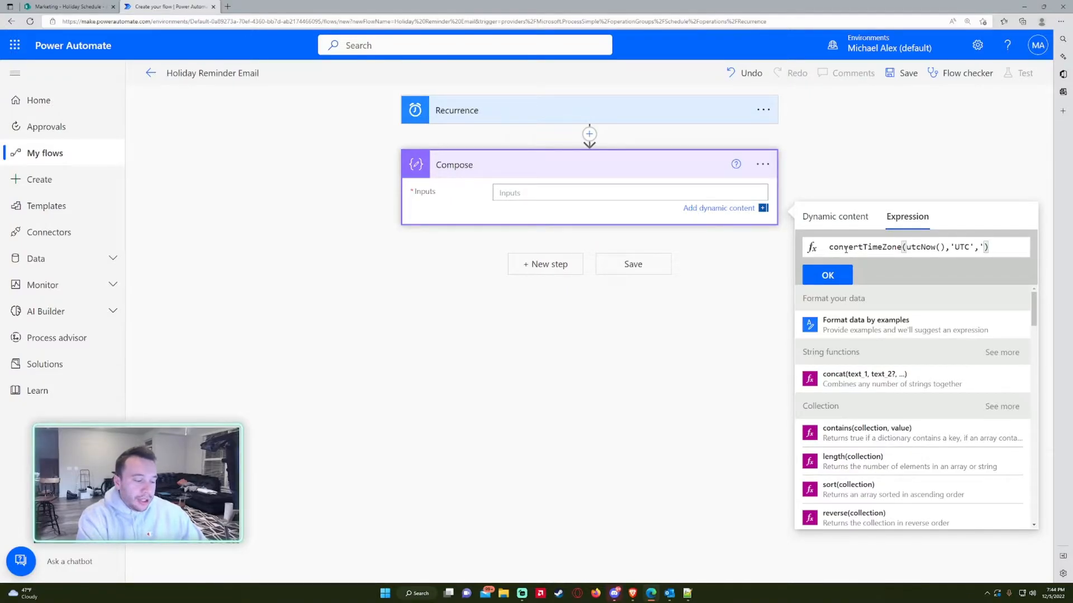
pyautogui.write('E')
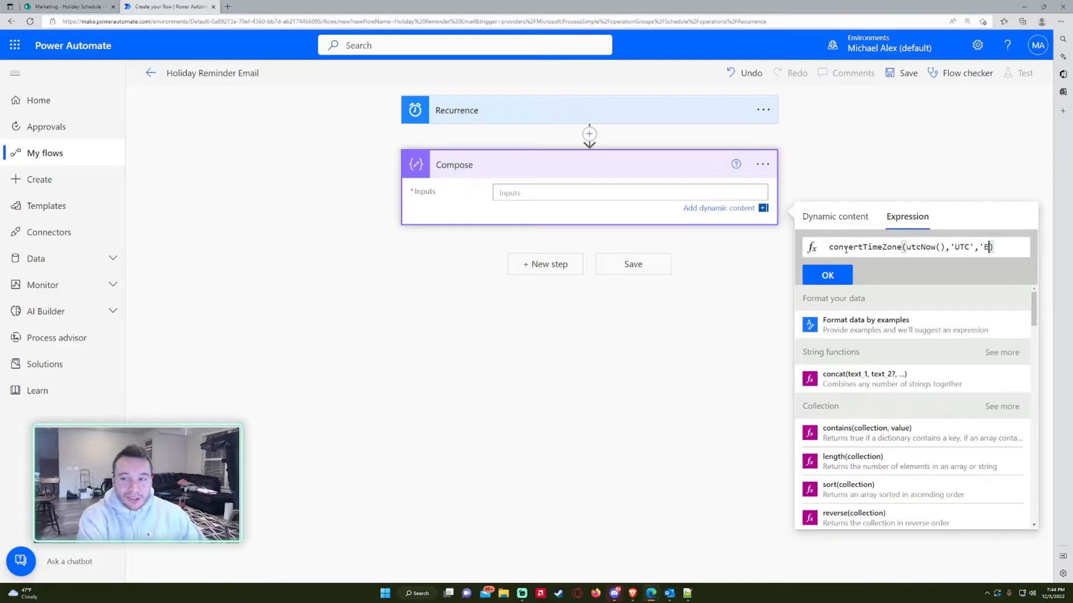
pyautogui.write('astern S')
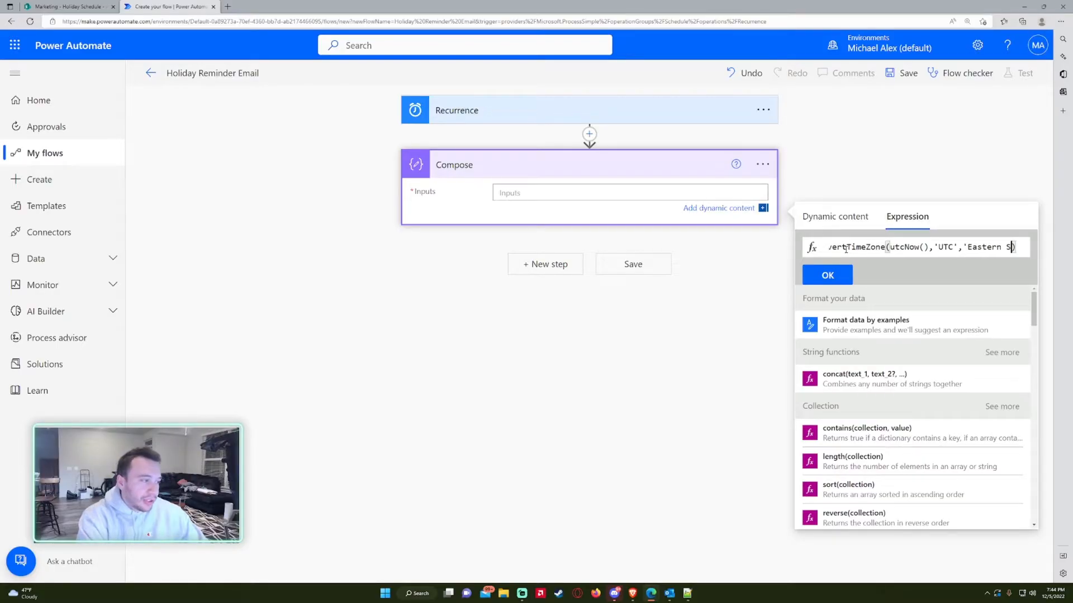
pyautogui.write('tandar')
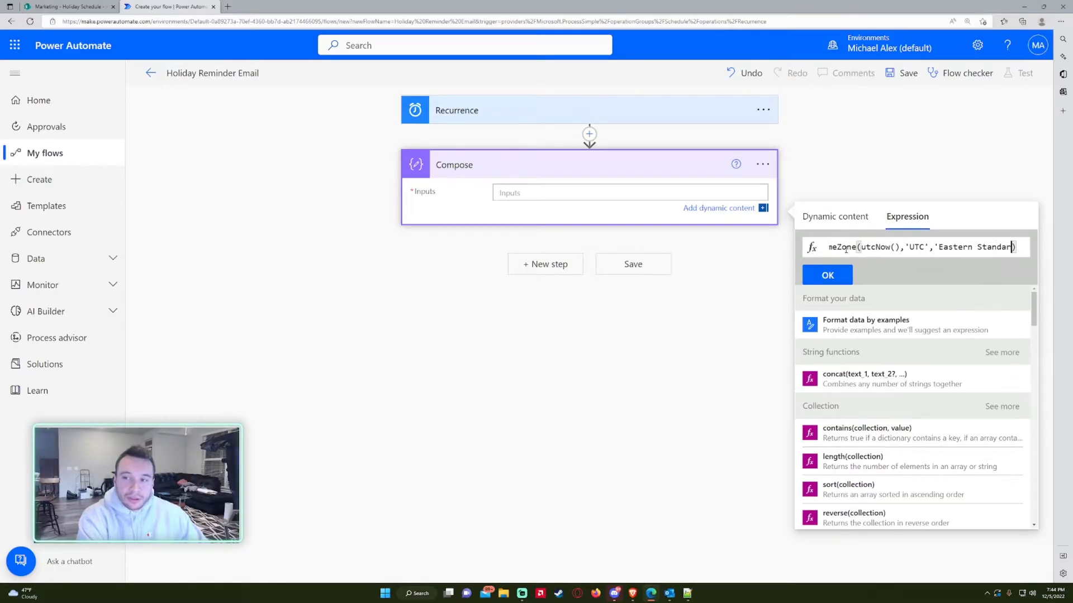
pyautogui.write("Time')")
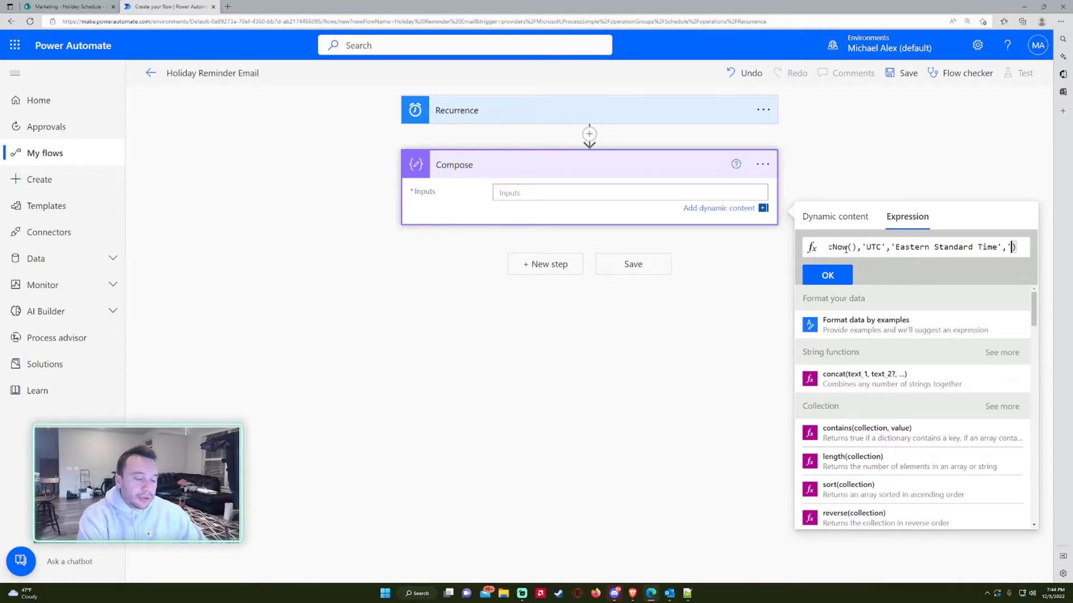
# Finish the expression with the 'MM-dd-yyyy' format string and review the utcNow part.
pyautogui.write('MM-')
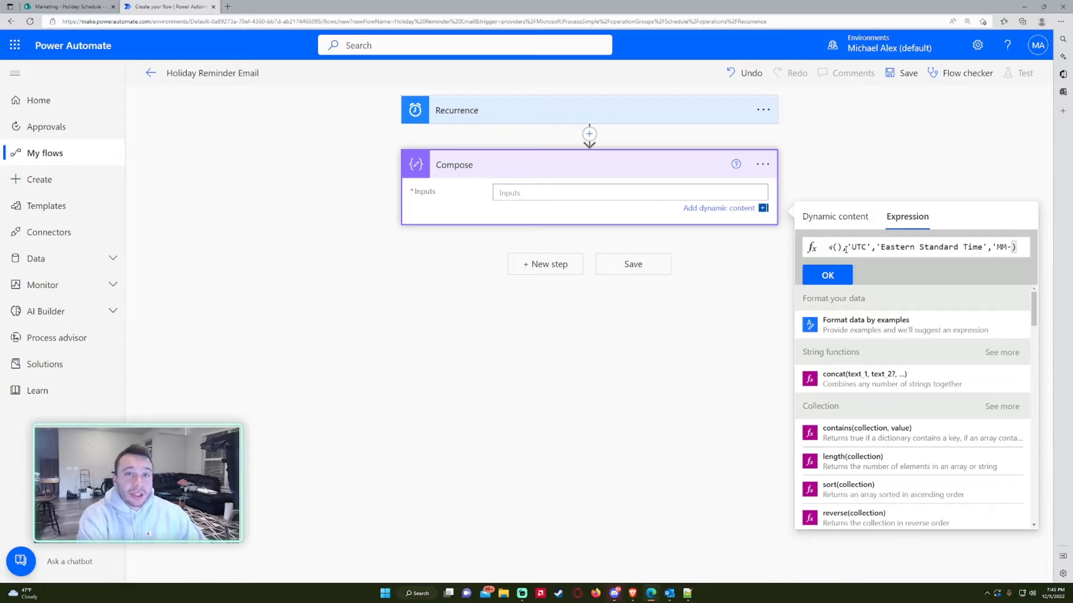
pyautogui.write('dd')
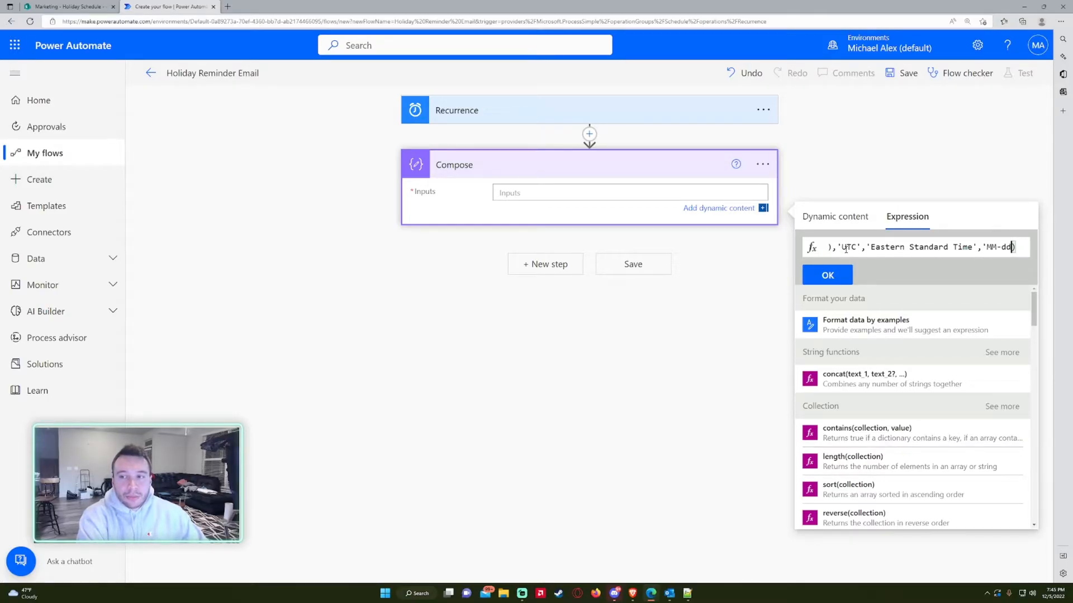
pyautogui.write("yyyy')")
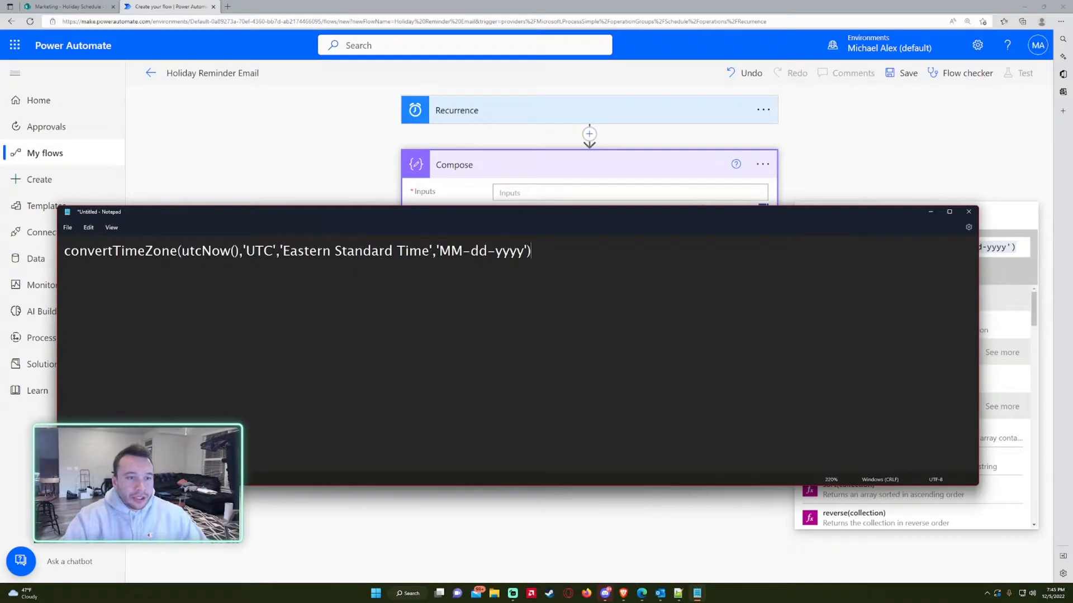
pyautogui.doubleClick(208, 250)
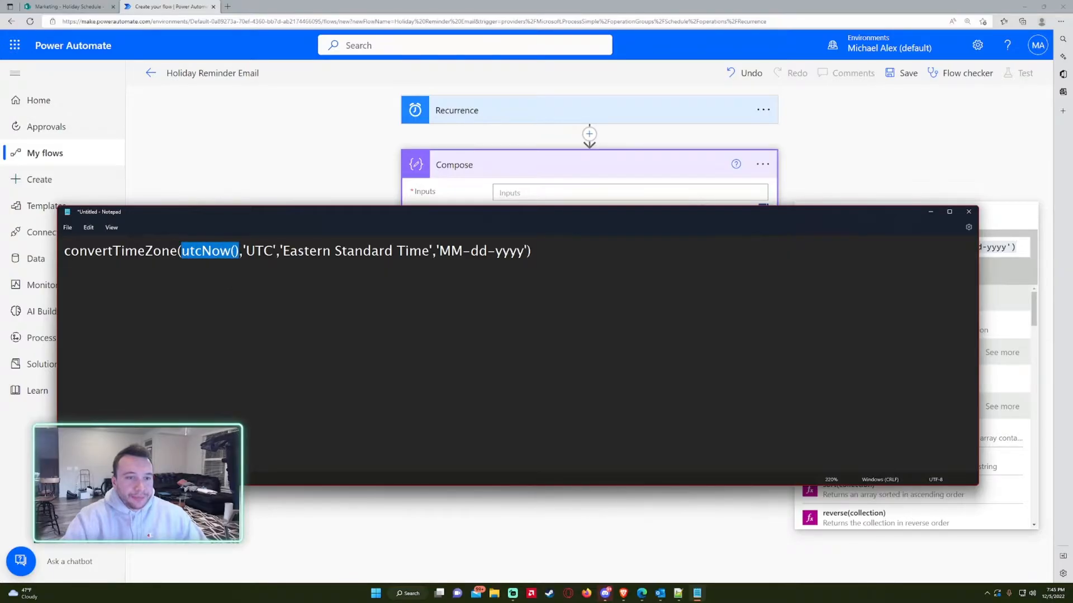
pyautogui.click(241, 252)
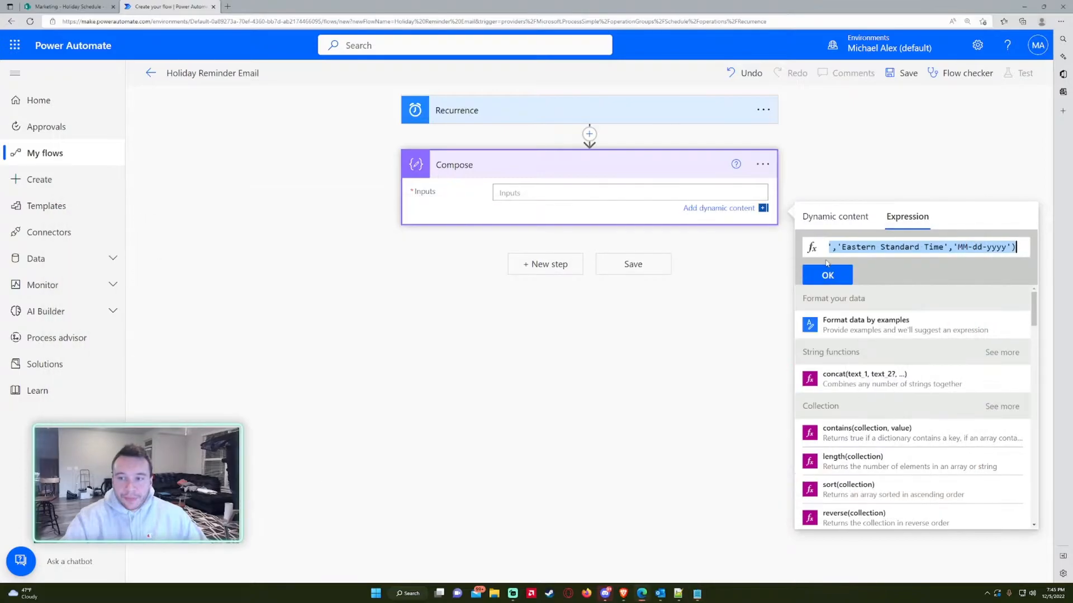
# Apply the expression to Compose and add a SharePoint Get items step.
pyautogui.click(827, 275)
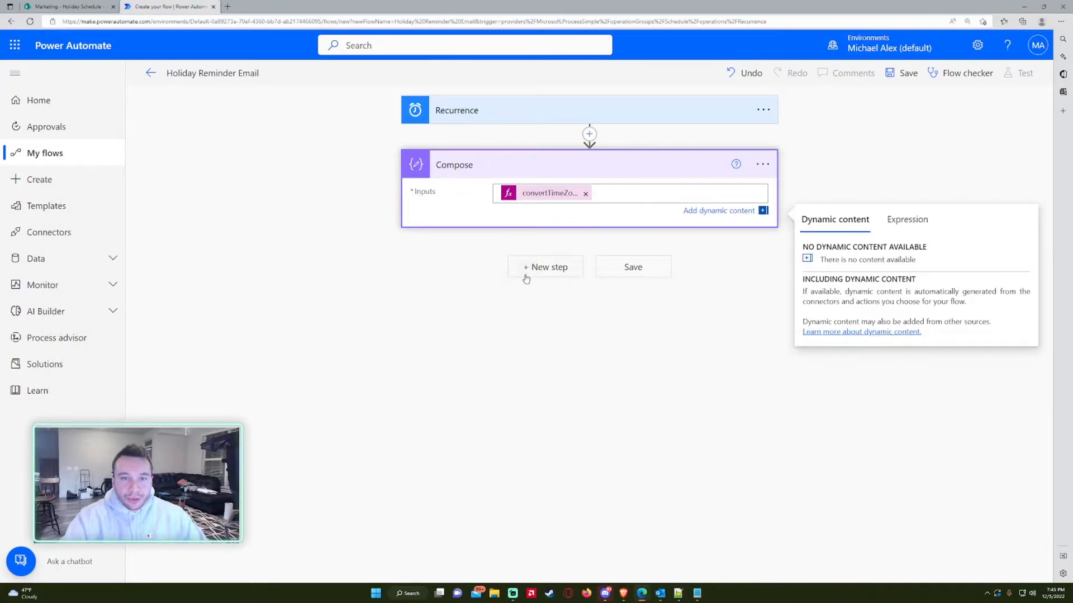
pyautogui.click(545, 267)
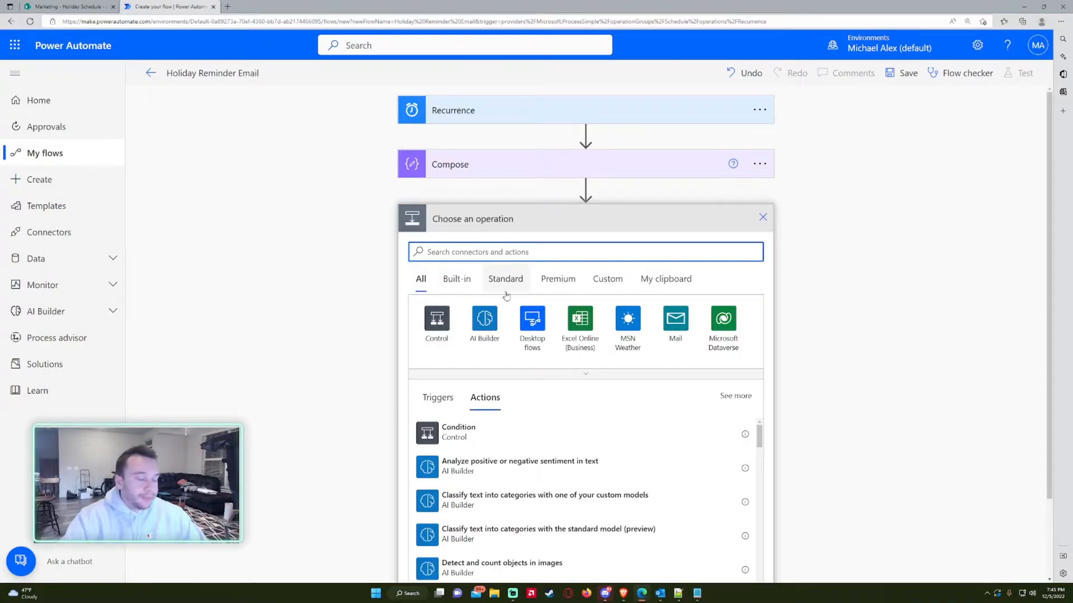
pyautogui.write('get item')
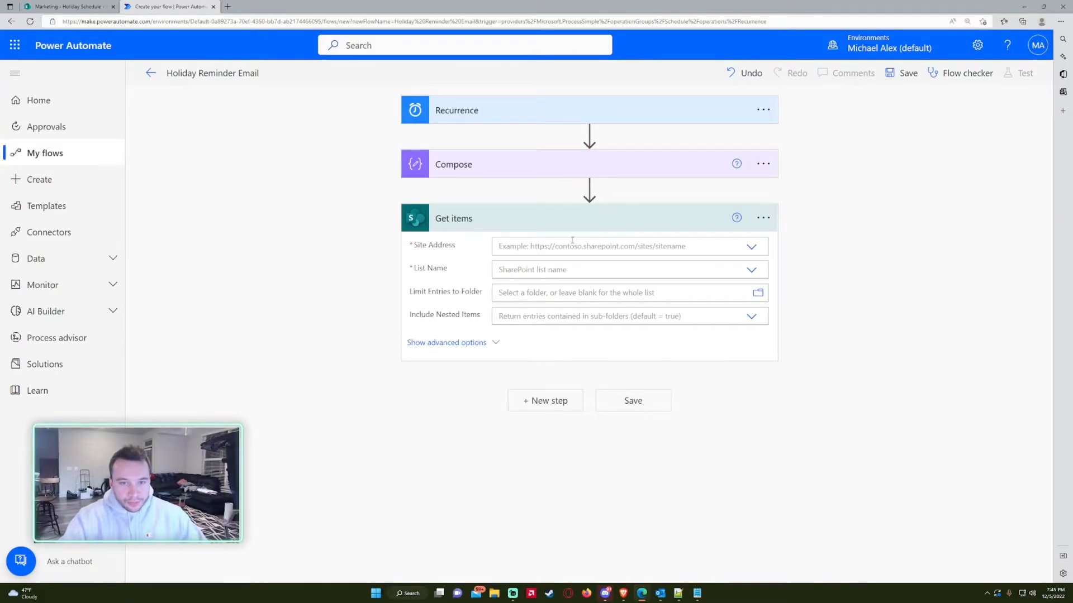
pyautogui.click(751, 246)
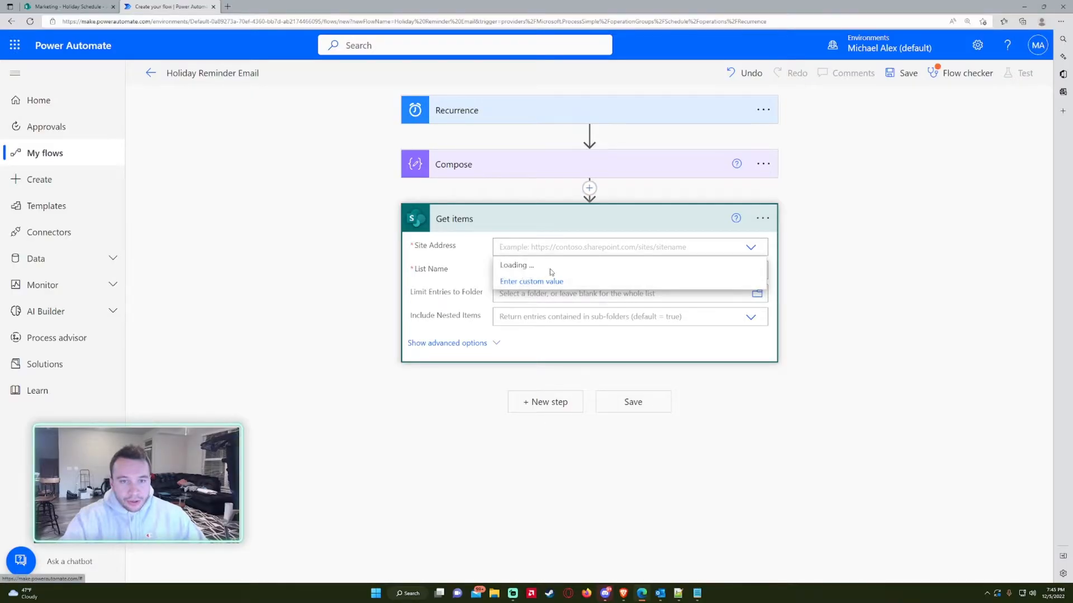
# Point Get items at the Marketing site's Holiday Schedule list and add another step.
pyautogui.click(68, 7)
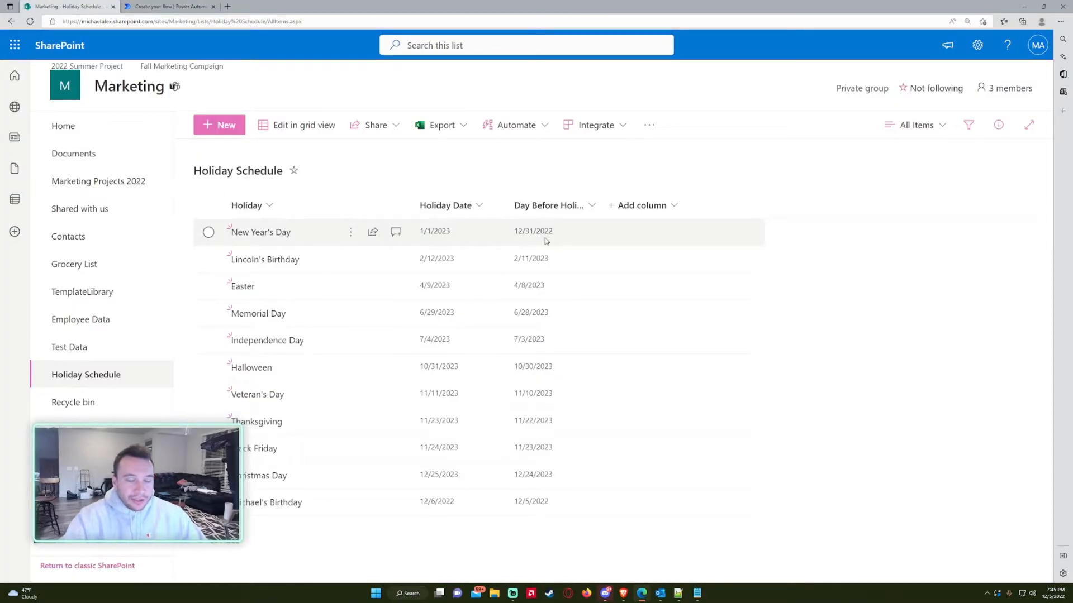
pyautogui.moveTo(542, 526)
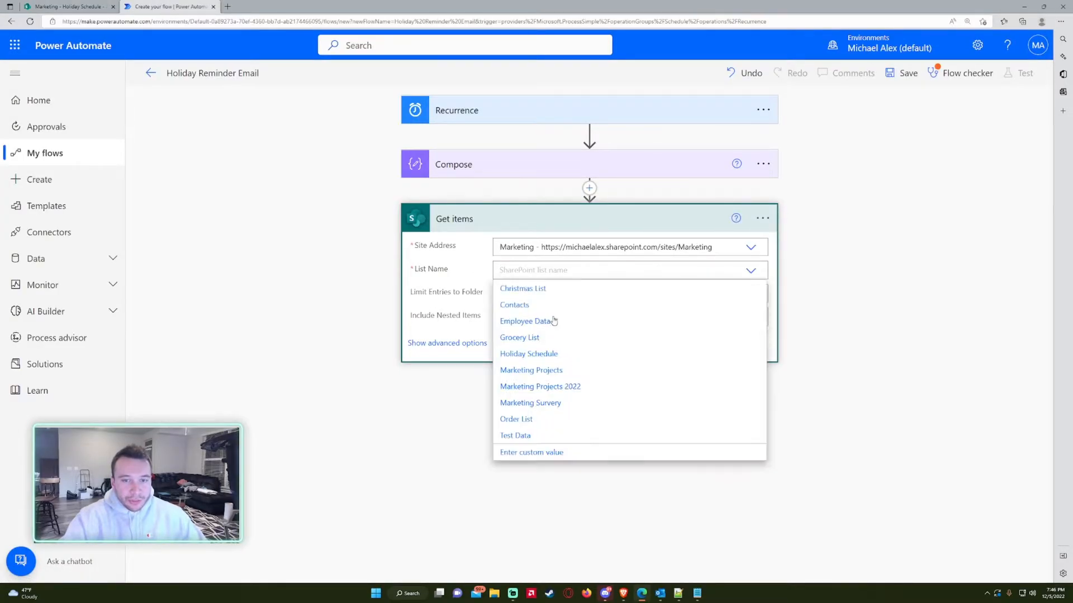
pyautogui.click(529, 354)
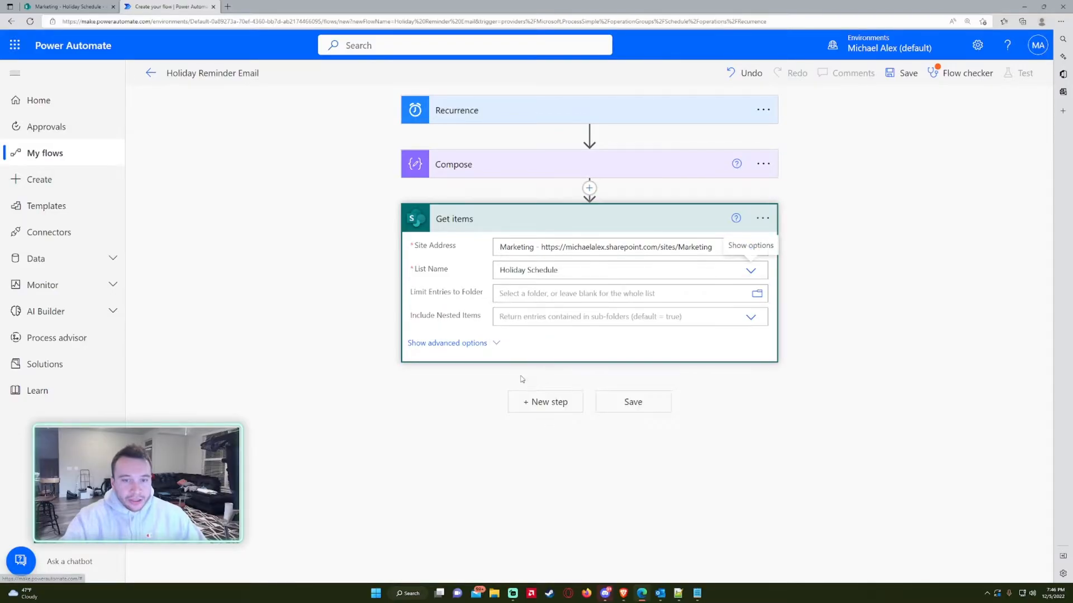
pyautogui.click(447, 343)
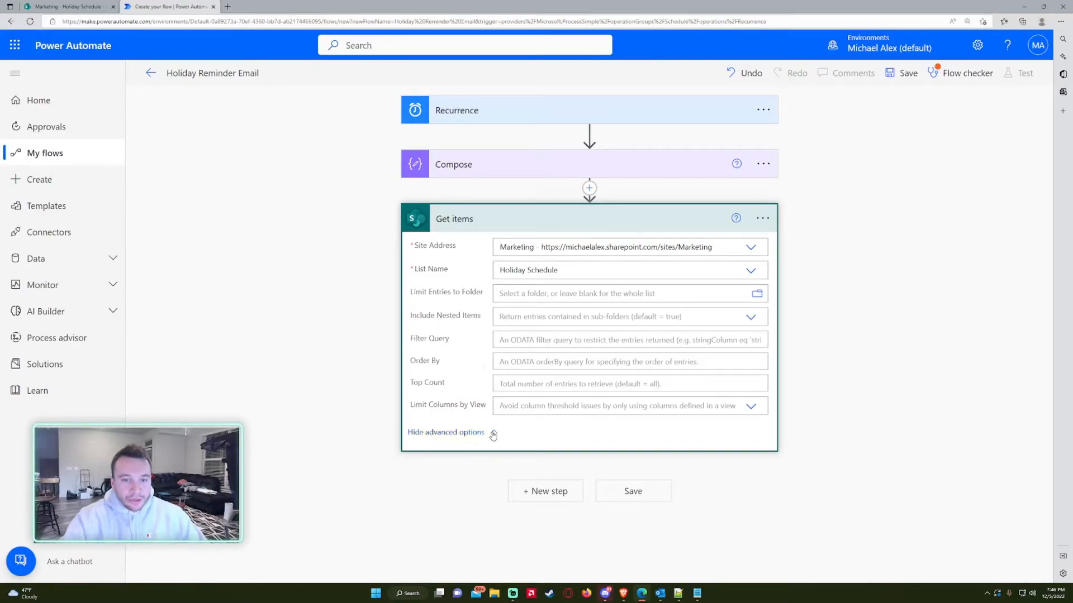
pyautogui.click(446, 432)
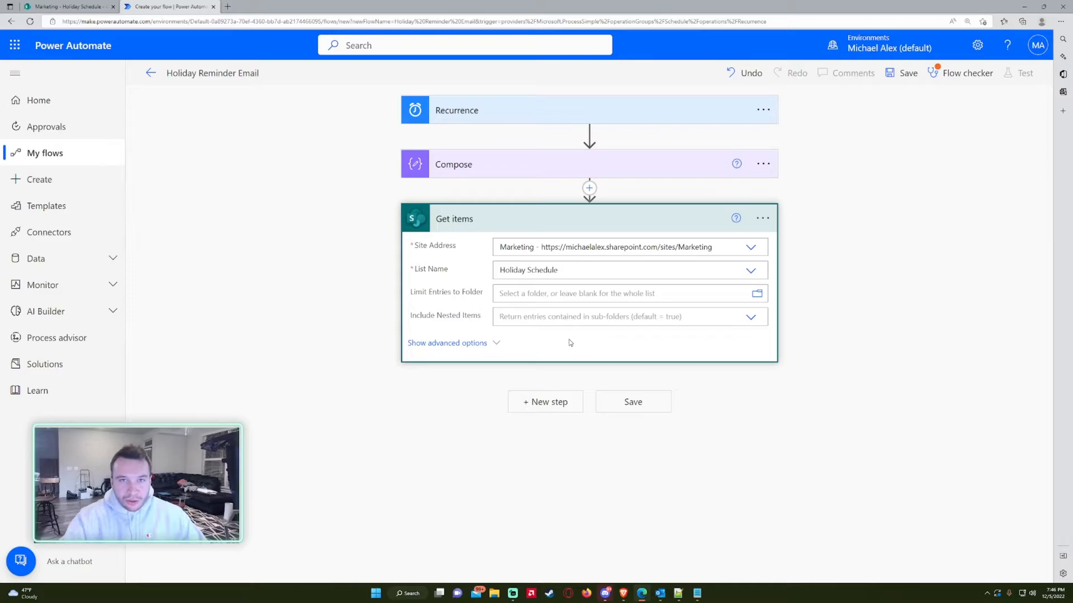
pyautogui.click(544, 401)
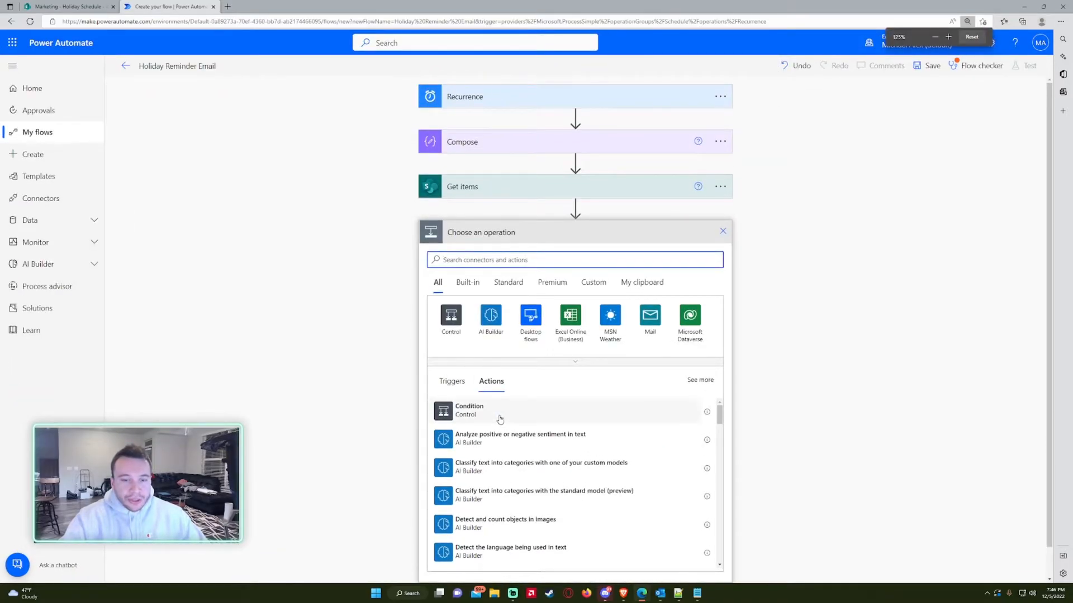
# Add a Condition step and review the Holiday Schedule list and Compose expression.
pyautogui.click(469, 410)
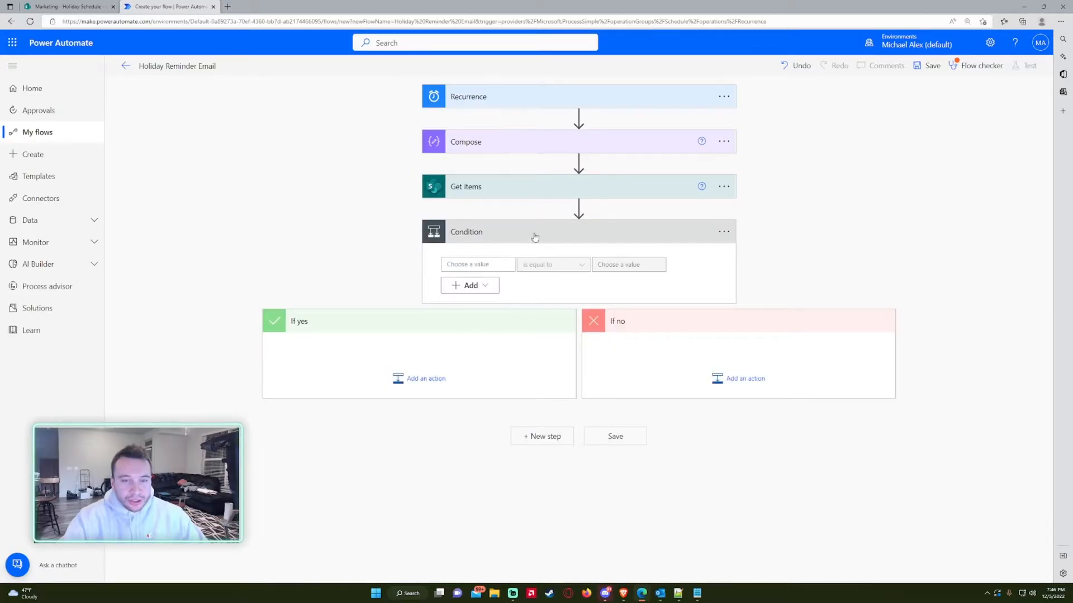
pyautogui.click(534, 231)
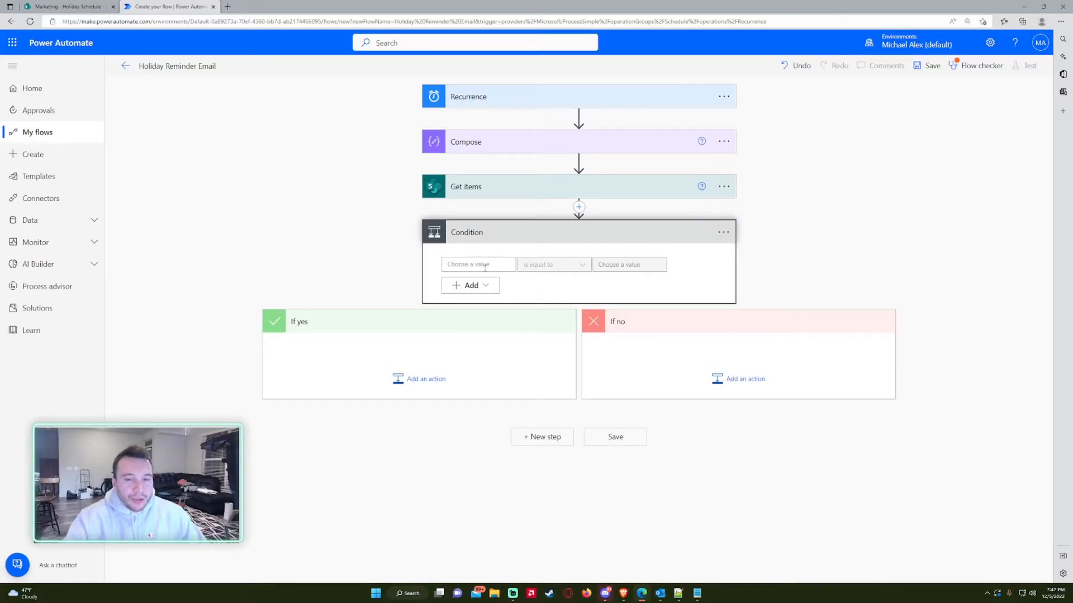
pyautogui.click(477, 265)
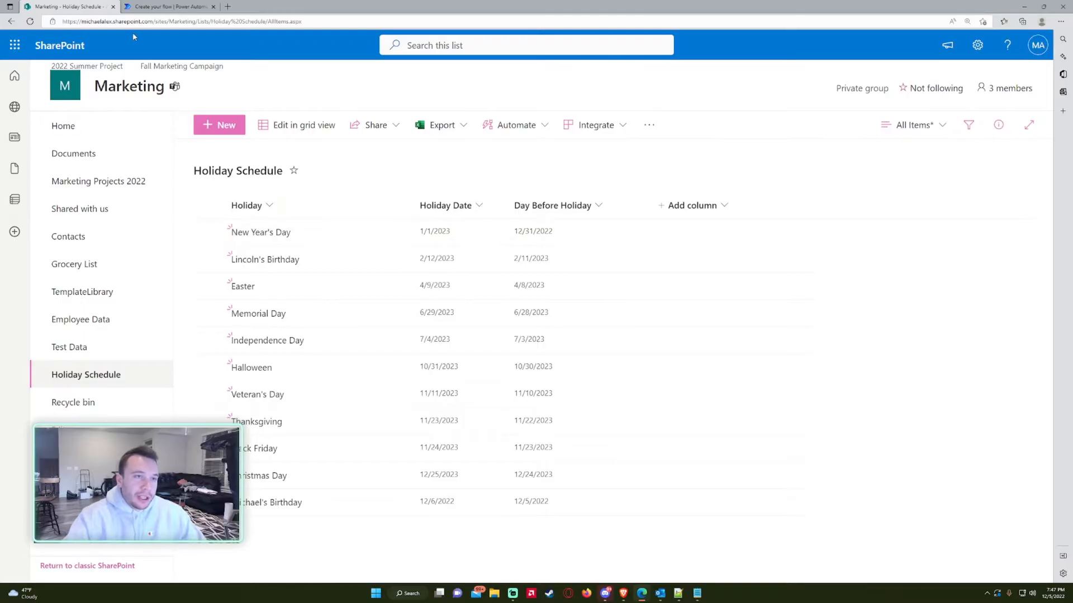
pyautogui.click(168, 7)
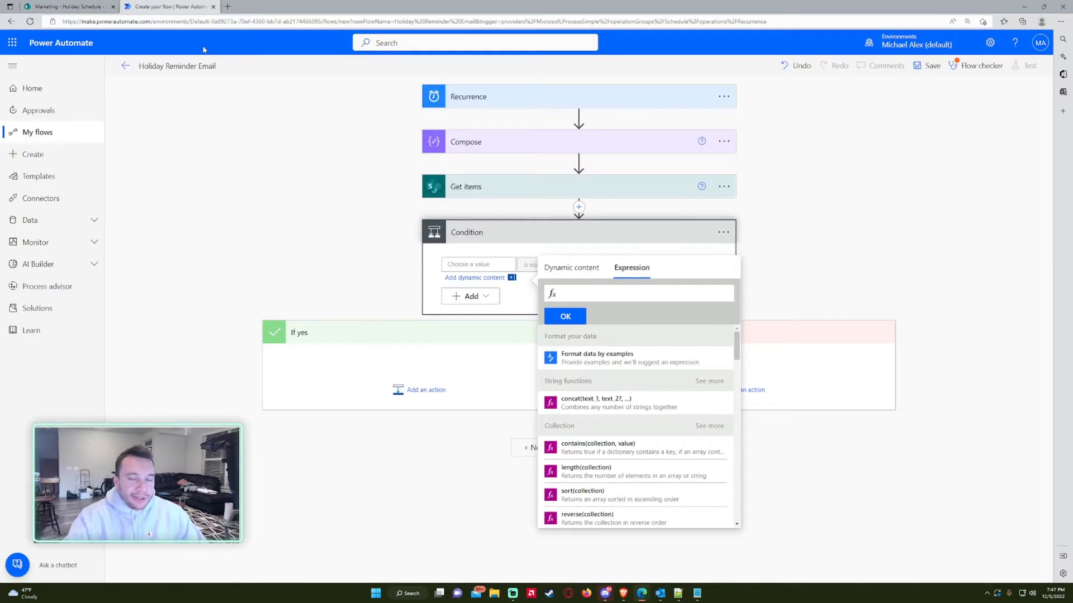
pyautogui.click(564, 316)
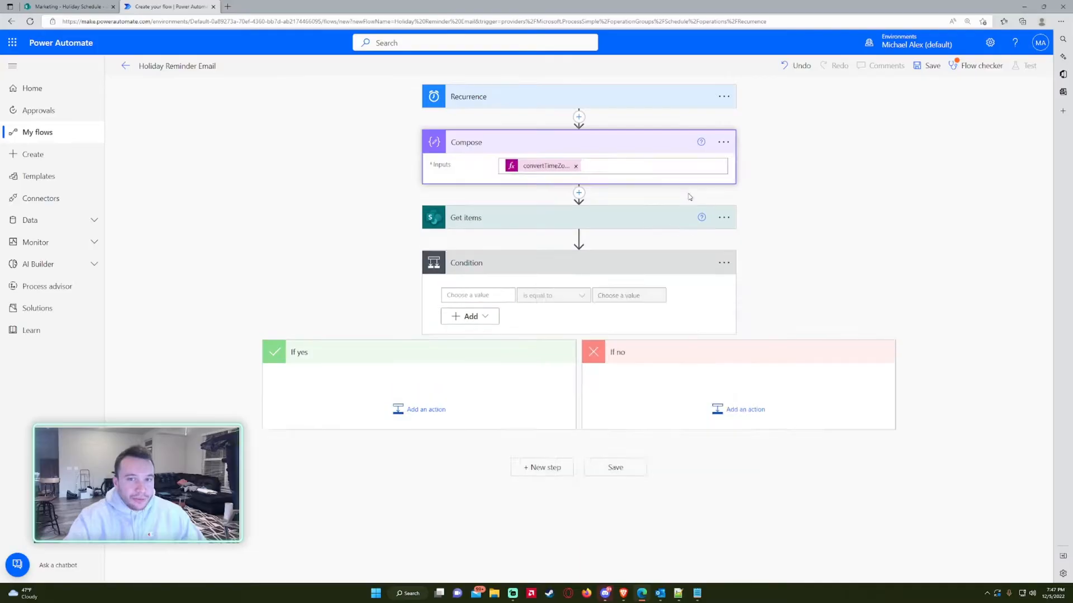
pyautogui.moveTo(545, 165)
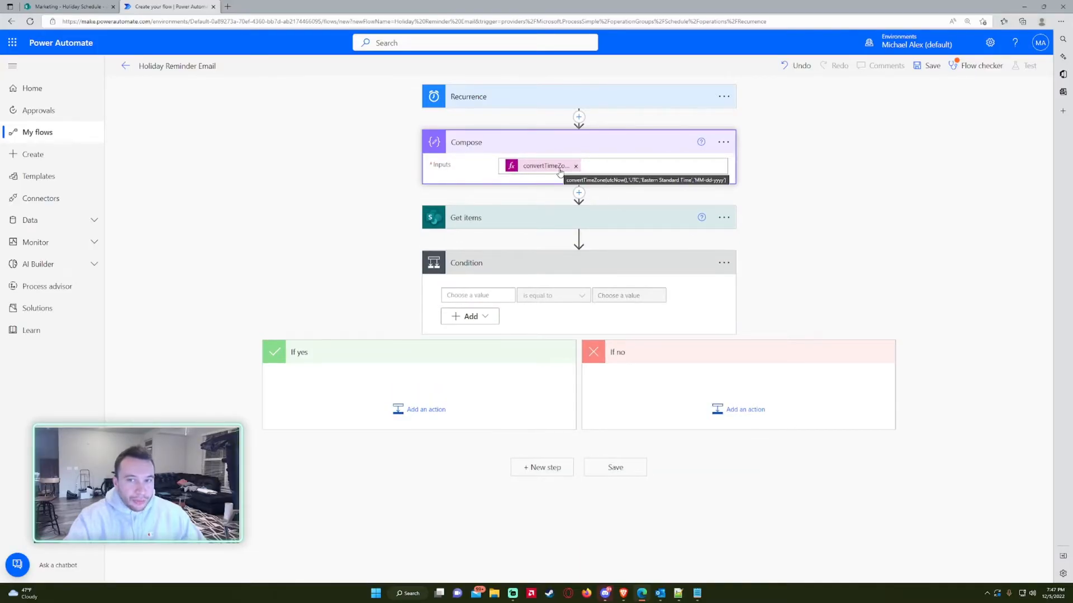
pyautogui.moveTo(556, 202)
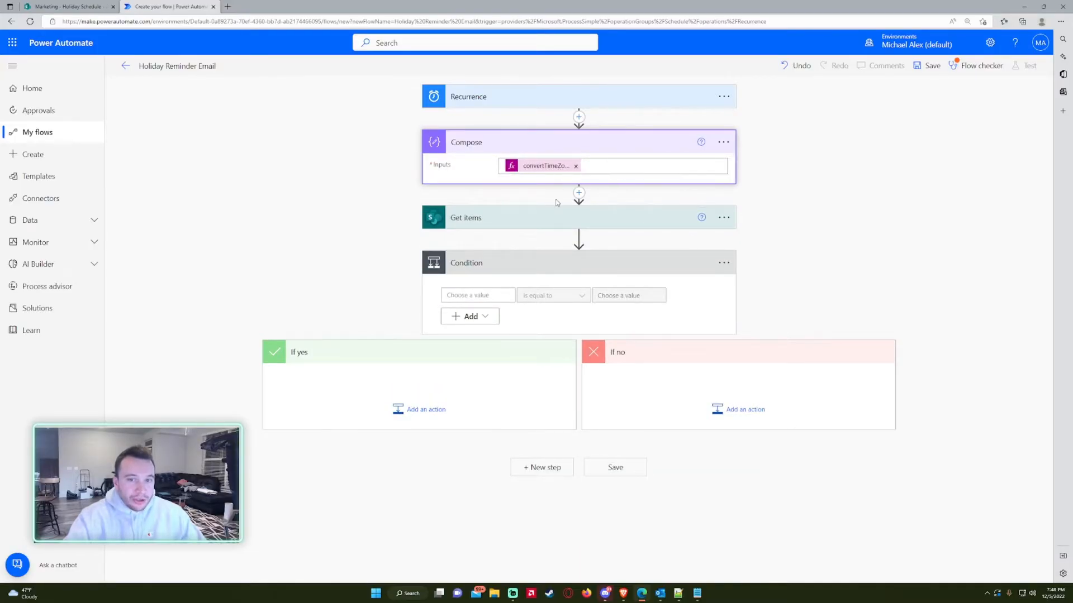
# Pick the Day Before Holiday dynamic content as the condition's first value.
pyautogui.click(477, 294)
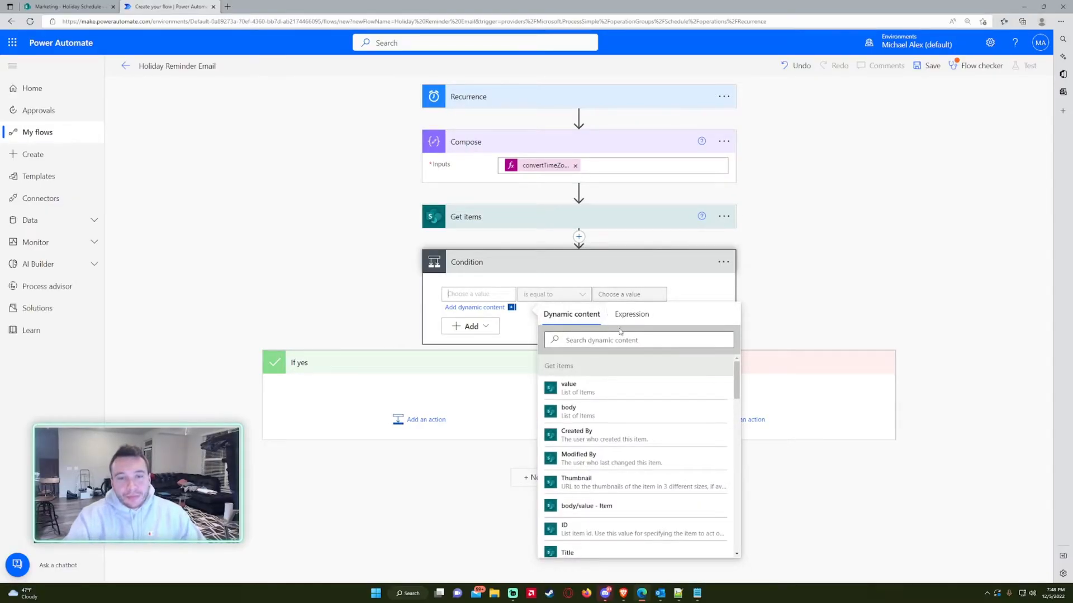
pyautogui.click(630, 313)
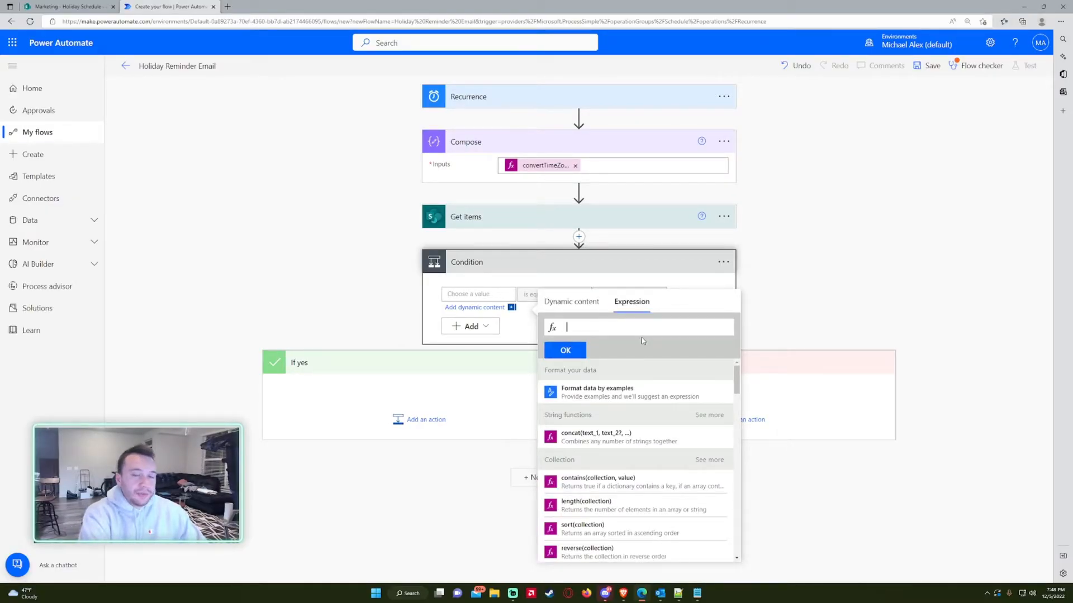
pyautogui.click(571, 302)
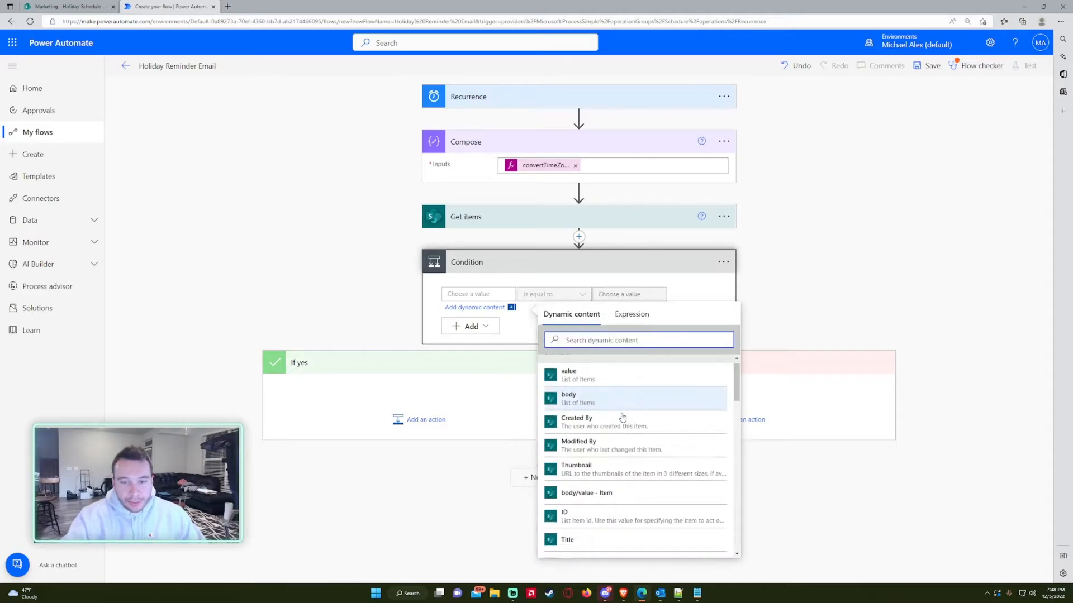
pyautogui.scroll(-3)
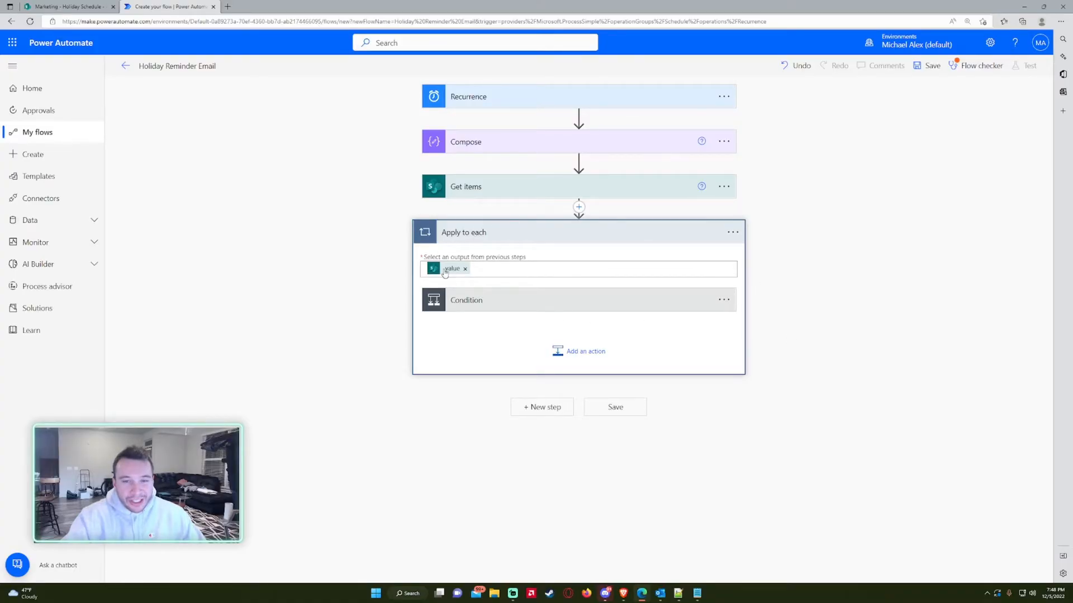
# Replace the Day Before Holiday token with a formatDateTime(items('Apply_to_each')?[...] expression.
pyautogui.click(68, 7)
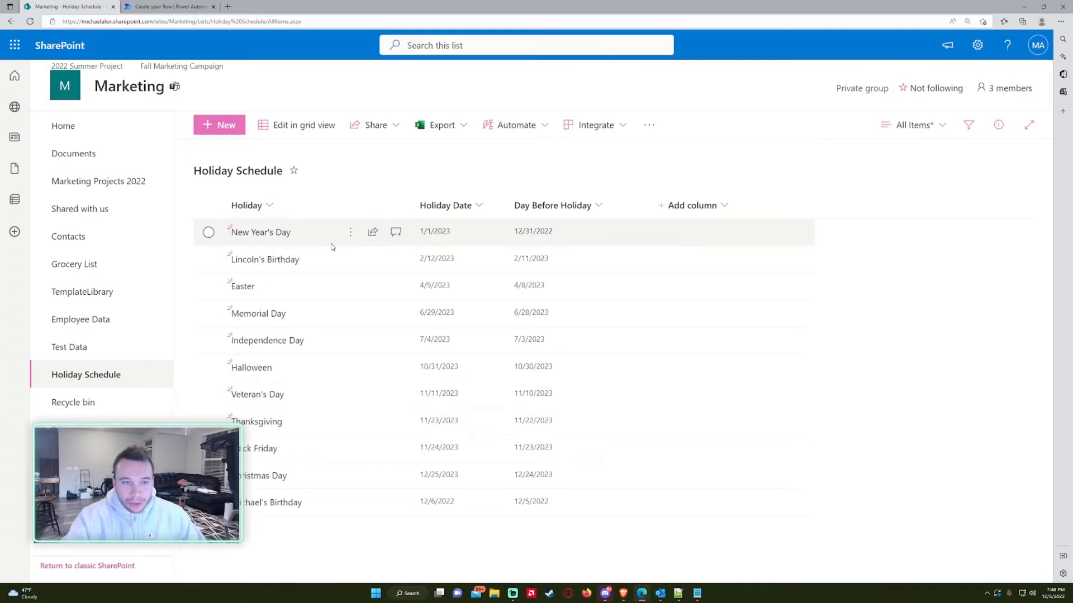
pyautogui.click(170, 7)
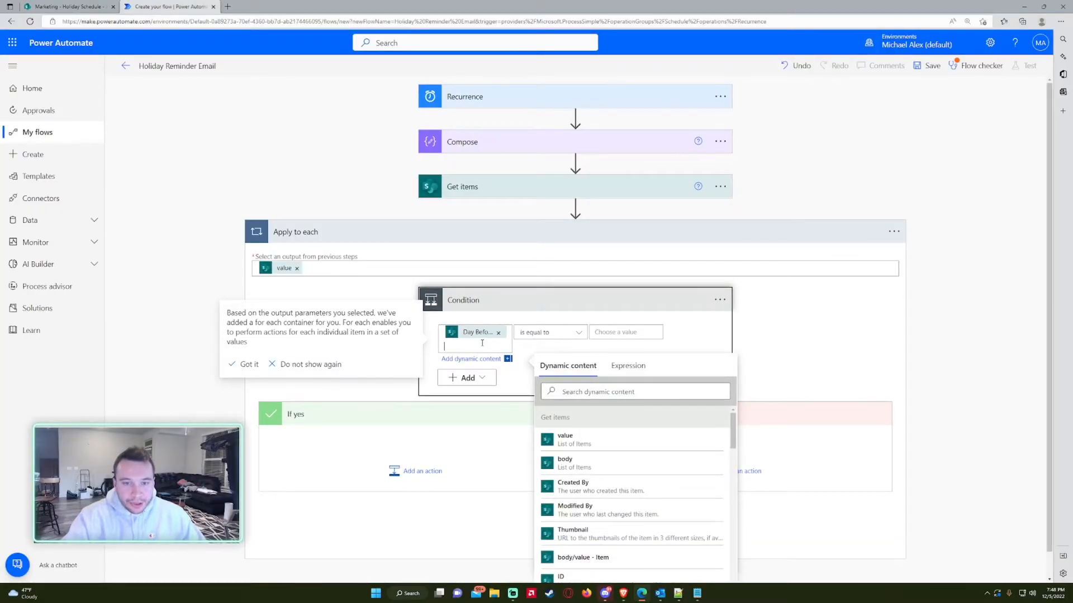
pyautogui.doubleClick(474, 331)
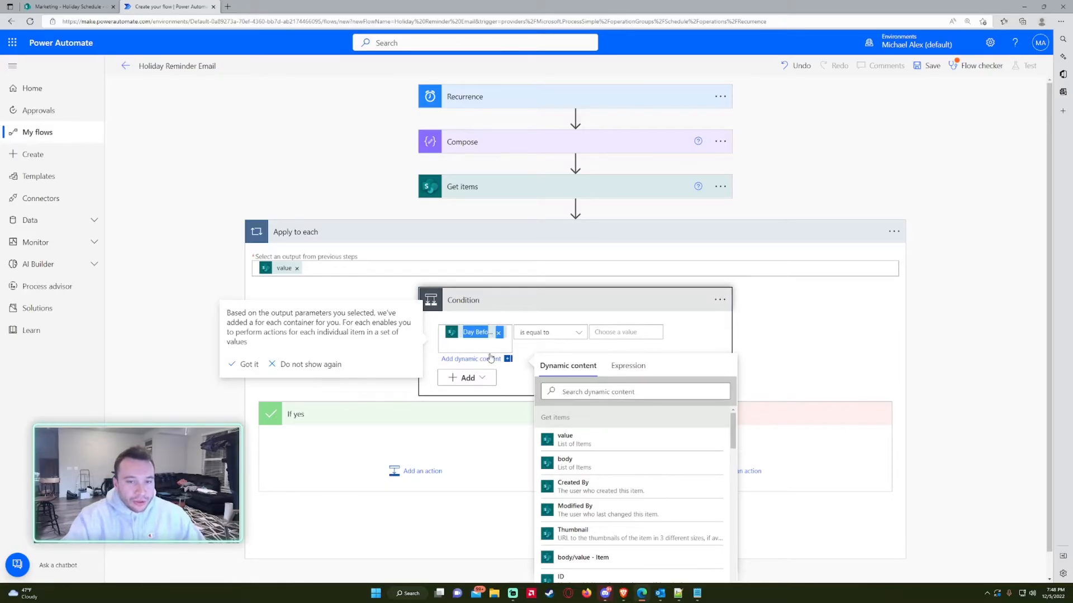
pyautogui.click(627, 365)
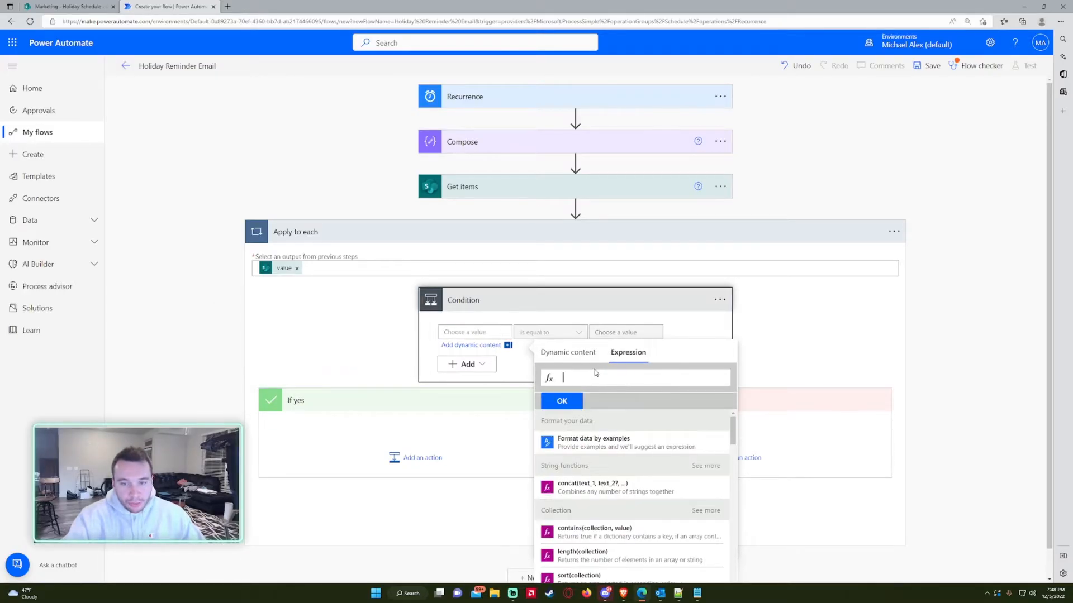
pyautogui.write('formatDateTime')
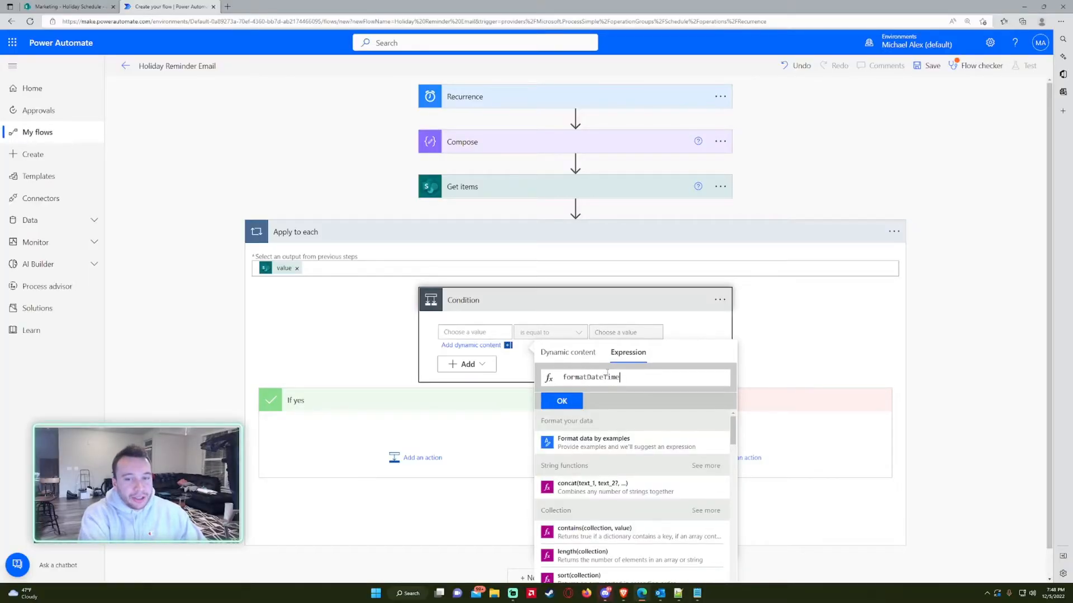
pyautogui.write('()')
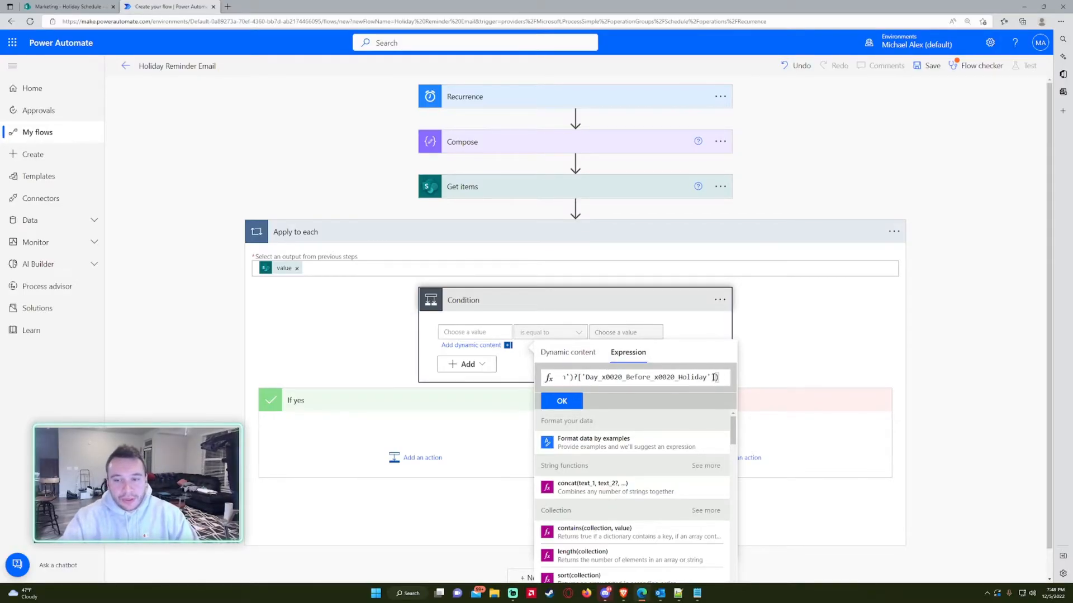
pyautogui.write("formatDateTime(items('Apply_to_each')?['")
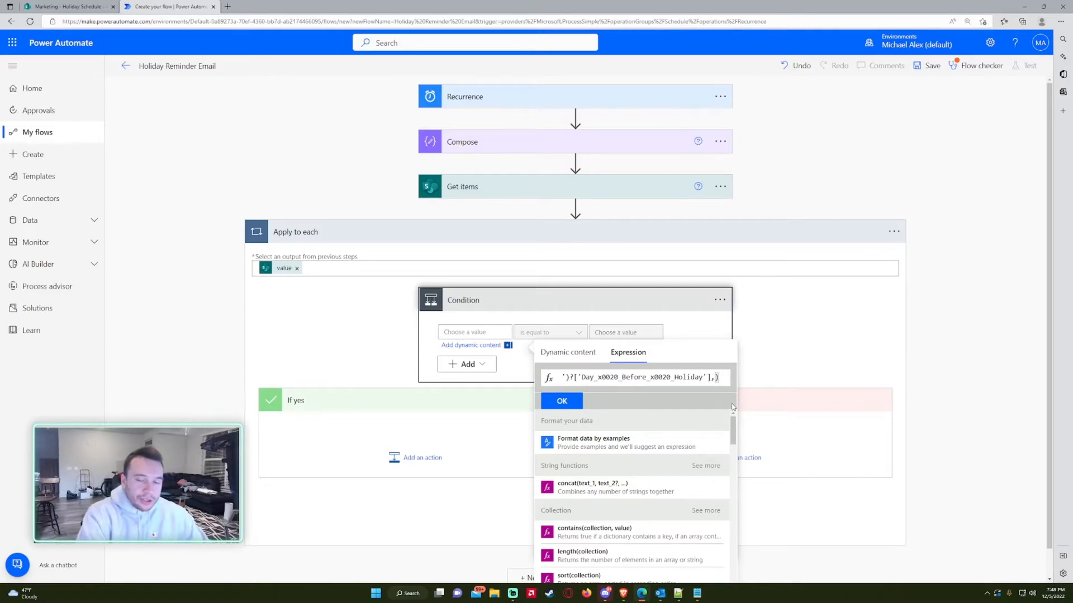
# Complete it as formatDateTime(...['Day_x0020_Before_x0020_Holiday'],'MM-dd-yyyy') and confirm.
pyautogui.write("'MM")
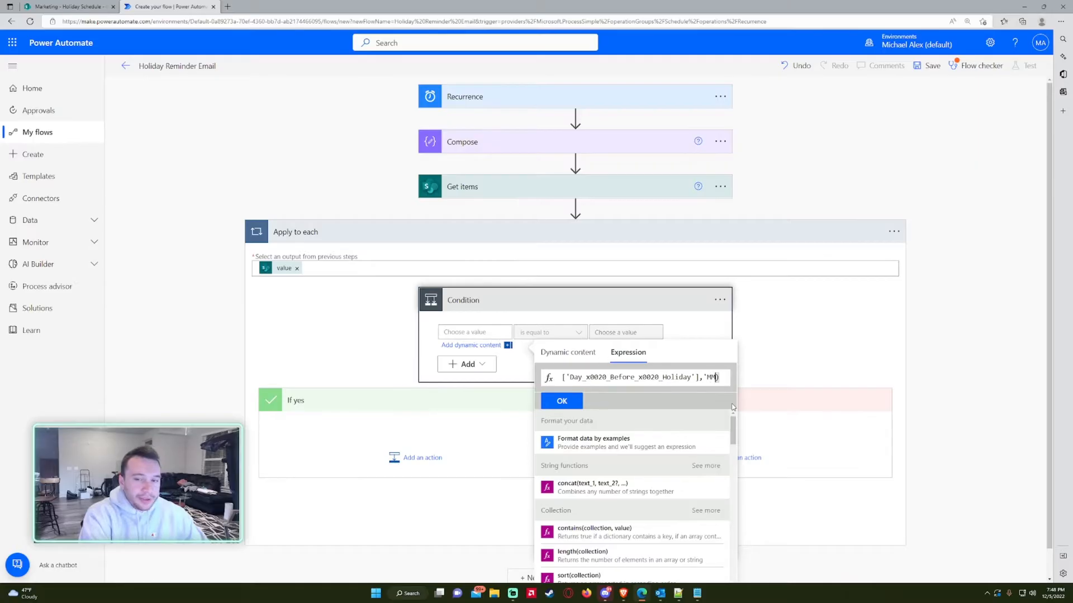
pyautogui.write('-dd-')
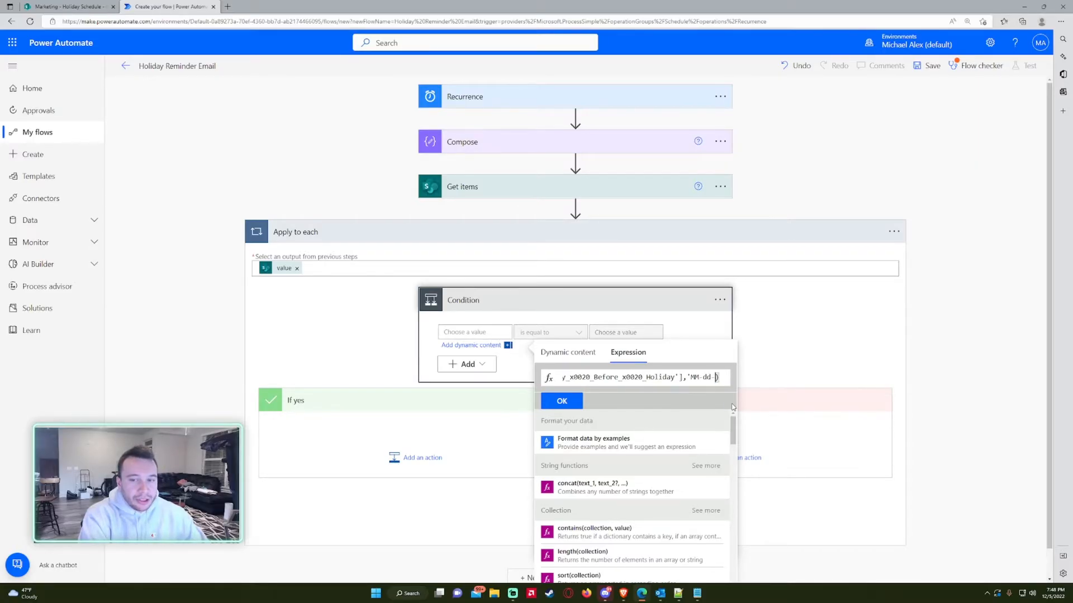
pyautogui.write('yyyy')
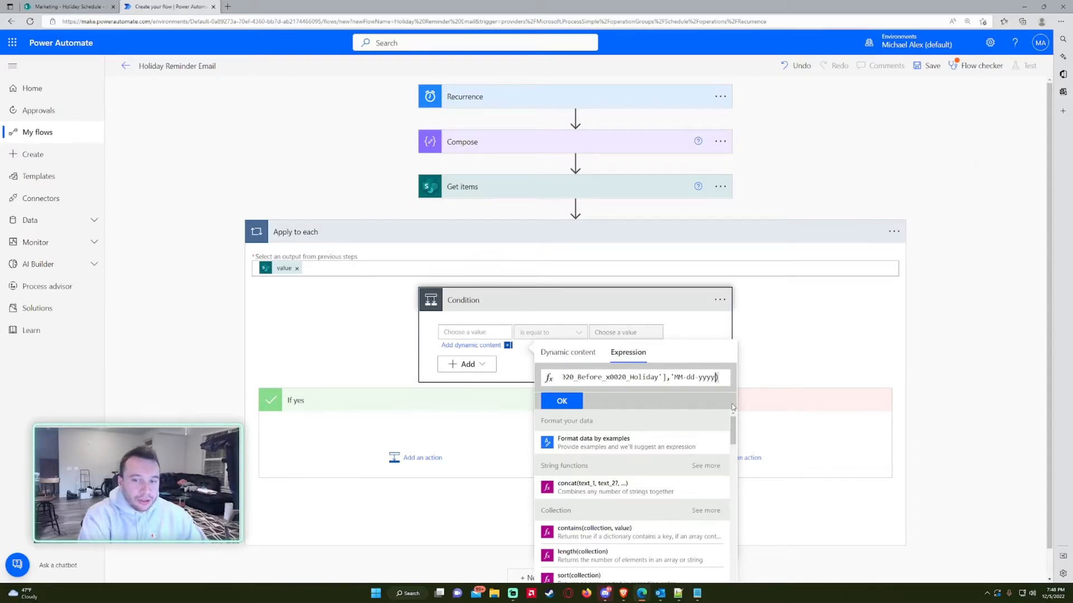
pyautogui.write(')')
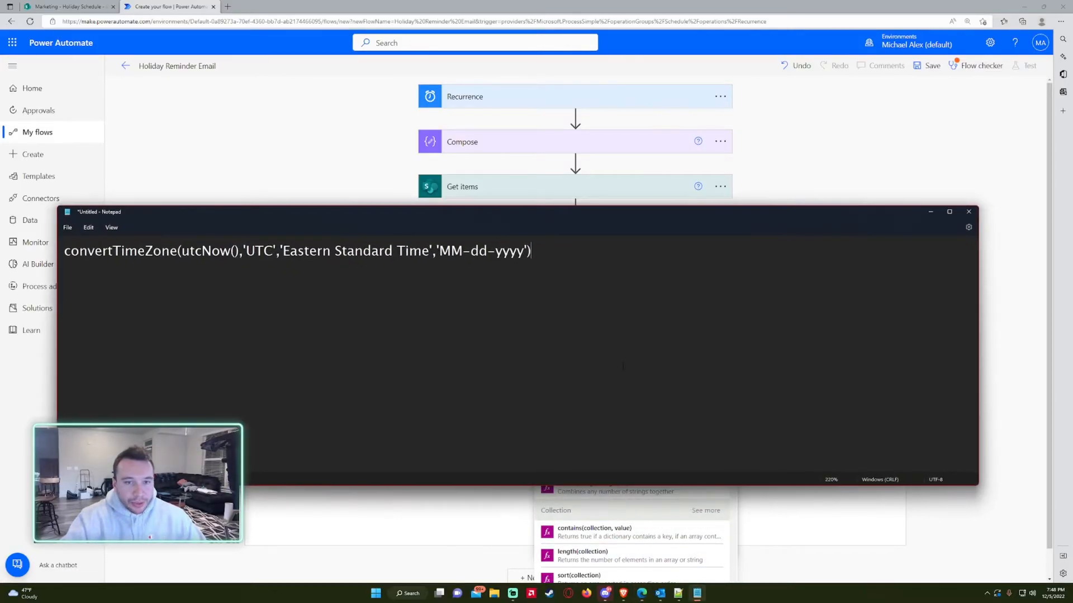
pyautogui.write("formatDateTime(items('Apply_to_each')?['Day_x0020_Before_x0020_Holiday'],'MM-dd-yyyy')")
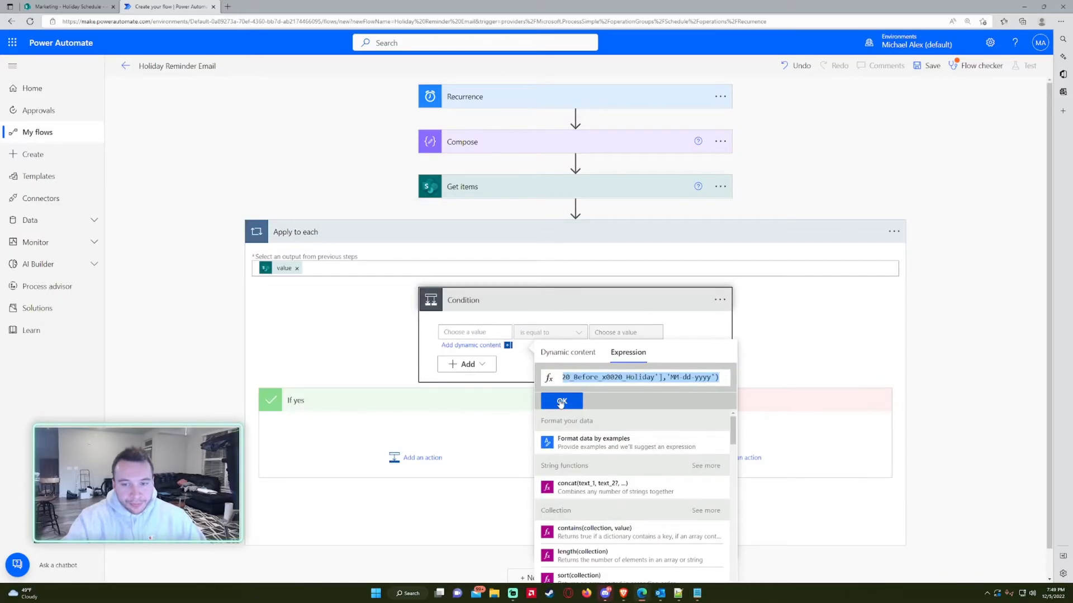
pyautogui.click(561, 401)
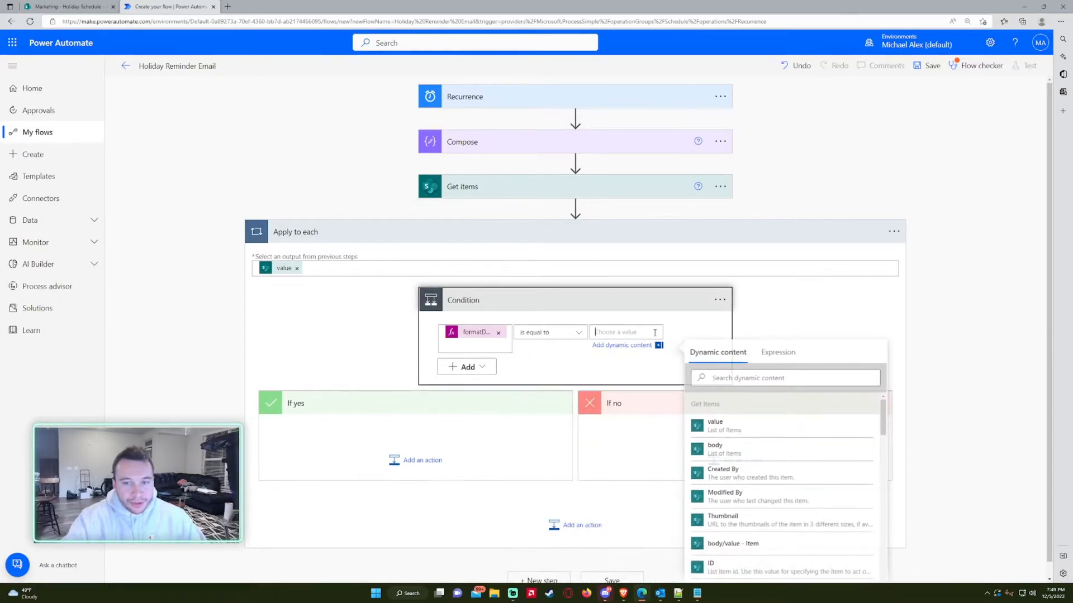
# Compare it as equal to the Compose Outputs and add an action under If yes.
pyautogui.scroll(-3)
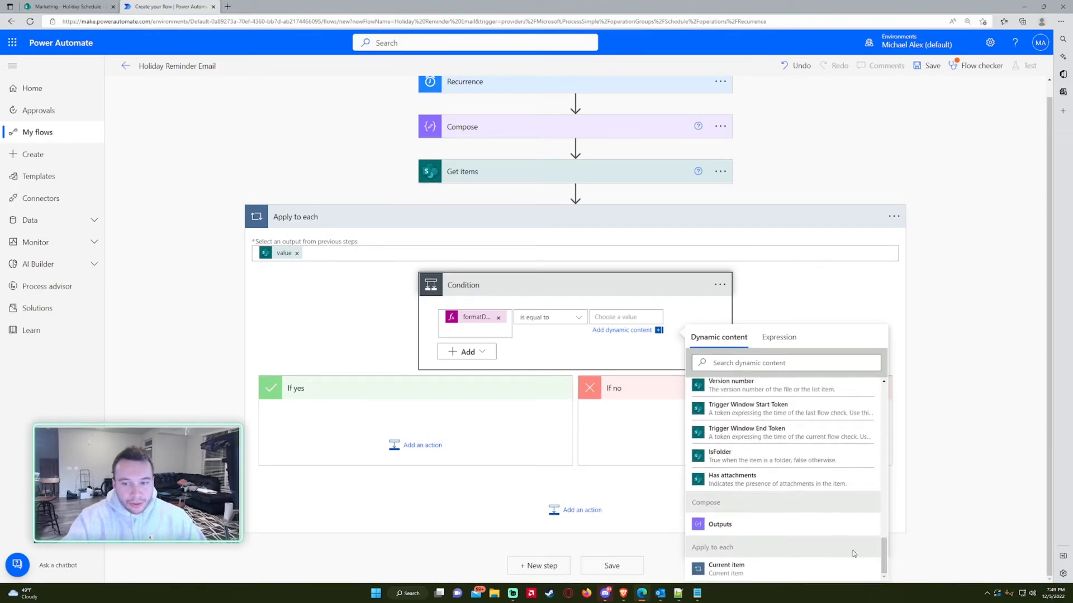
pyautogui.click(719, 525)
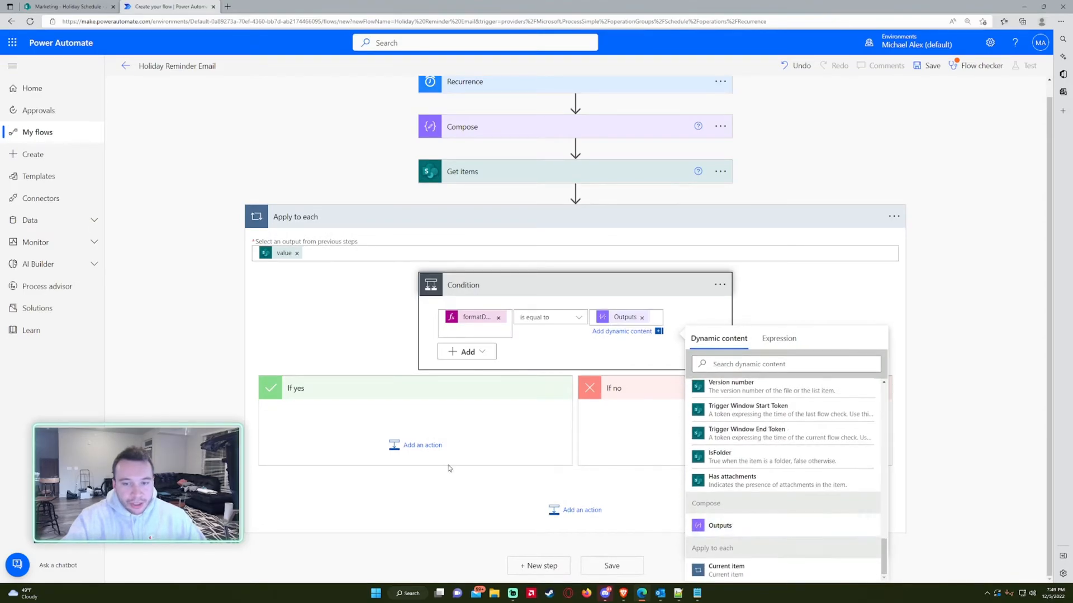
pyautogui.click(422, 445)
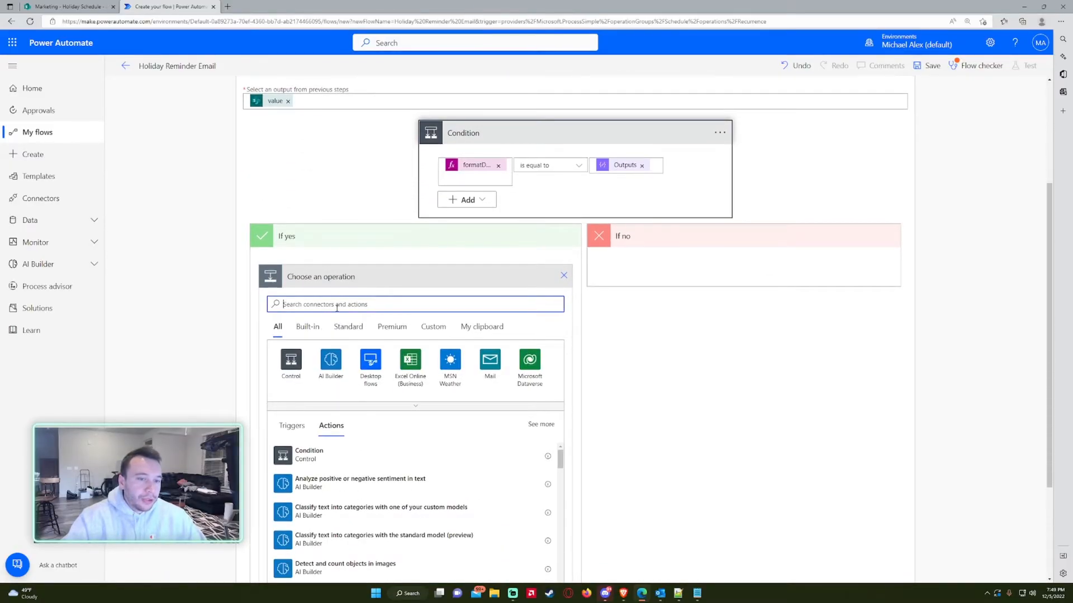
# Add Send an email (V2) to Michael with subject 'Holiday Reminder:' plus the holiday Title.
pyautogui.write('send an email')
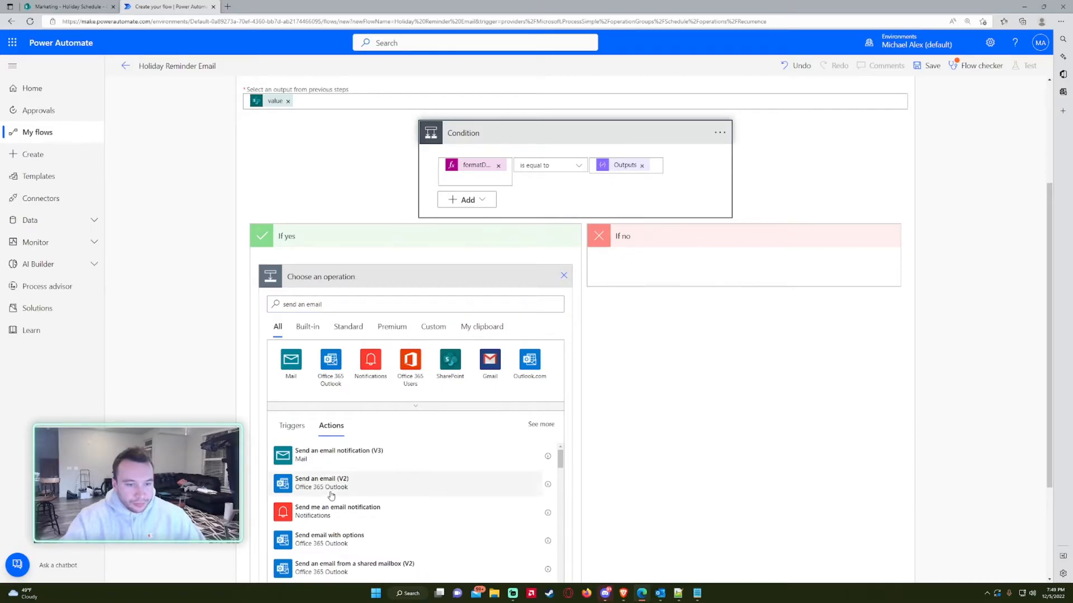
pyautogui.click(322, 482)
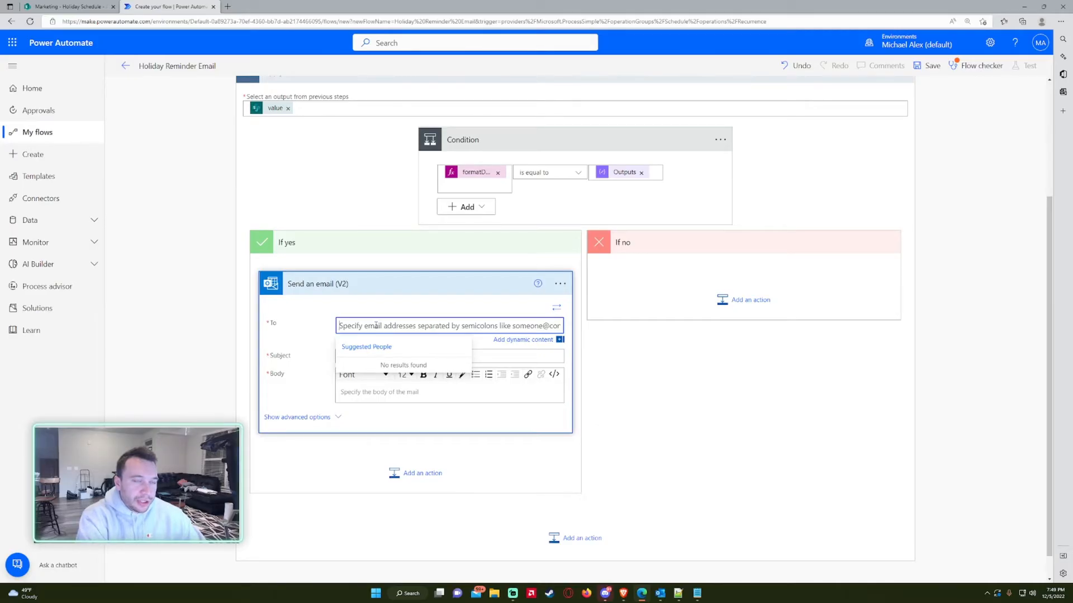
pyautogui.write('Michael')
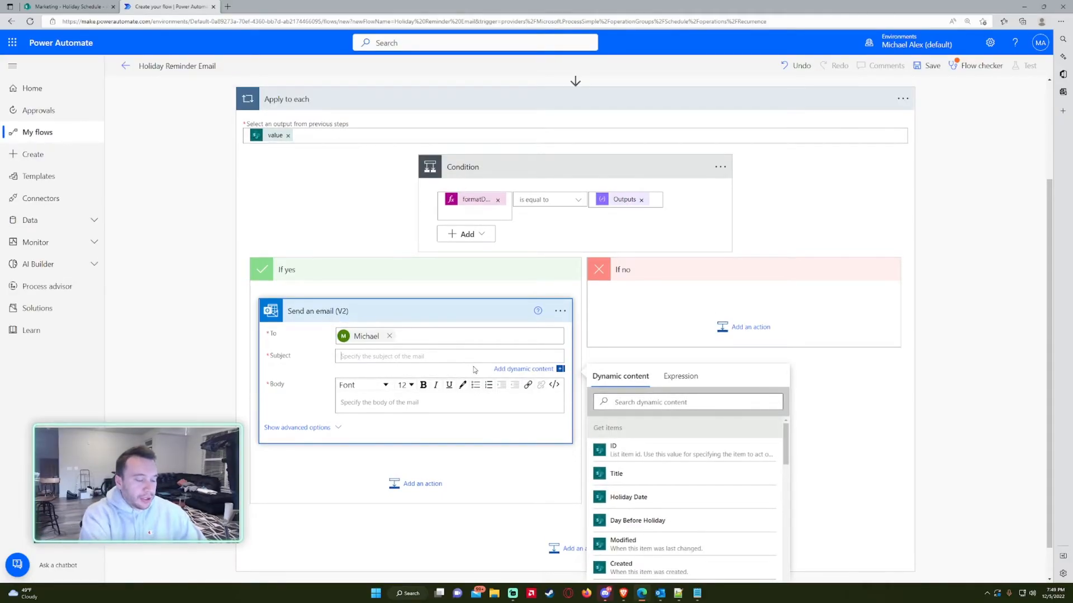
pyautogui.write('Holida')
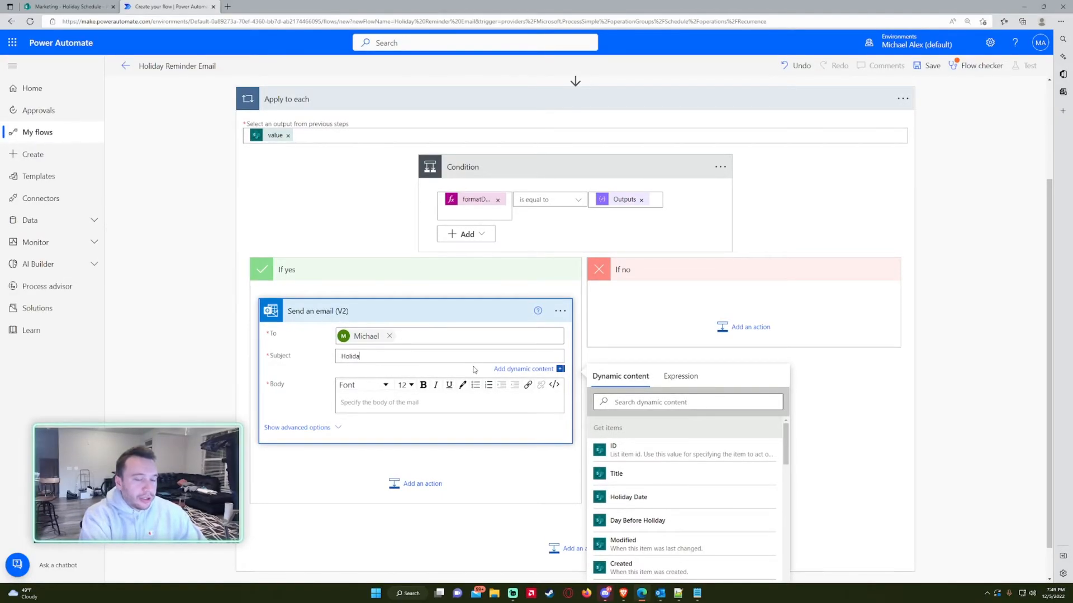
pyautogui.write('Holiday Reminder:')
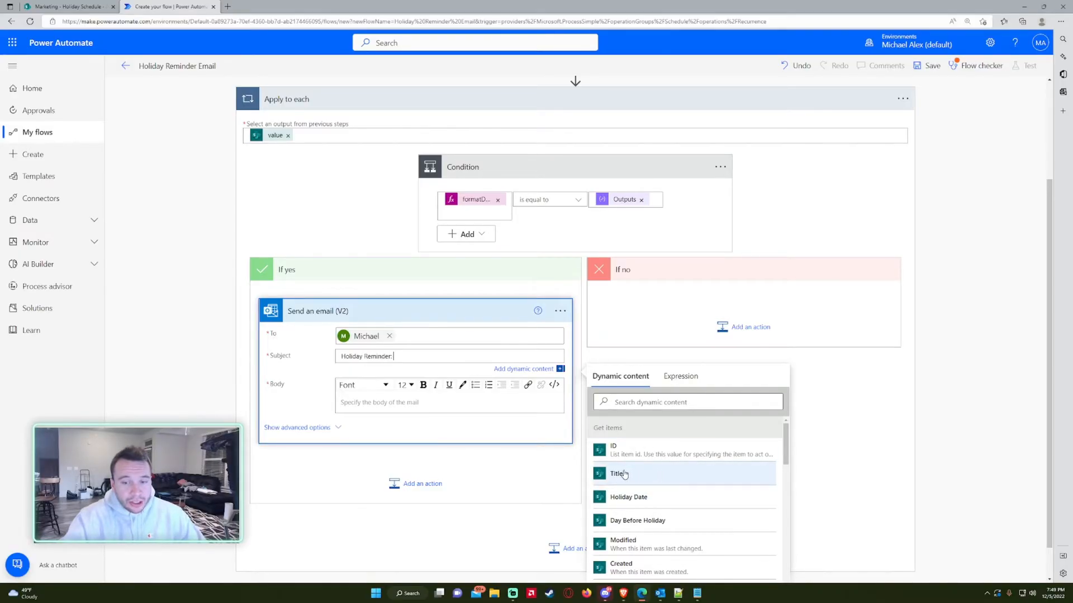
pyautogui.click(69, 7)
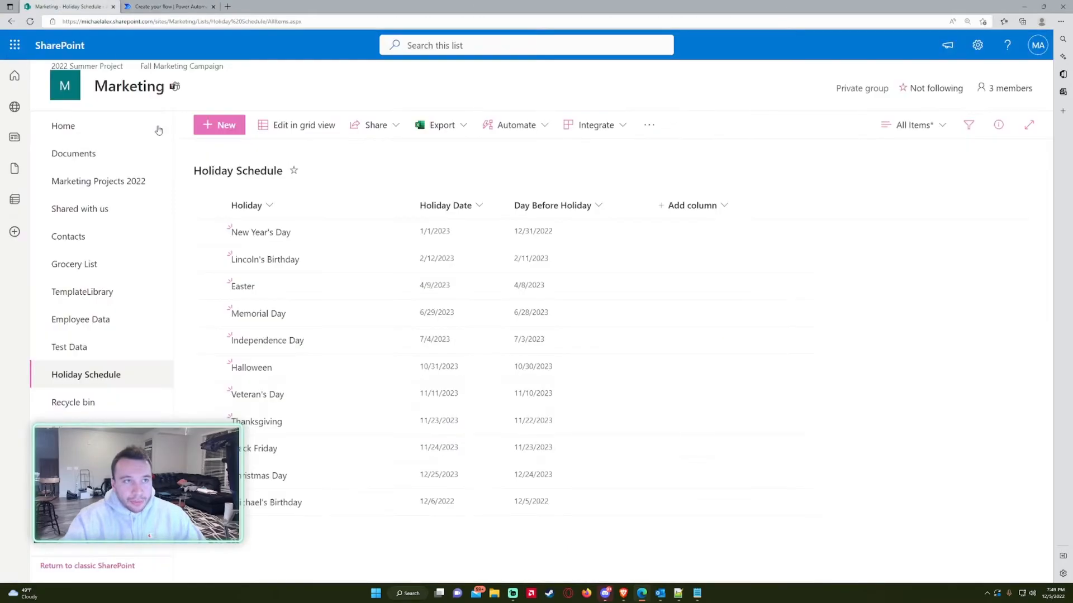
pyautogui.click(169, 7)
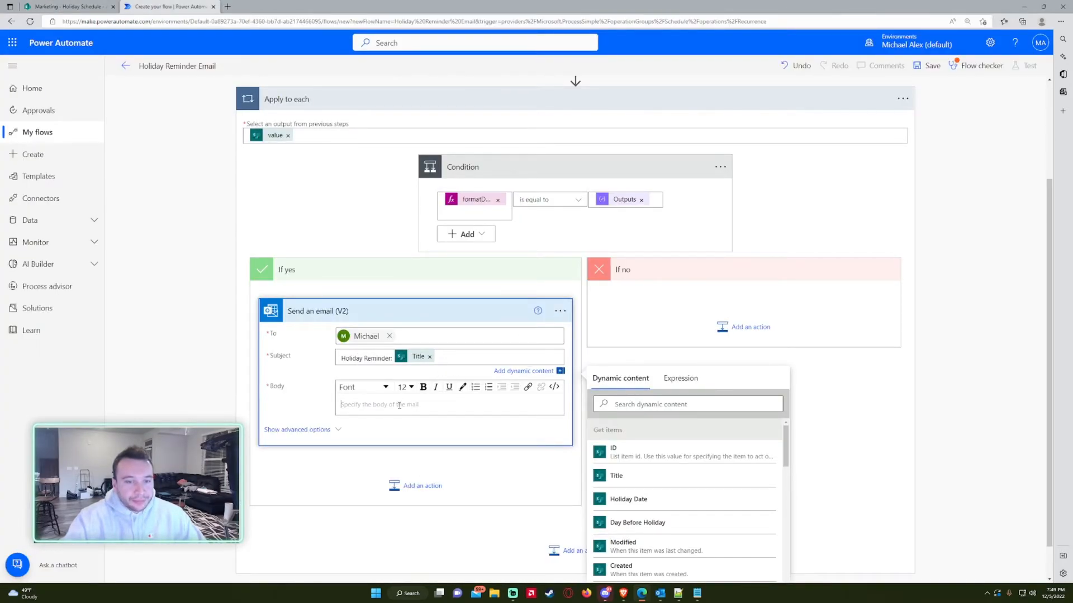
# Write the body: greeting, no work tomorrow reminder, 'Enjoy your' Title, signed Thanks.
pyautogui.write('Hi Everyone.')
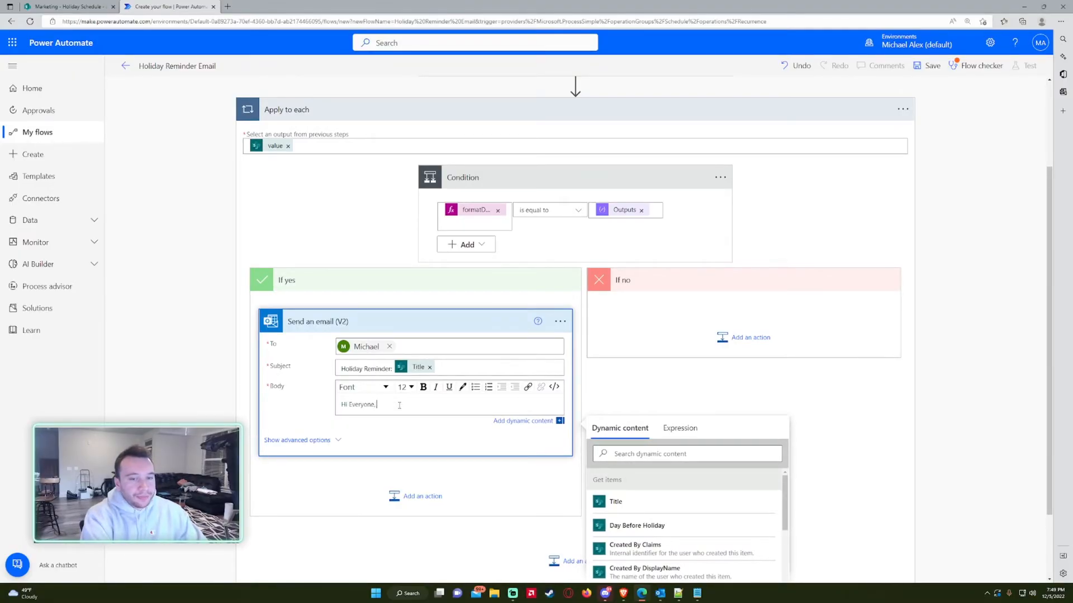
pyautogui.write('This is a re')
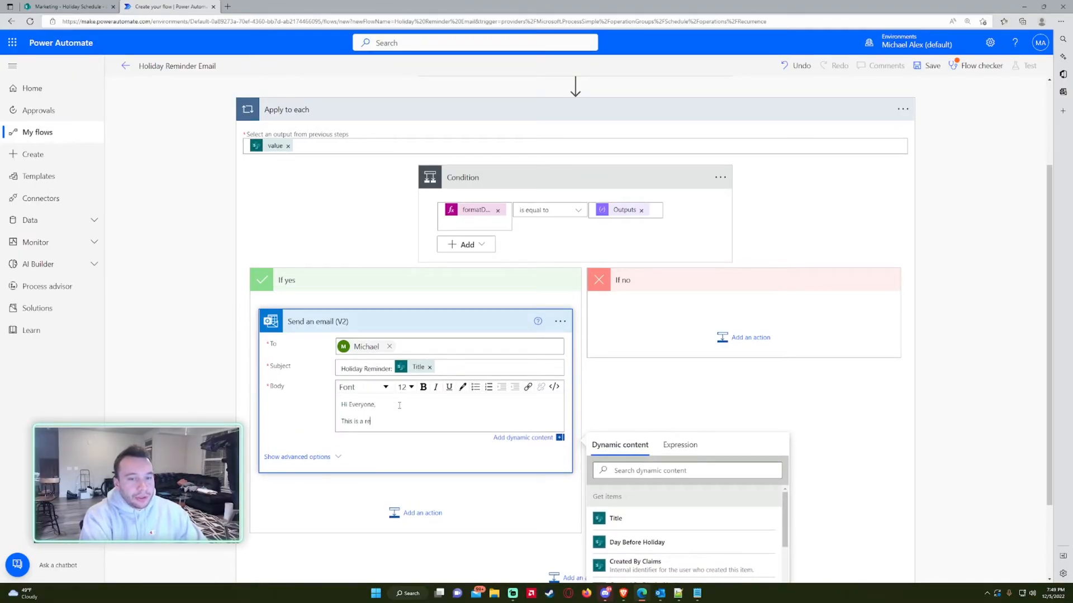
pyautogui.write('minder that')
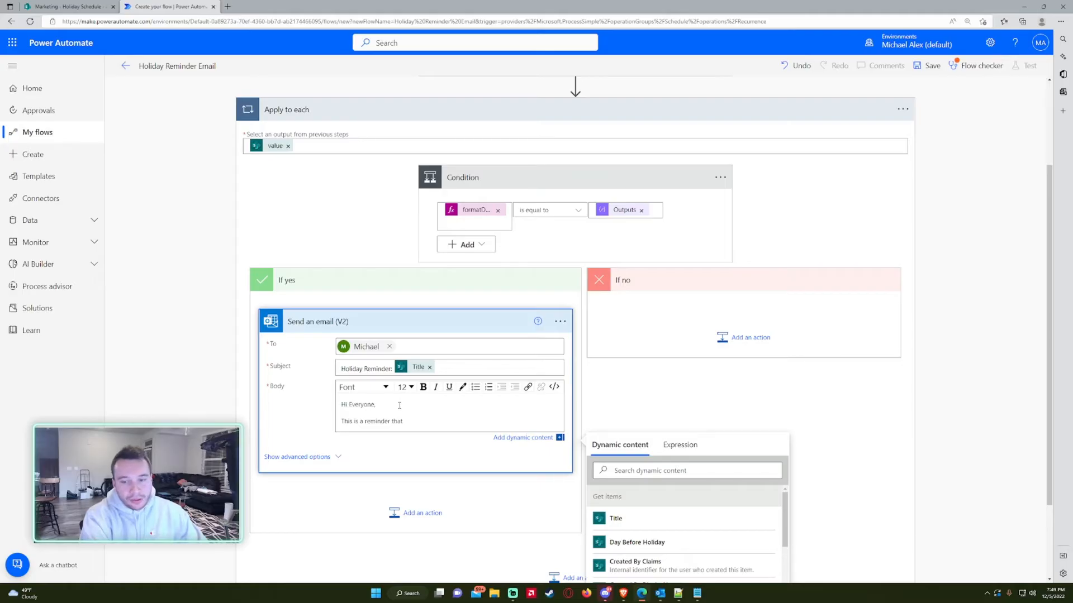
pyautogui.write('we don')
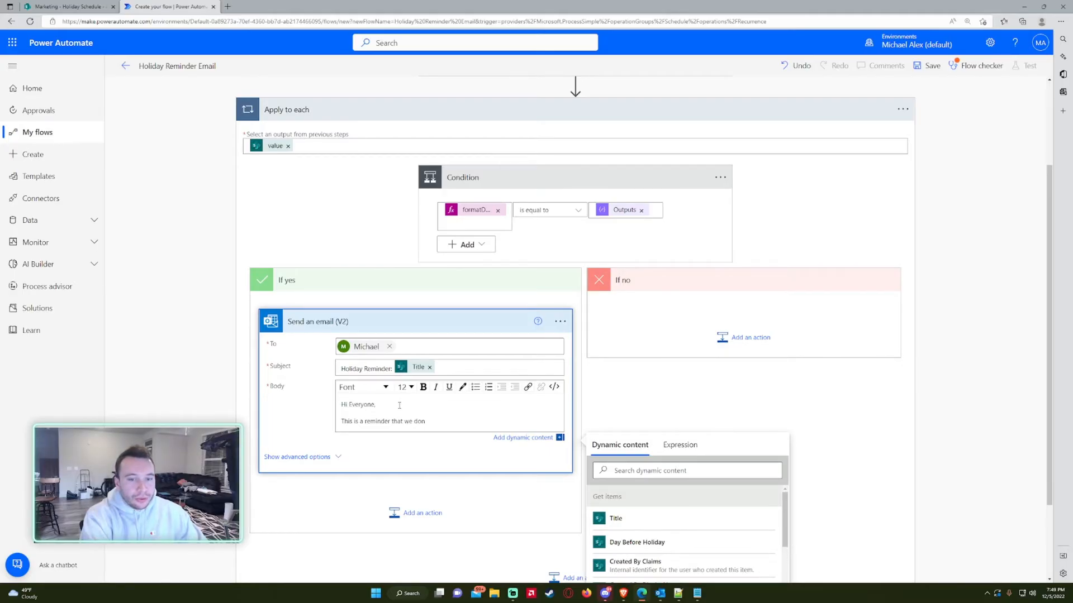
pyautogui.write("'t report")
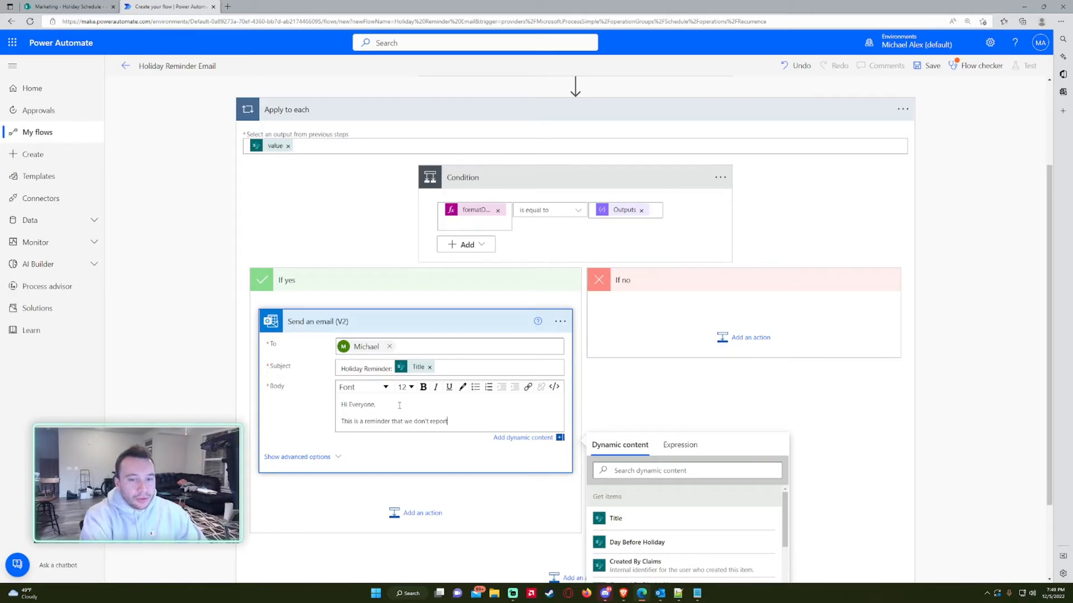
pyautogui.write('for work')
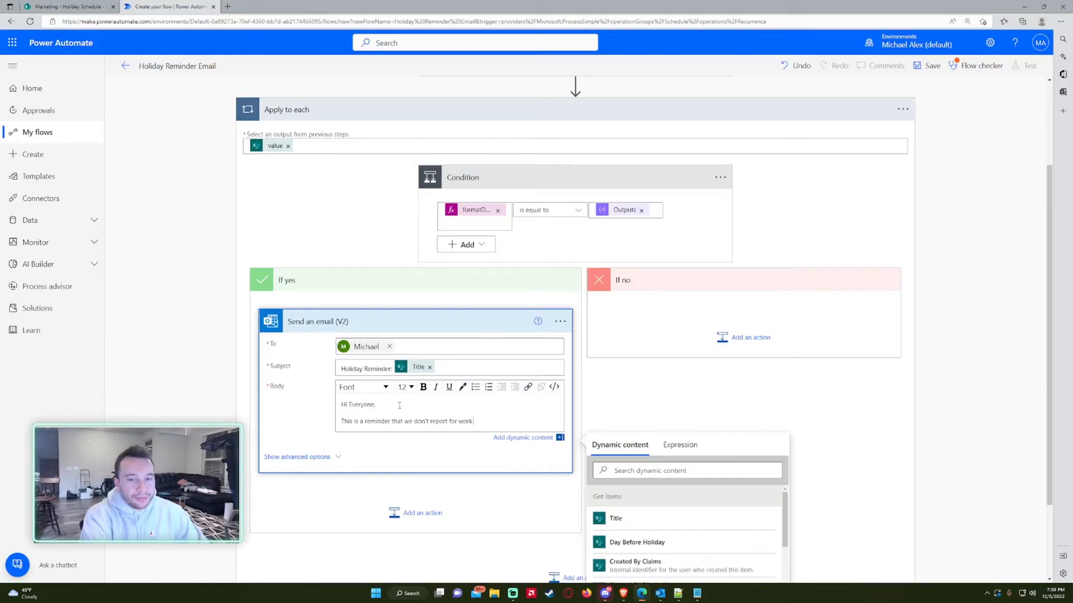
pyautogui.write('tomorrow!')
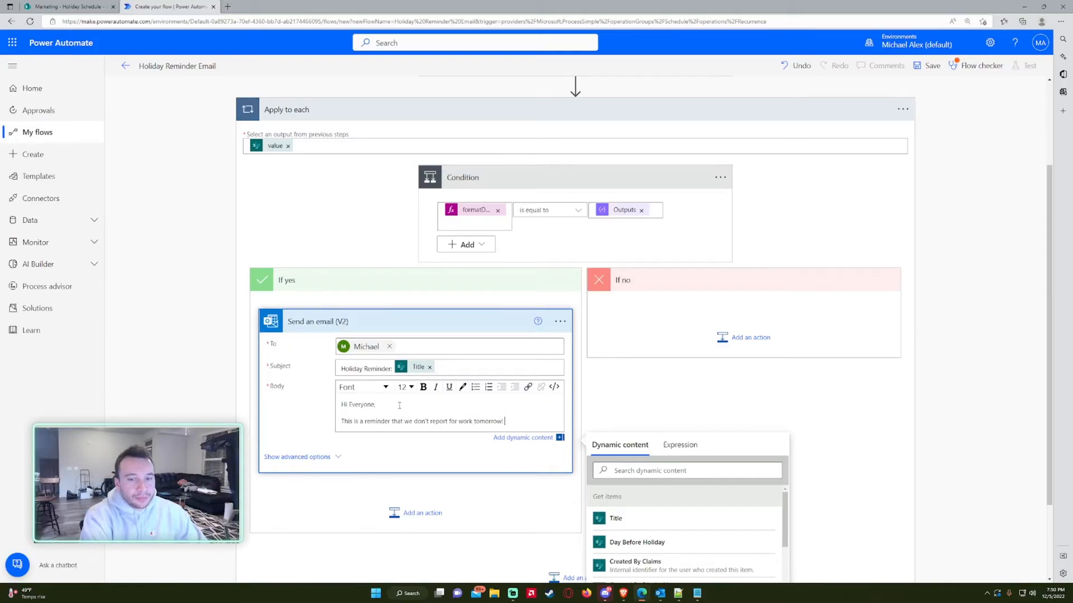
pyautogui.write('Enjoy your')
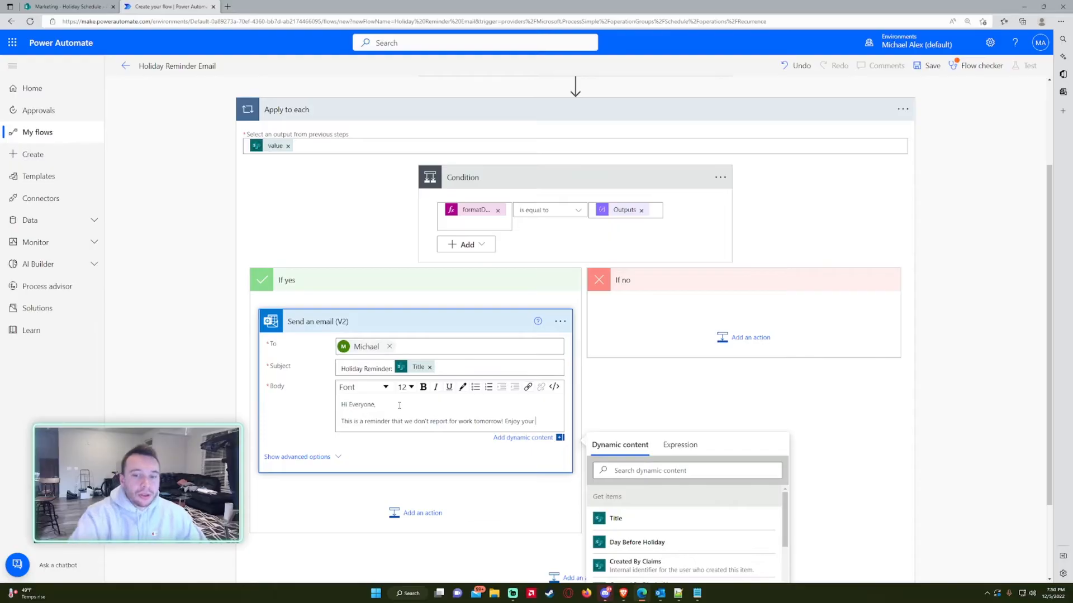
pyautogui.click(615, 518)
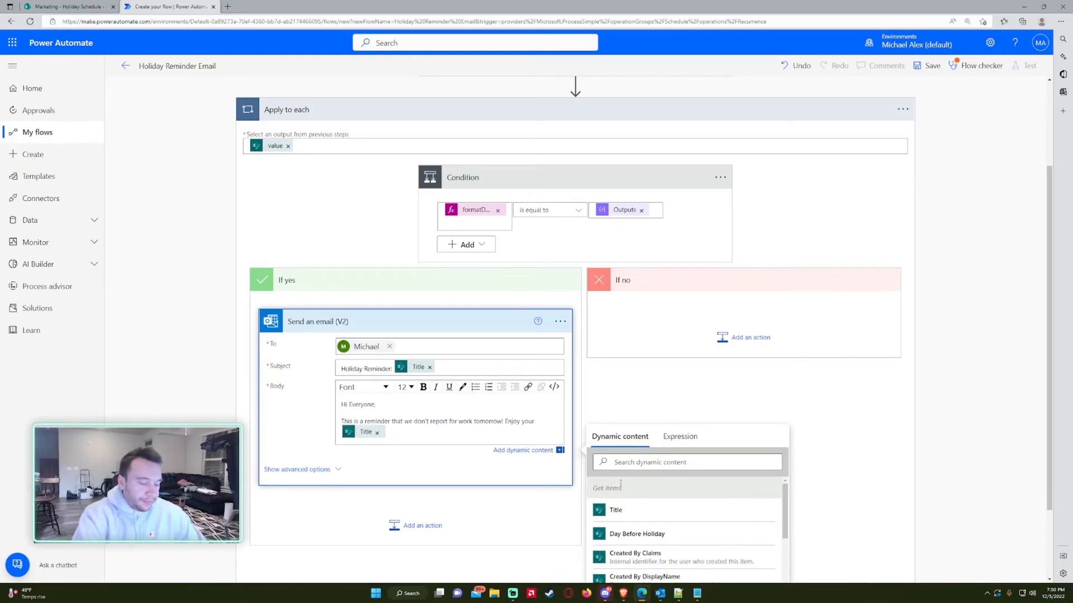
pyautogui.write('Thanks.')
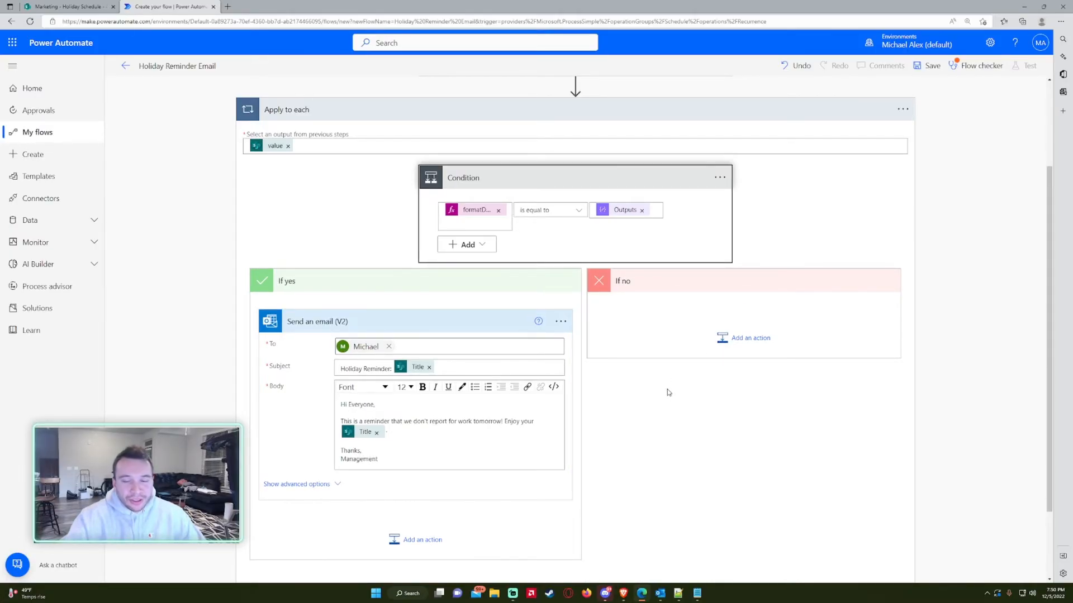
# Save the flow and check the holiday entry dated 12/6/2022 in the list.
pyautogui.click(931, 64)
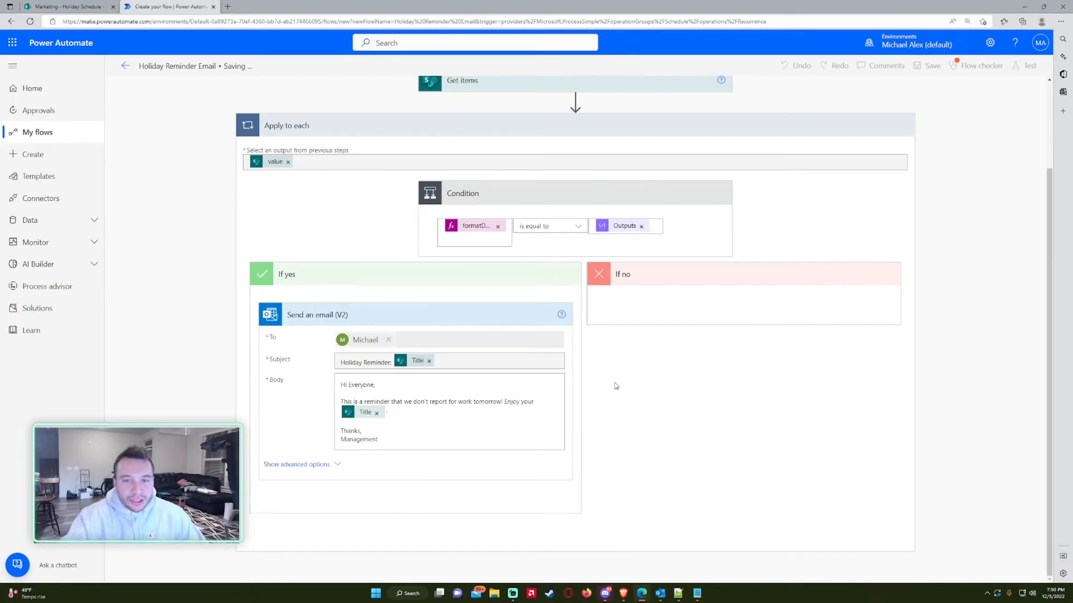
pyautogui.click(65, 7)
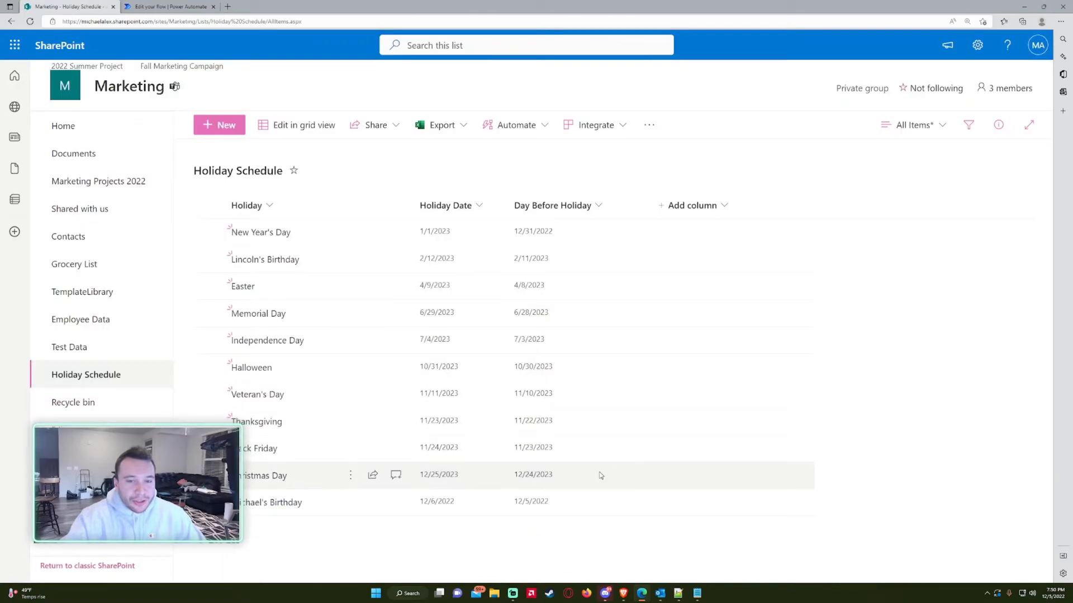
pyautogui.click(267, 501)
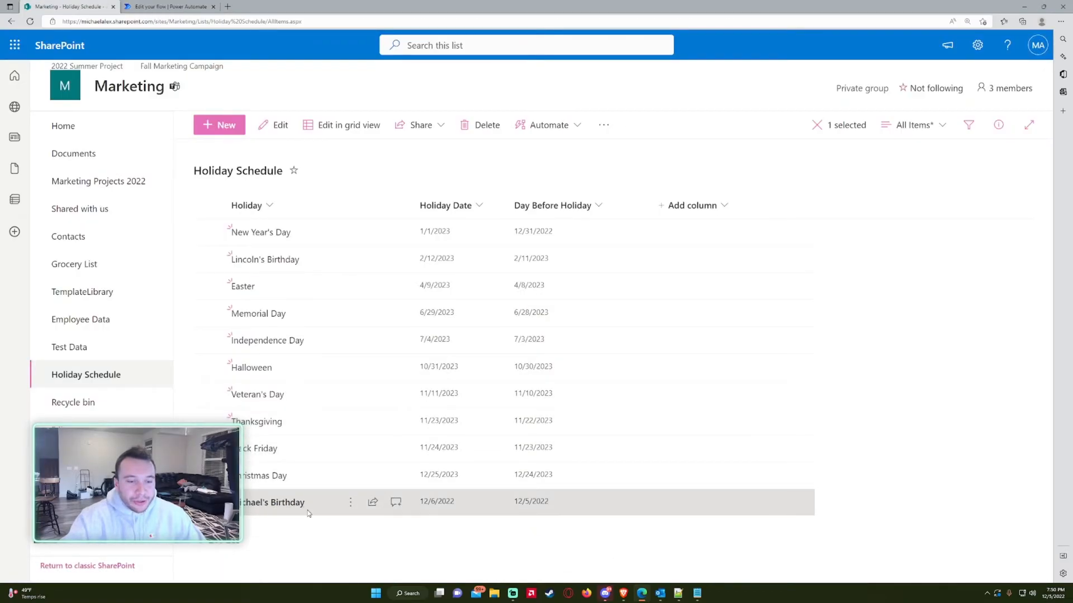
pyautogui.moveTo(525, 525)
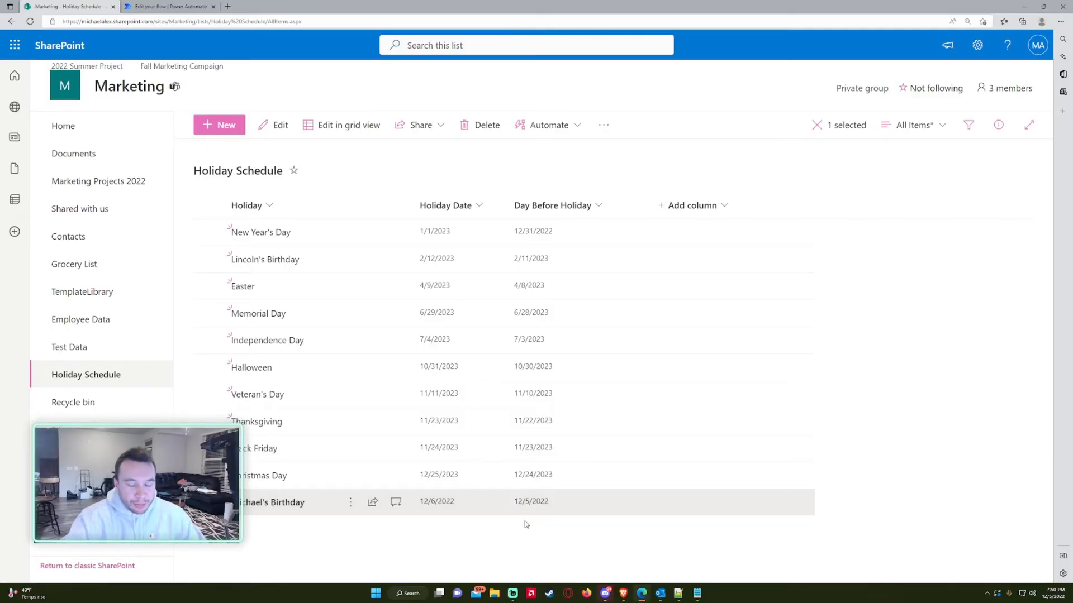
pyautogui.moveTo(425, 518)
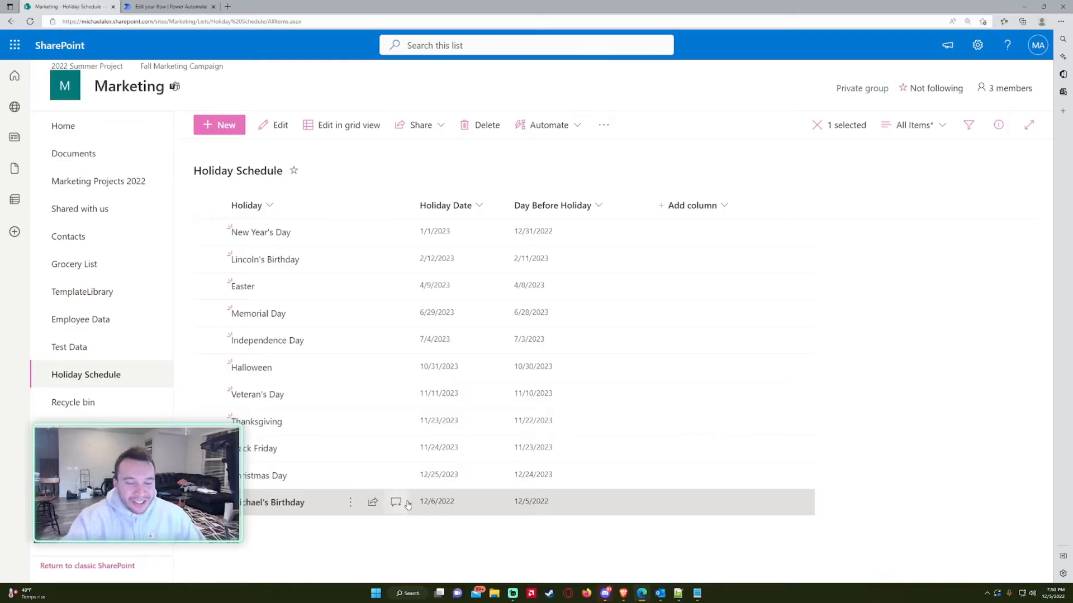
pyautogui.moveTo(579, 519)
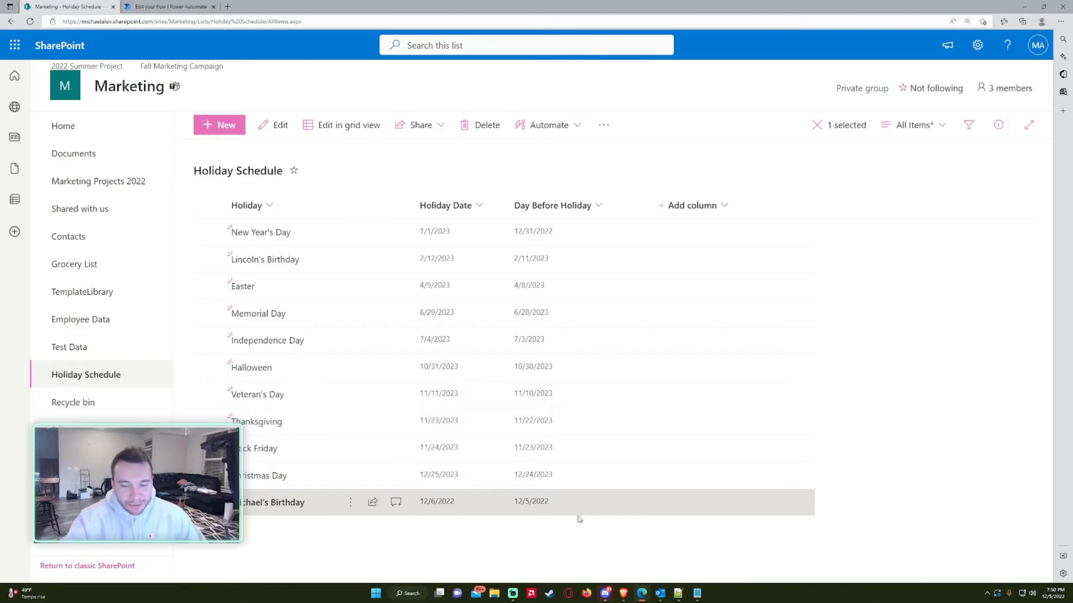
pyautogui.click(167, 7)
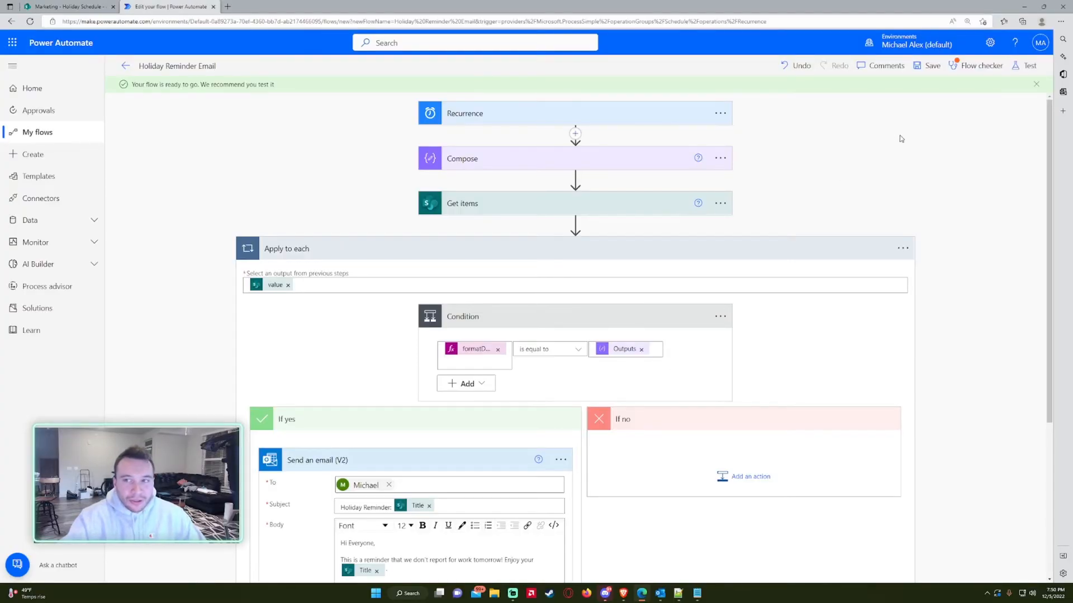
# Run a manual test of the Holiday Reminder Email flow.
pyautogui.click(1029, 65)
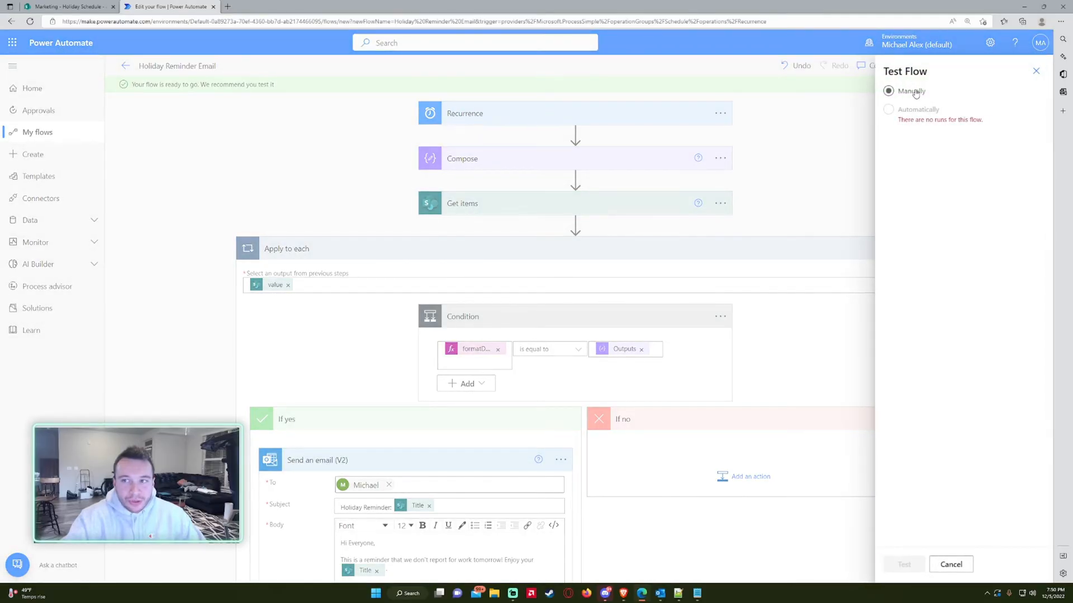
pyautogui.click(903, 564)
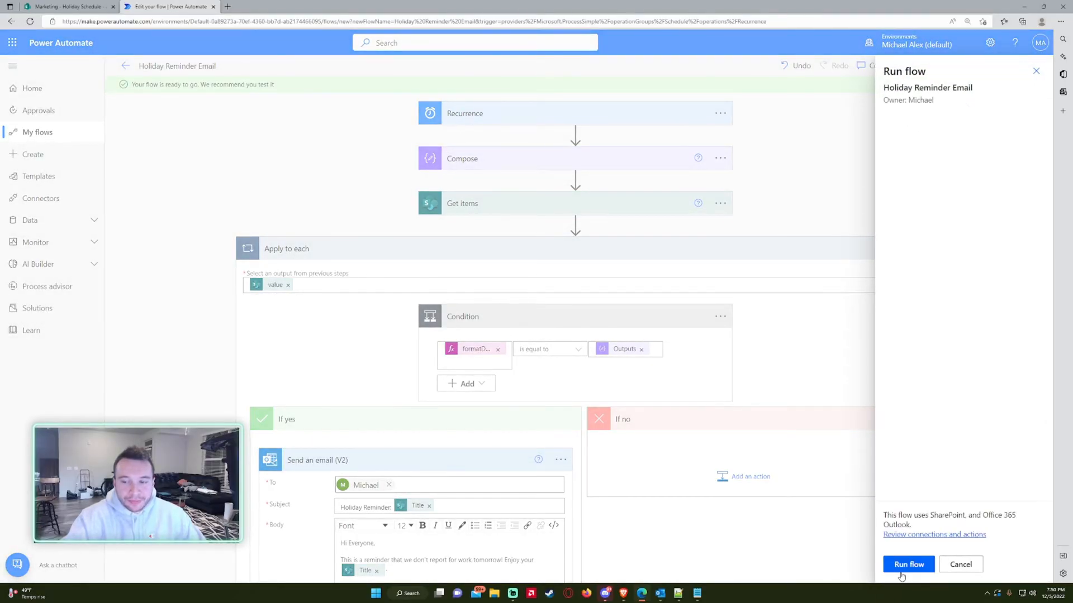
pyautogui.click(908, 564)
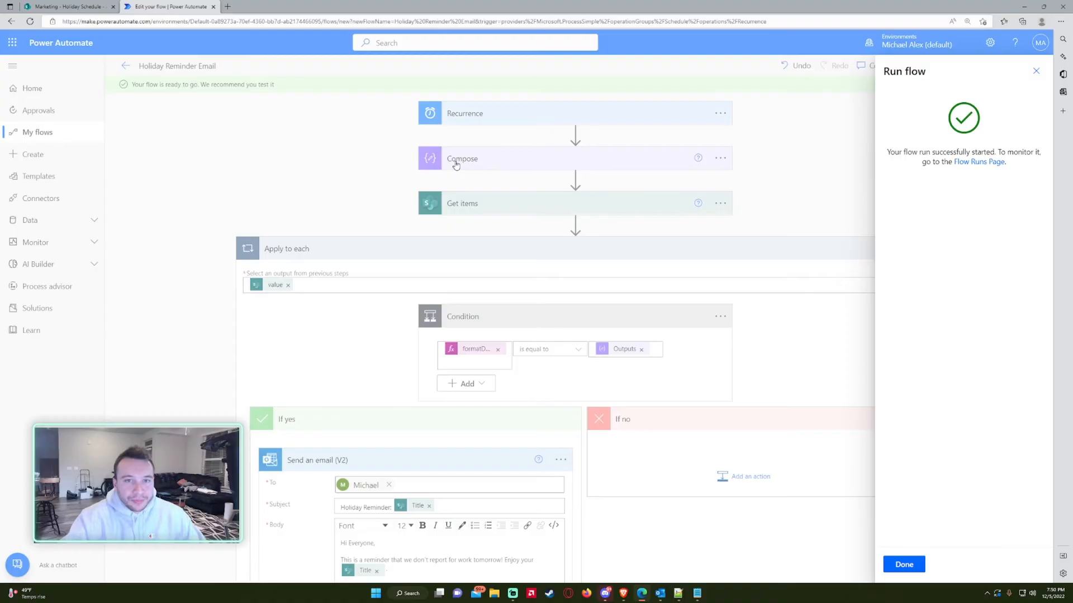
pyautogui.click(1034, 70)
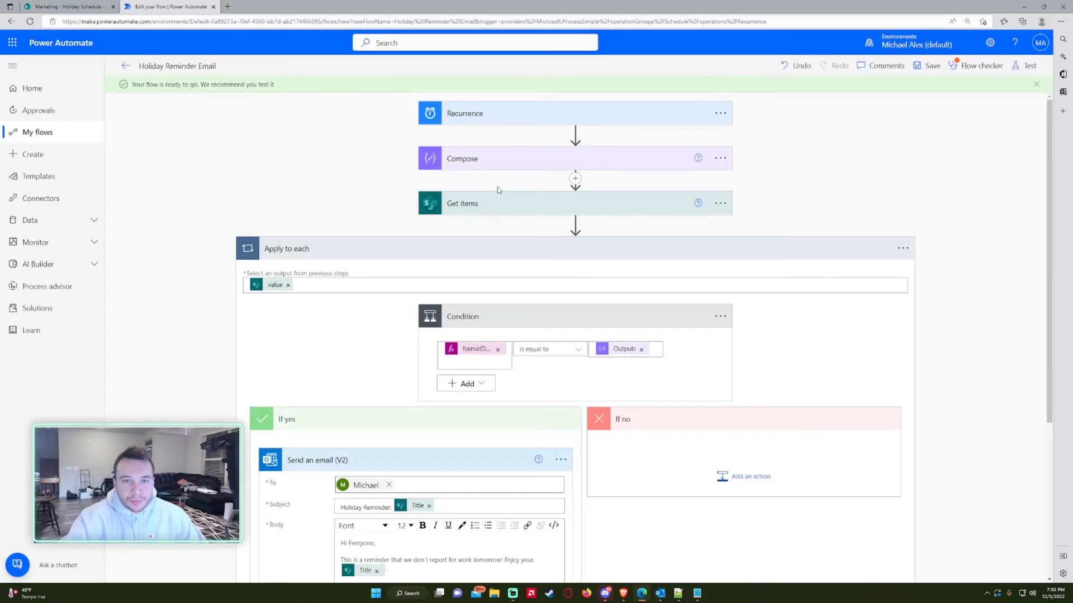
# Open the test run and check the Compose output date.
pyautogui.click(1026, 66)
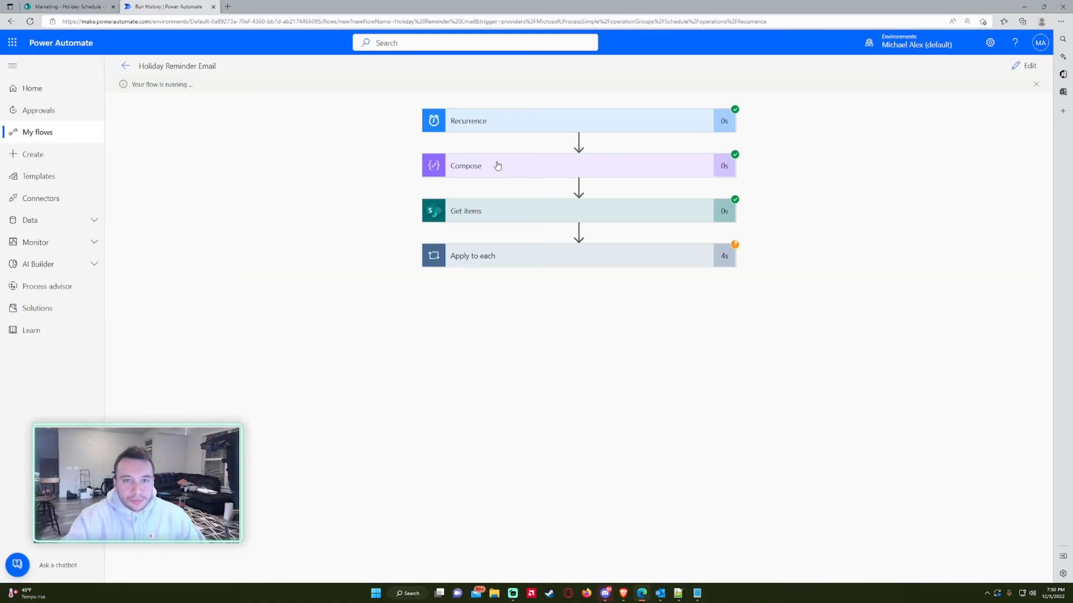
pyautogui.click(466, 165)
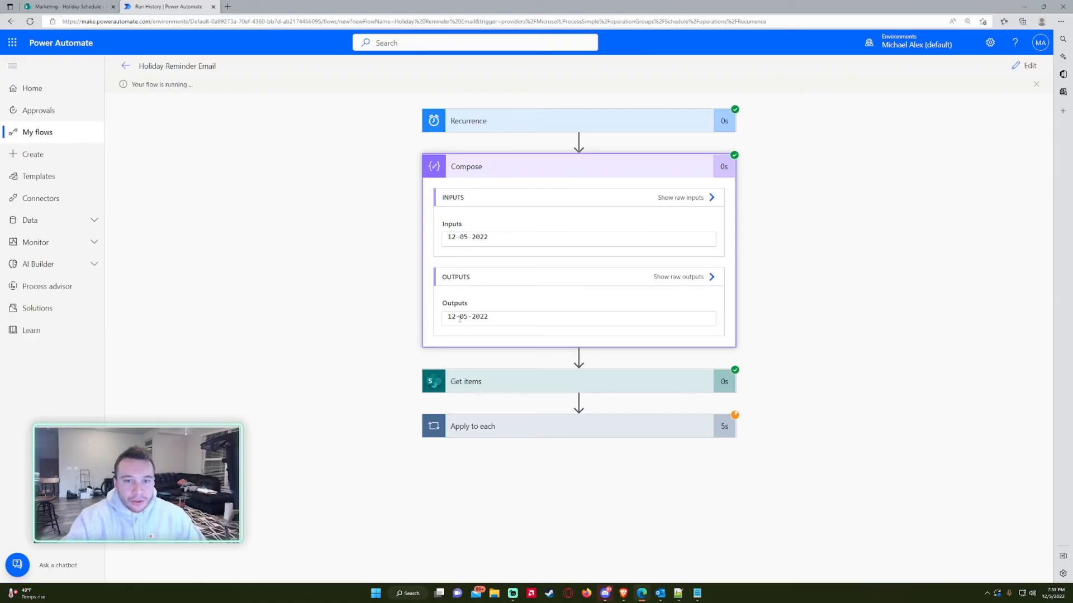
pyautogui.doubleClick(467, 316)
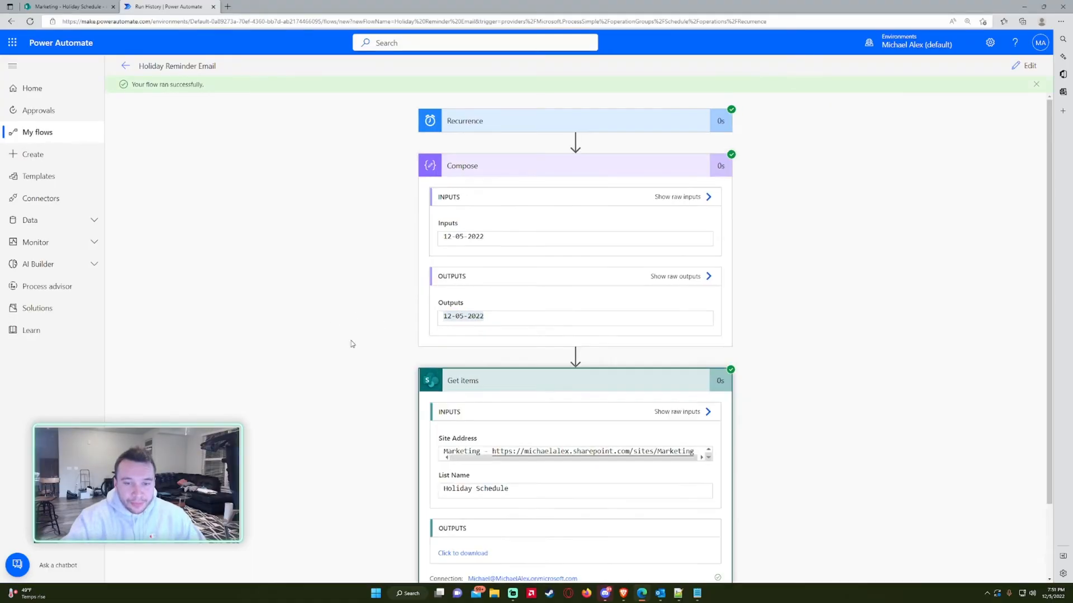
# Review the raw Get items output and the sent Holiday Reminder email, then return to editing.
pyautogui.click(321, 7)
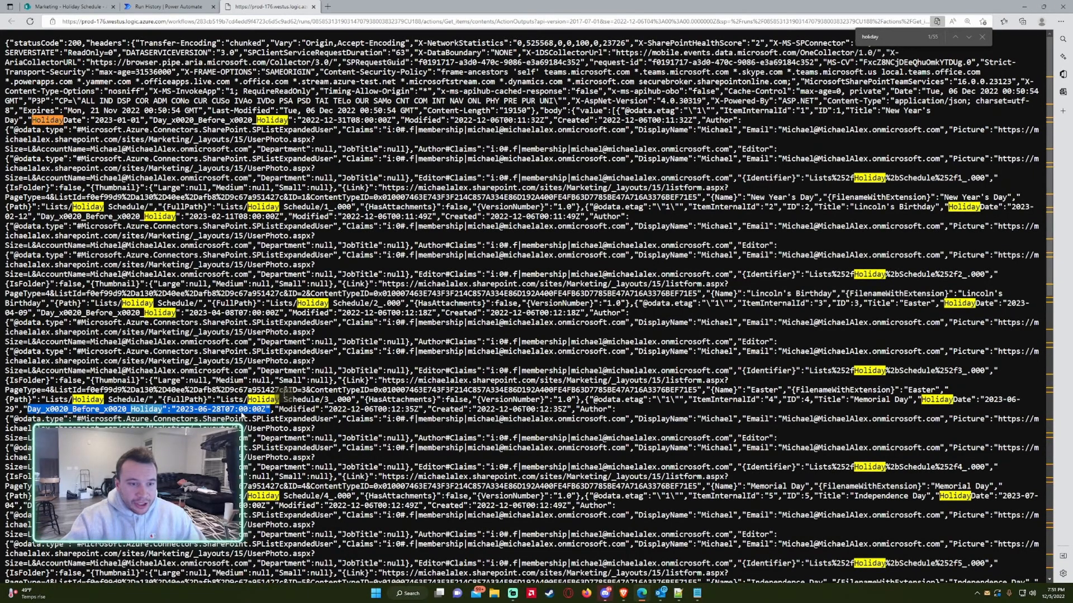
pyautogui.click(68, 7)
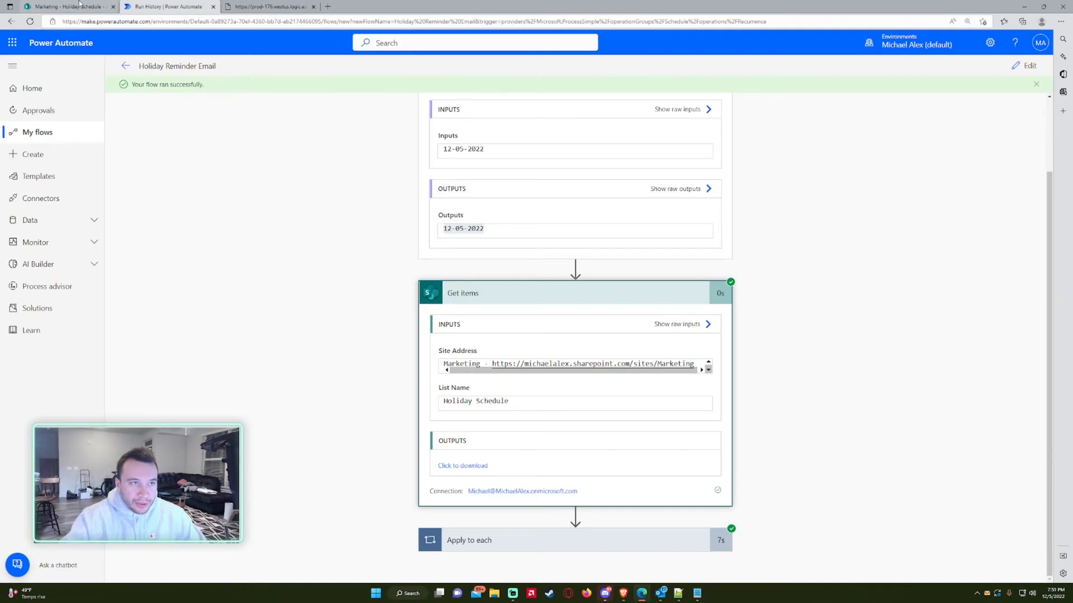
pyautogui.moveTo(548, 393)
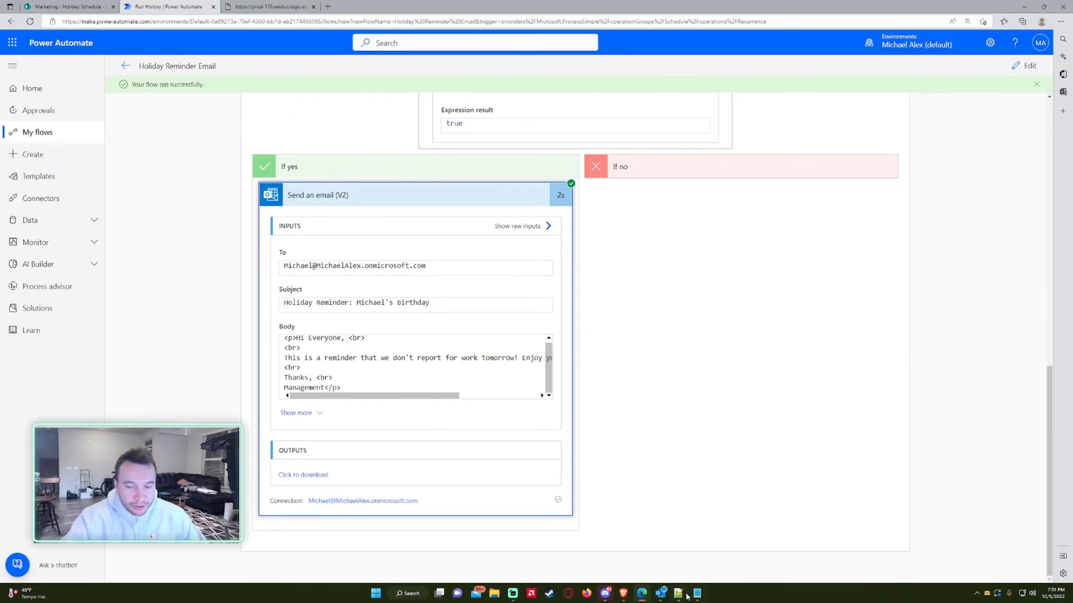
pyautogui.click(677, 593)
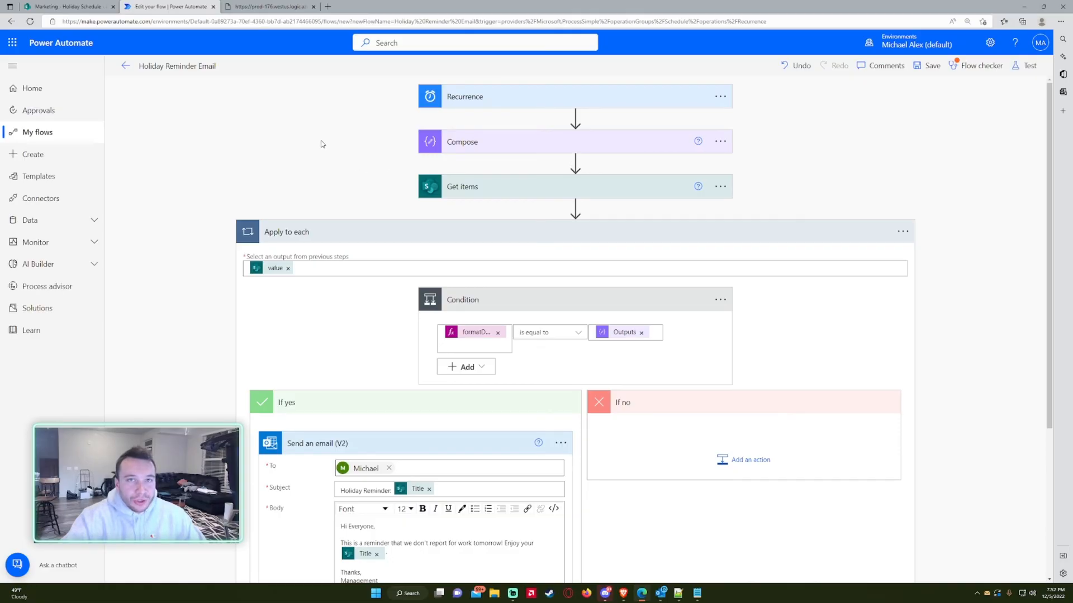
pyautogui.moveTo(366, 147)
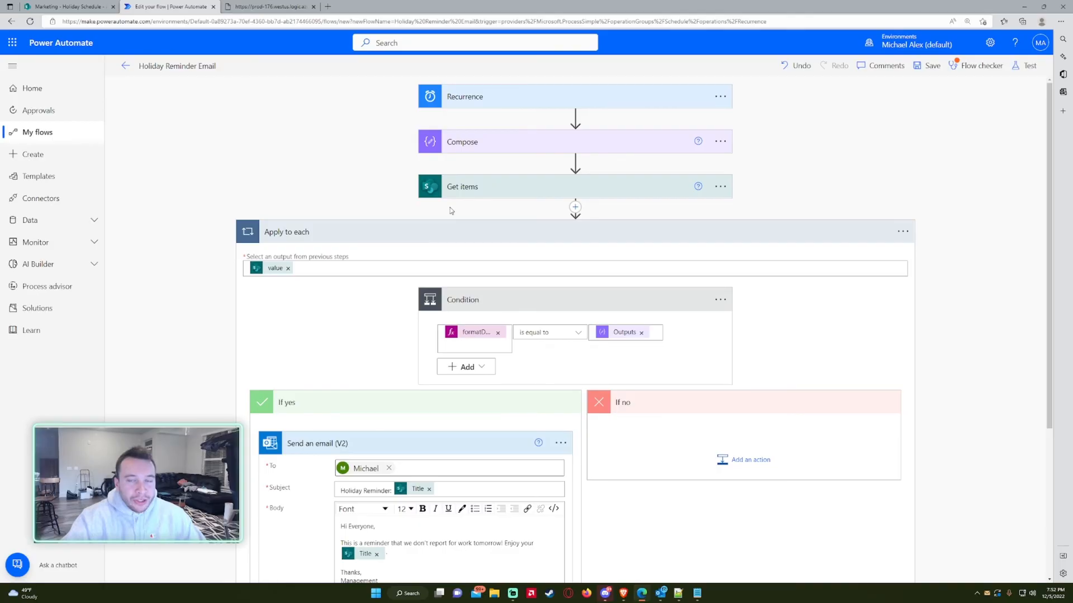
pyautogui.moveTo(408, 203)
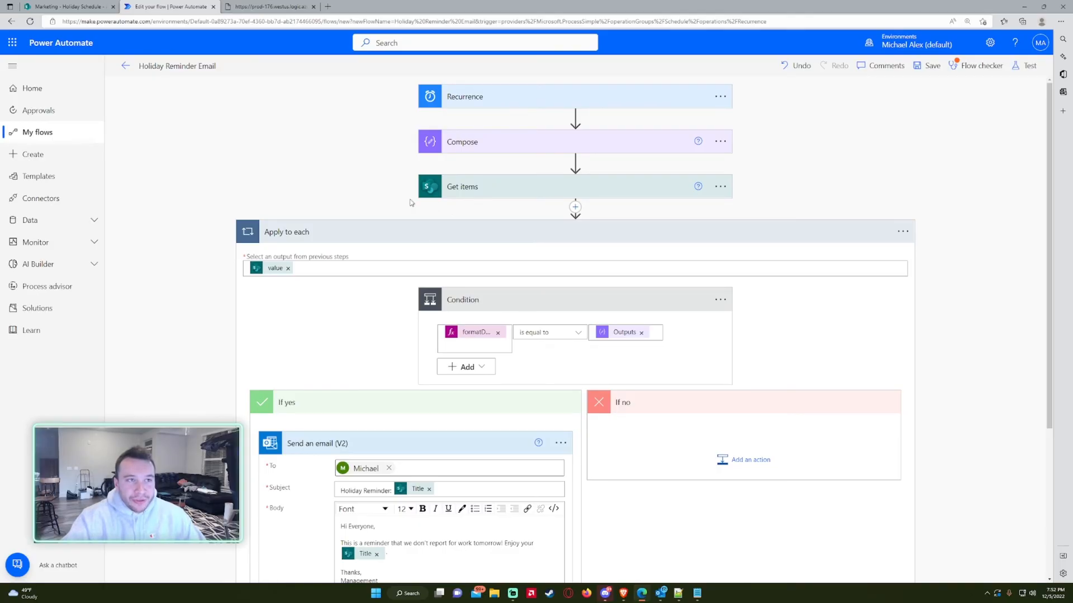